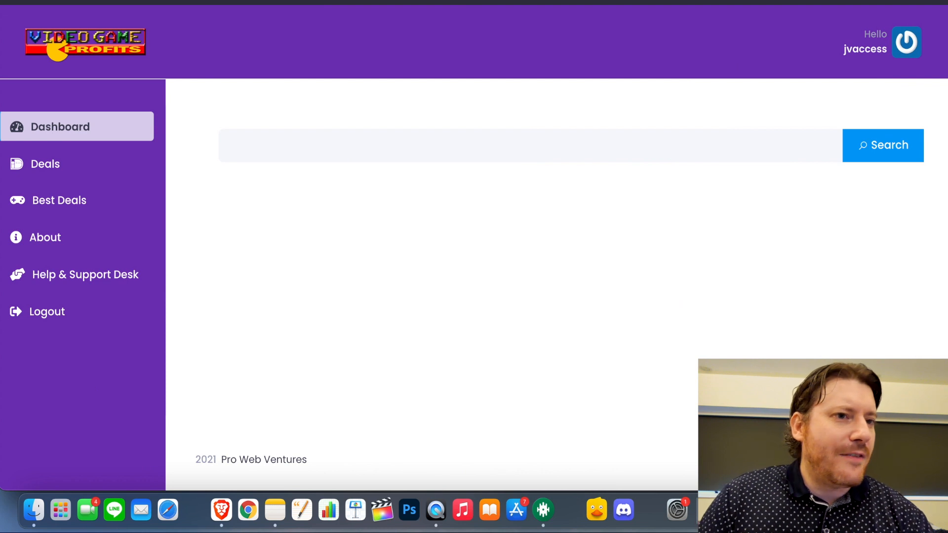
{"action": "mouse_move", "coordinate": [230, 309]}
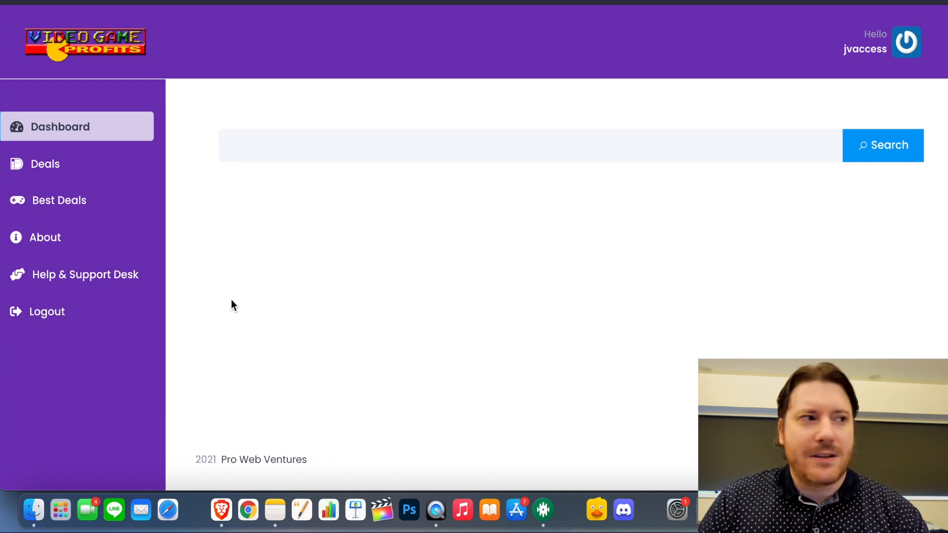
{"action": "mouse_move", "coordinate": [241, 301]}
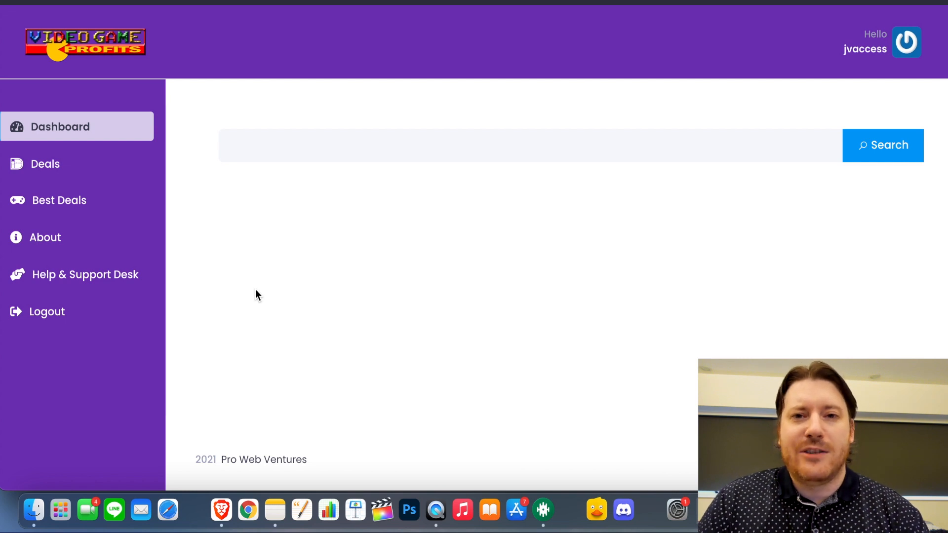
{"action": "mouse_move", "coordinate": [272, 285]}
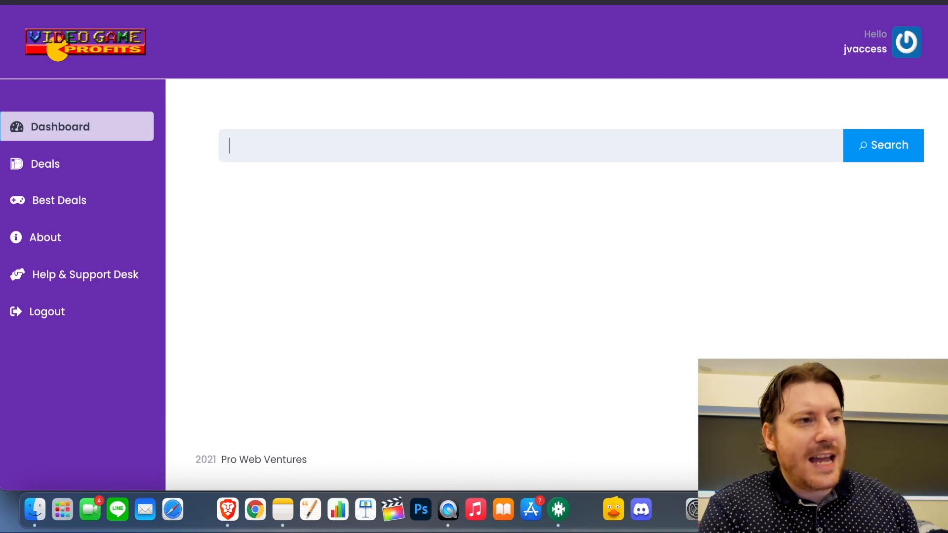
Search Video Game Profits for 'mario', returning 111 priced results with buy links.
{"action": "type", "text": "mario"}
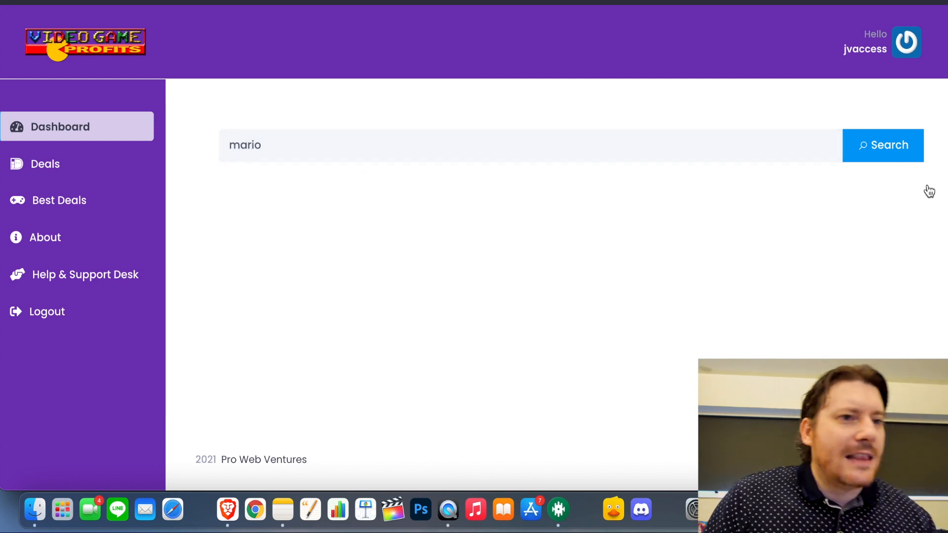
{"action": "left_click", "coordinate": [882, 145]}
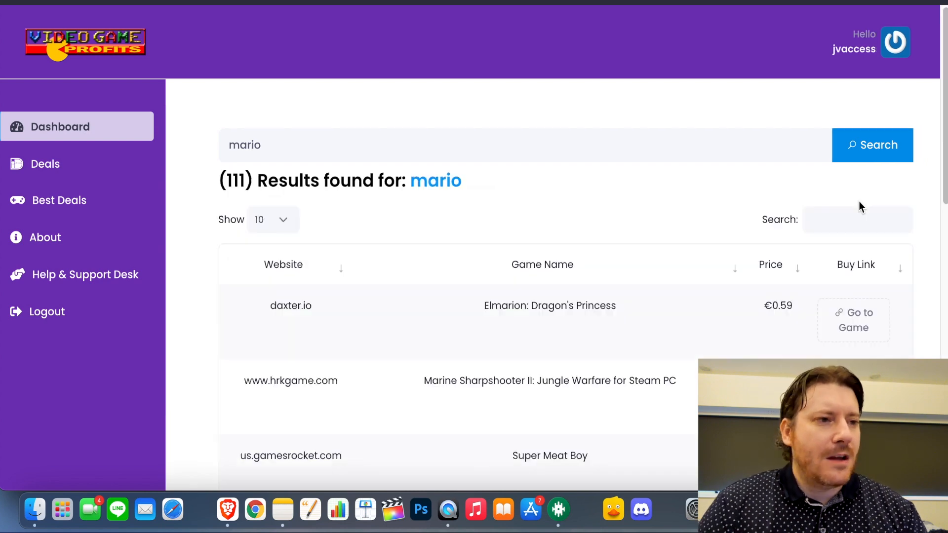
{"action": "mouse_move", "coordinate": [753, 268]}
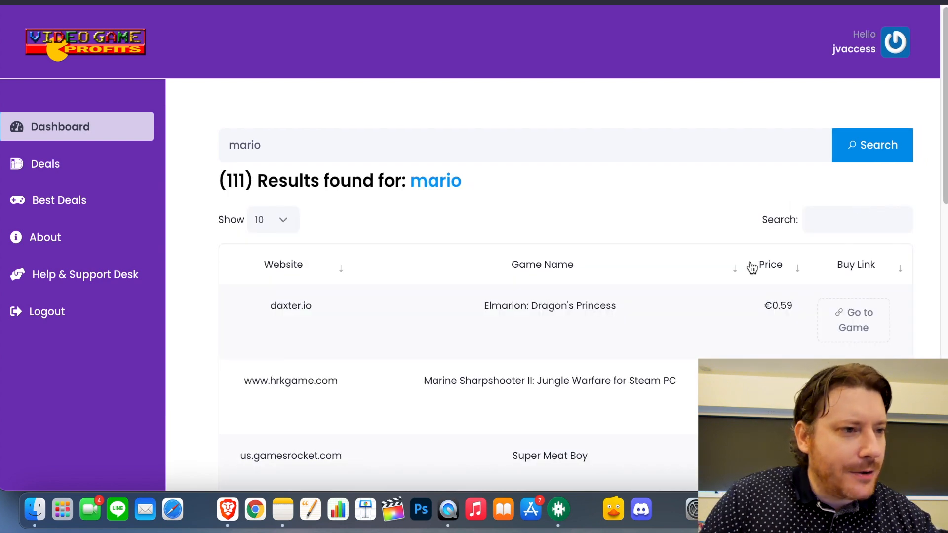
{"action": "scroll", "scroll_direction": "up", "scroll_amount": 3}
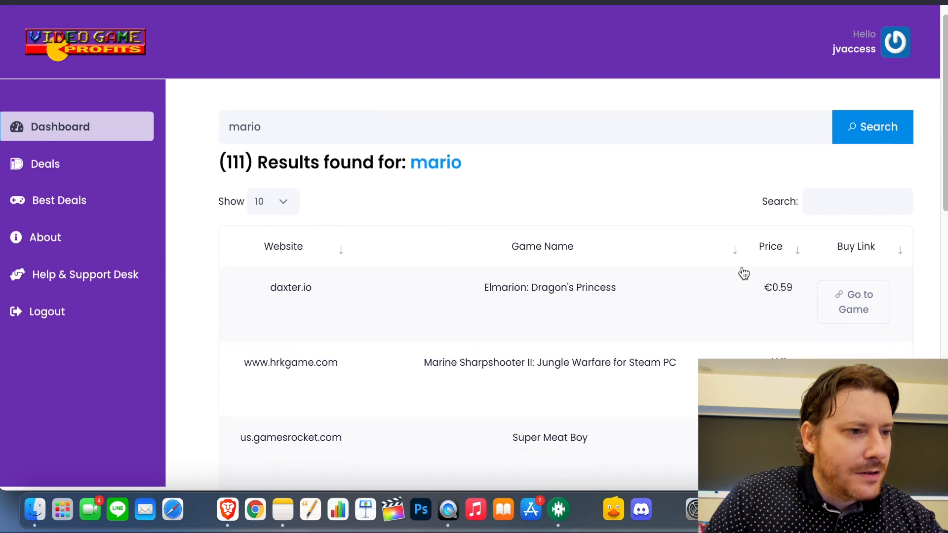
{"action": "scroll", "scroll_direction": "down", "scroll_amount": 3}
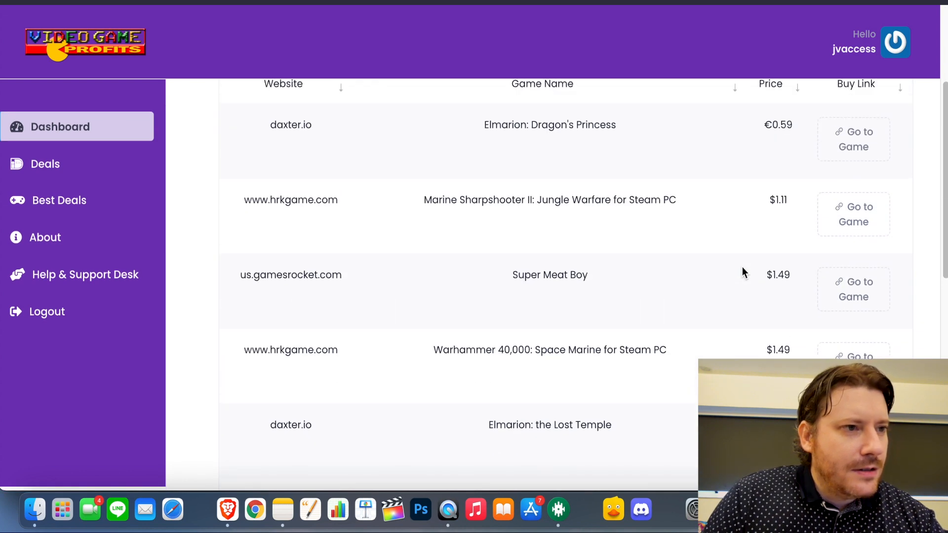
{"action": "scroll", "scroll_direction": "up", "scroll_amount": 3}
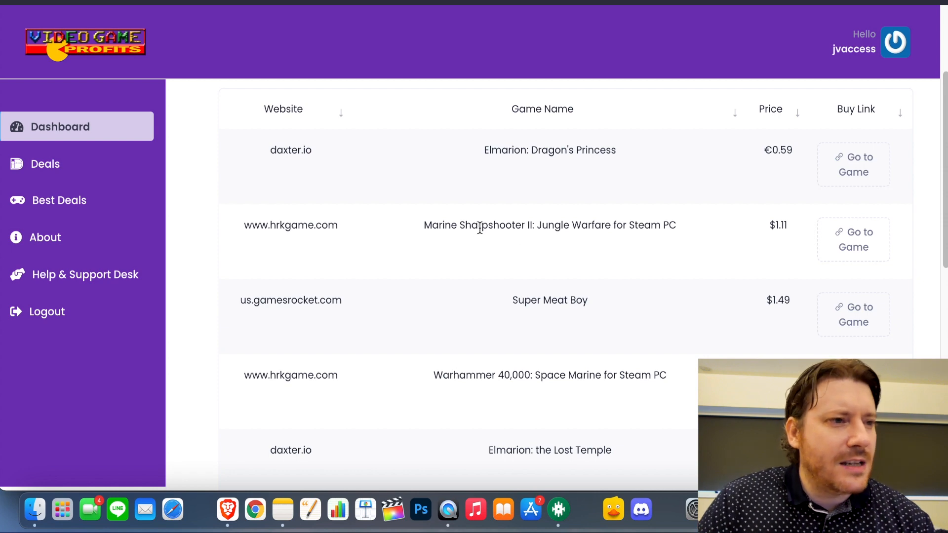
{"action": "mouse_move", "coordinate": [561, 260]}
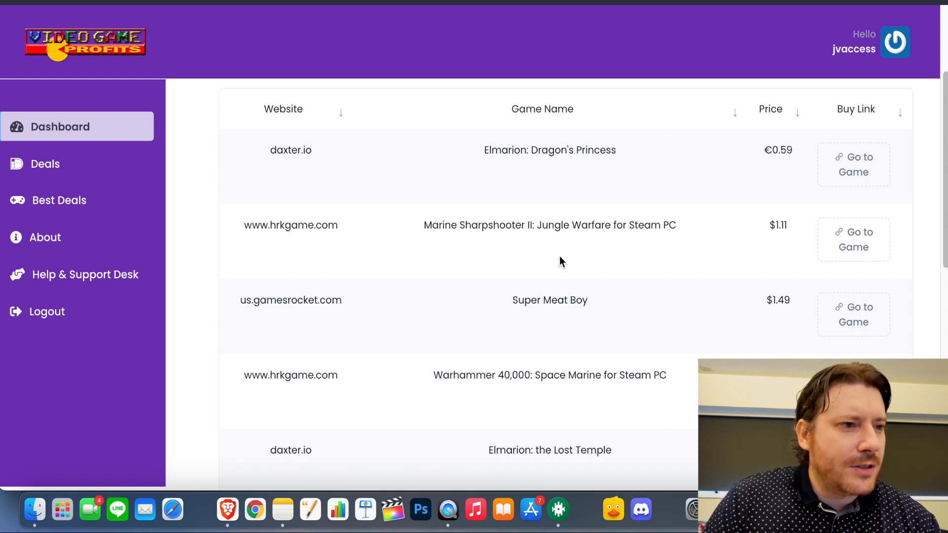
{"action": "mouse_move", "coordinate": [549, 297]}
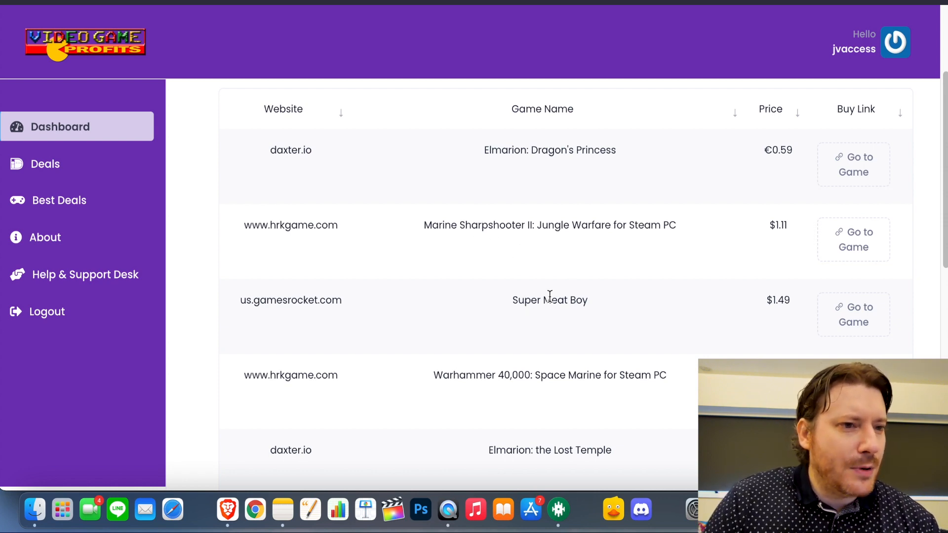
{"action": "scroll", "scroll_direction": "down", "scroll_amount": 3}
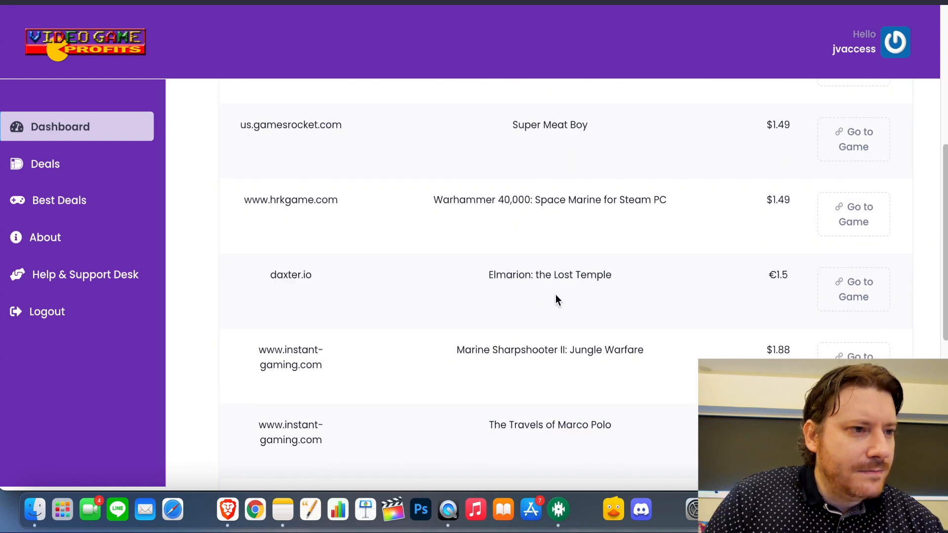
{"action": "scroll", "scroll_direction": "down", "scroll_amount": 3}
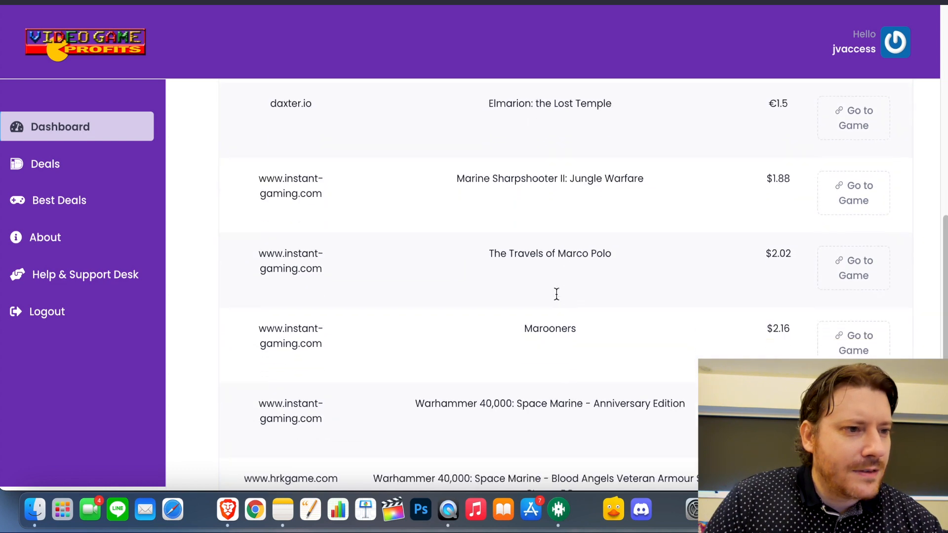
{"action": "scroll", "scroll_direction": "up", "scroll_amount": 3}
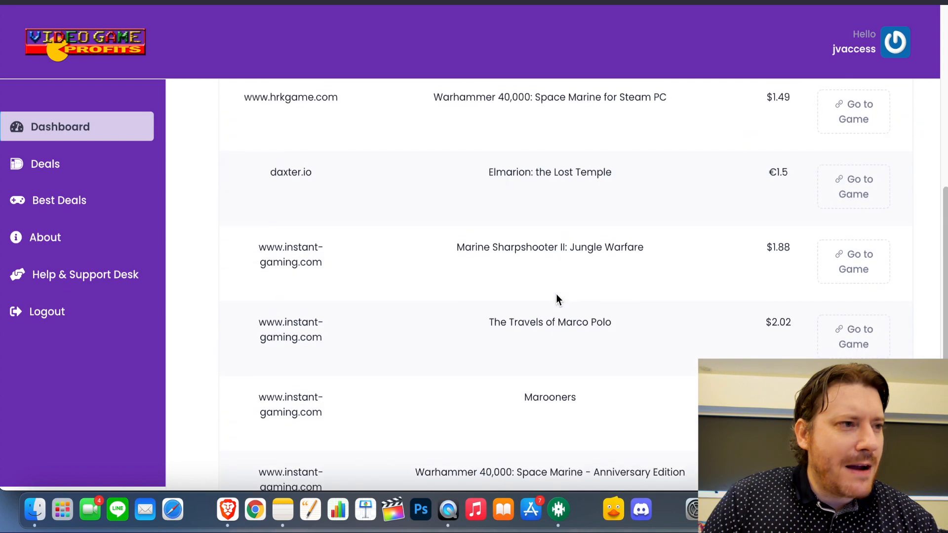
{"action": "scroll", "scroll_direction": "up", "scroll_amount": 3}
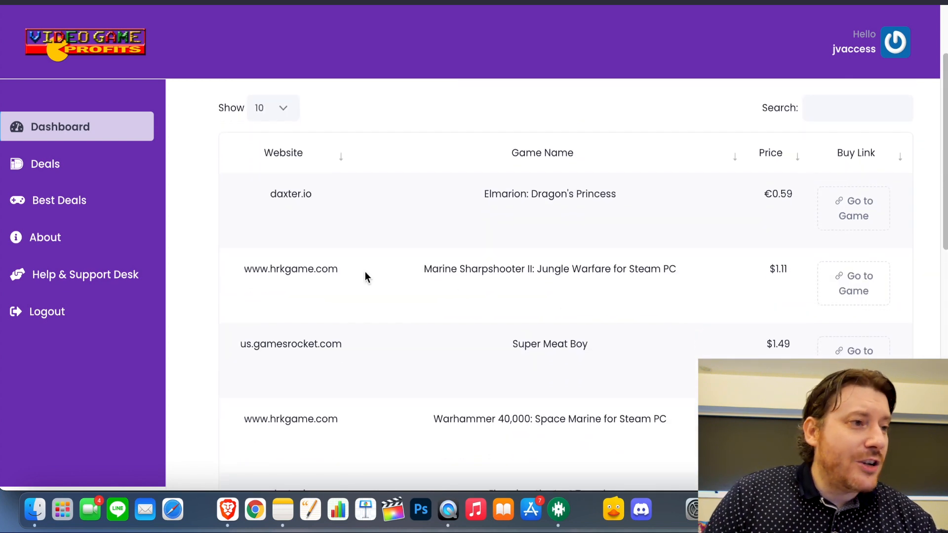
{"action": "double_click", "coordinate": [285, 194]}
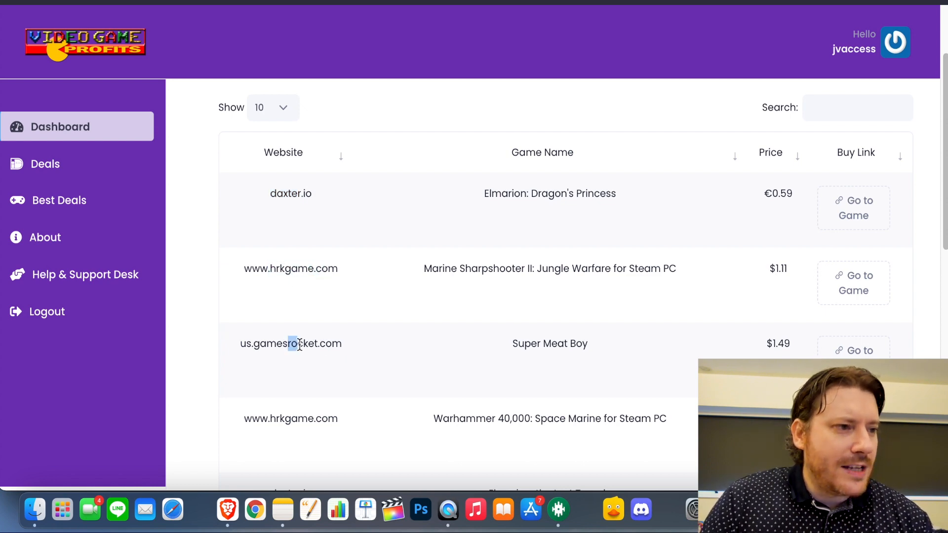
{"action": "scroll", "scroll_direction": "down", "scroll_amount": 3}
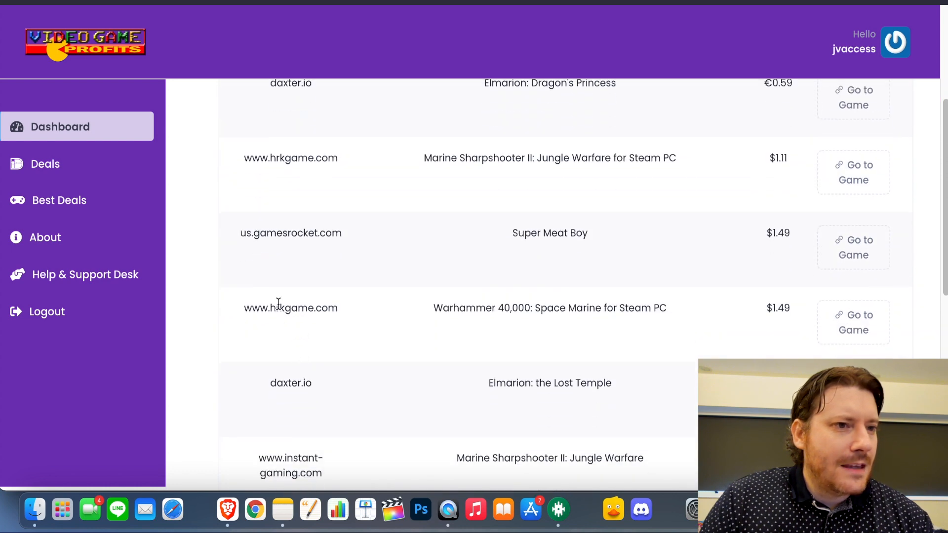
{"action": "scroll", "scroll_direction": "up", "scroll_amount": 3}
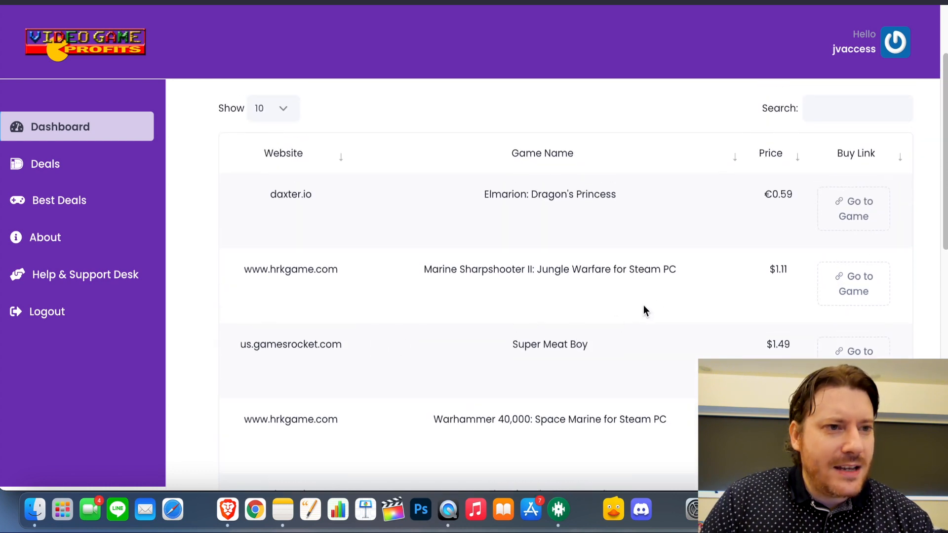
{"action": "mouse_move", "coordinate": [764, 326]}
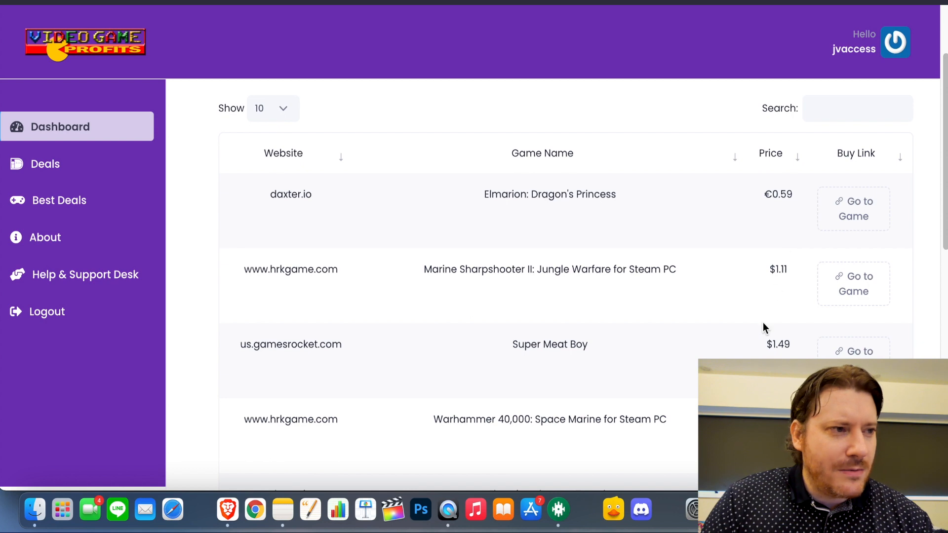
{"action": "mouse_move", "coordinate": [578, 297]}
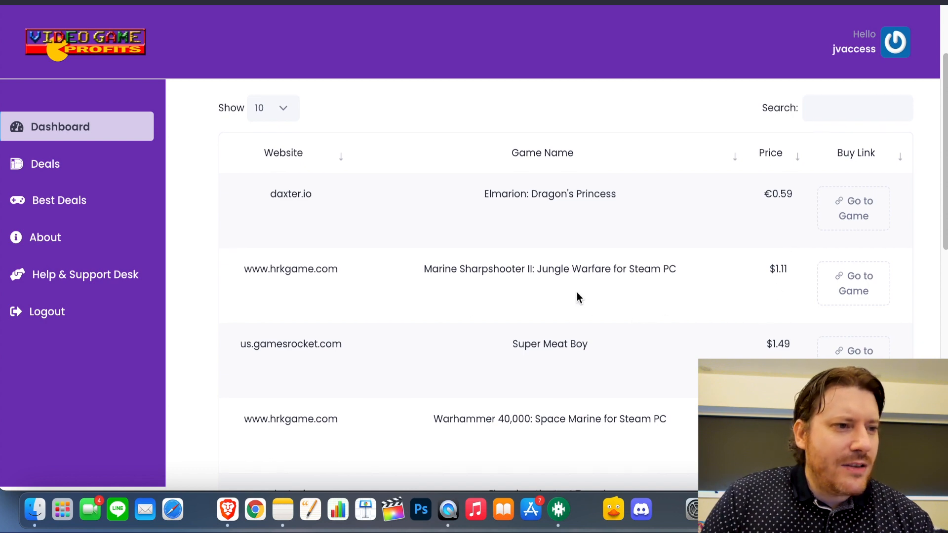
{"action": "scroll", "scroll_direction": "down", "scroll_amount": 3}
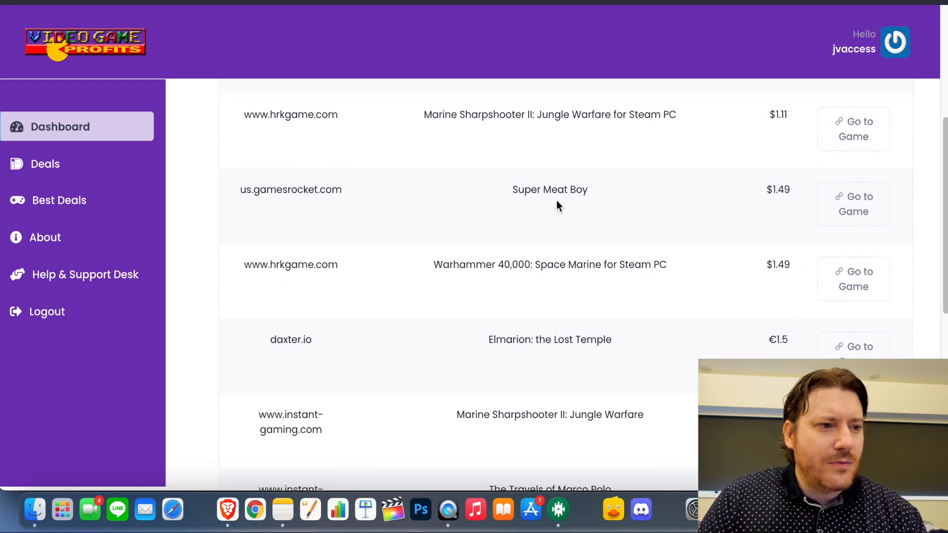
{"action": "mouse_move", "coordinate": [626, 316]}
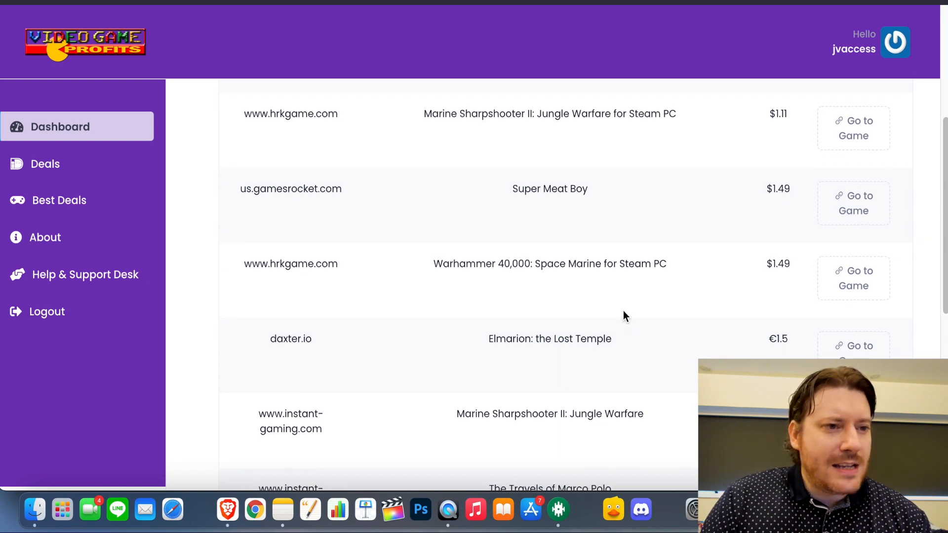
{"action": "scroll", "scroll_direction": "down", "scroll_amount": 3}
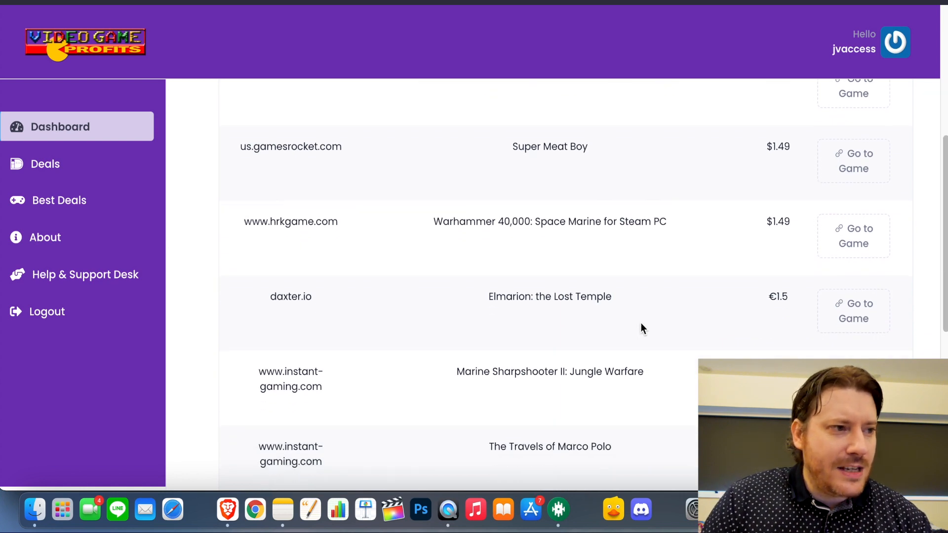
{"action": "double_click", "coordinate": [549, 297]}
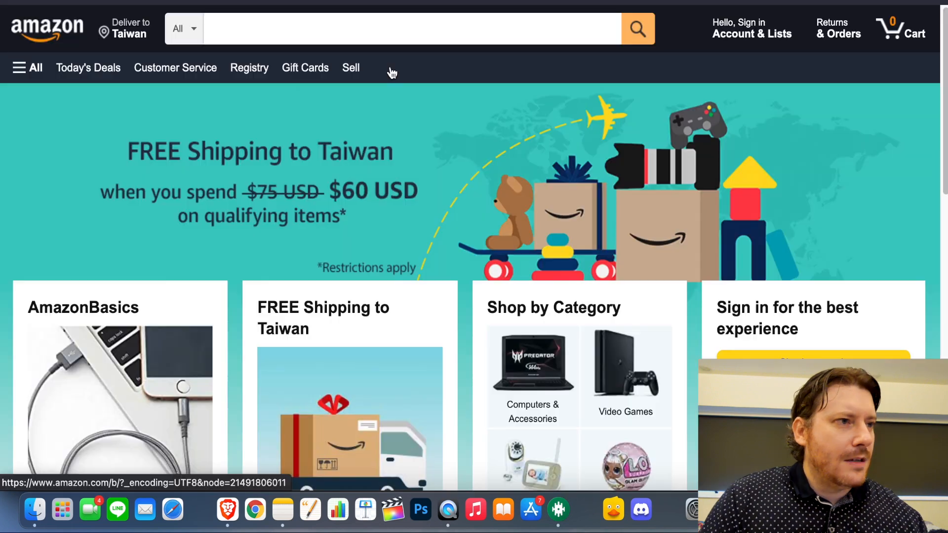
Search Amazon for 'Elmarion: the Lost Temple' and scan its 38 mostly unrelated book results.
{"action": "type", "text": "Elmarion: the Lost Temple"}
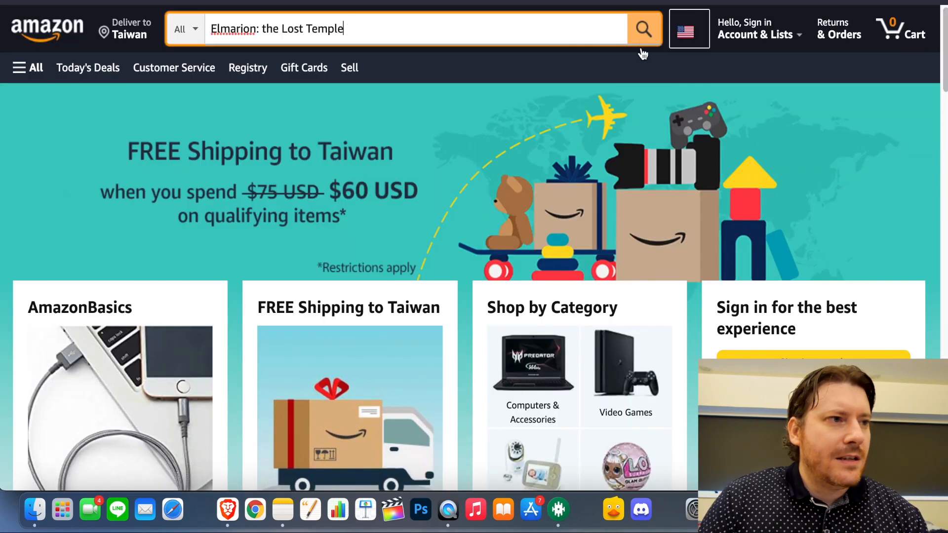
{"action": "left_click", "coordinate": [643, 28]}
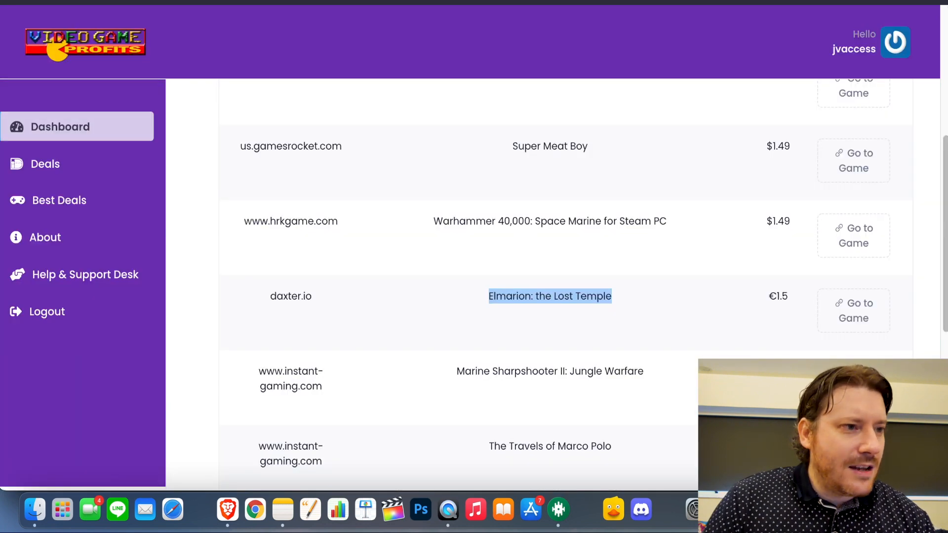
{"action": "mouse_move", "coordinate": [580, 338]}
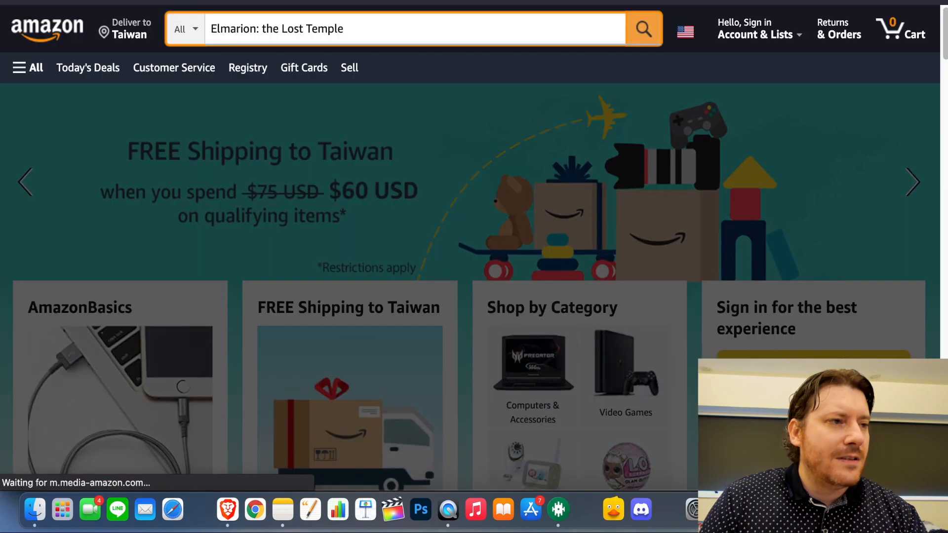
{"action": "left_click", "coordinate": [643, 29]}
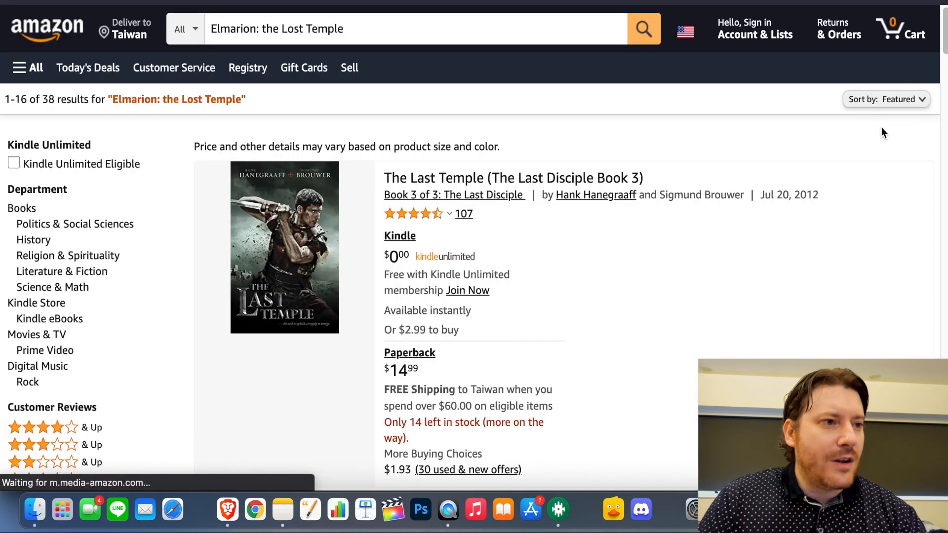
{"action": "scroll", "scroll_direction": "down", "scroll_amount": 3}
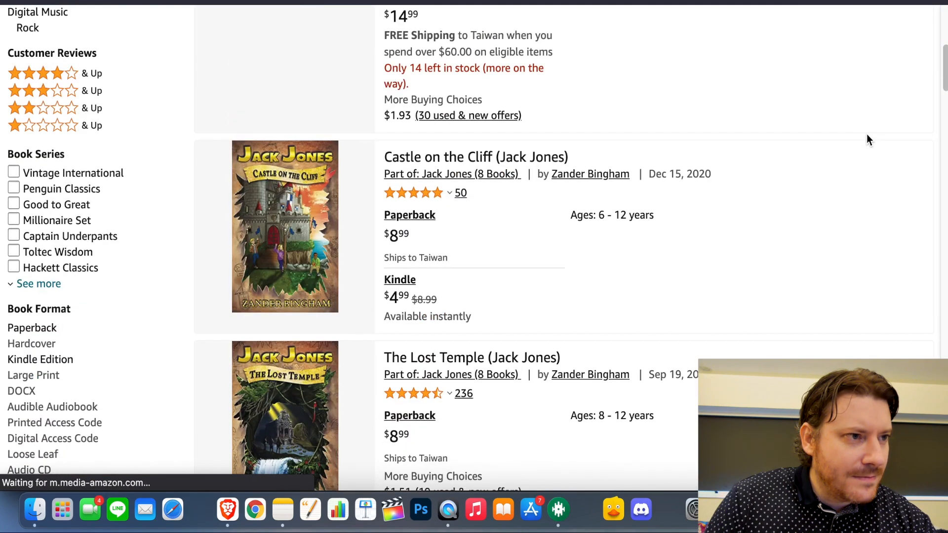
{"action": "scroll", "scroll_direction": "down", "scroll_amount": 3}
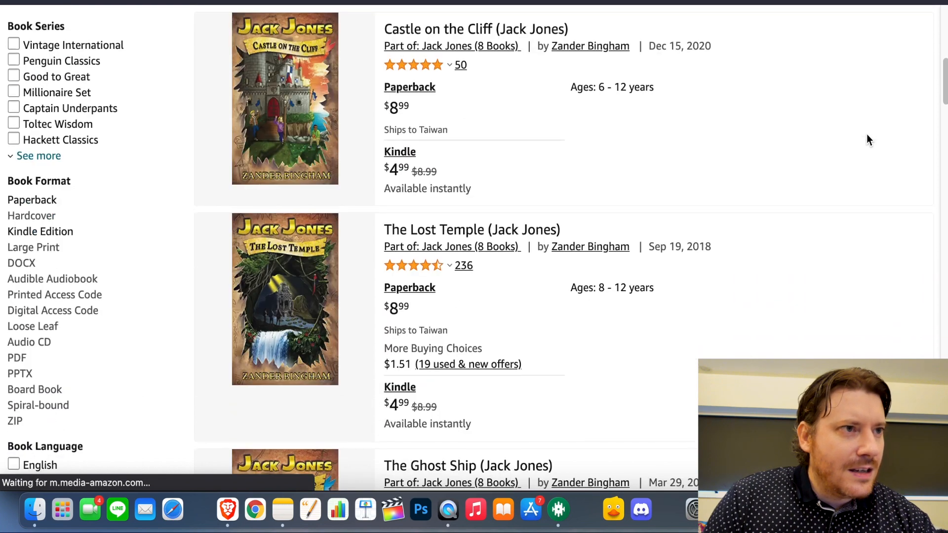
{"action": "scroll", "scroll_direction": "down", "scroll_amount": 3}
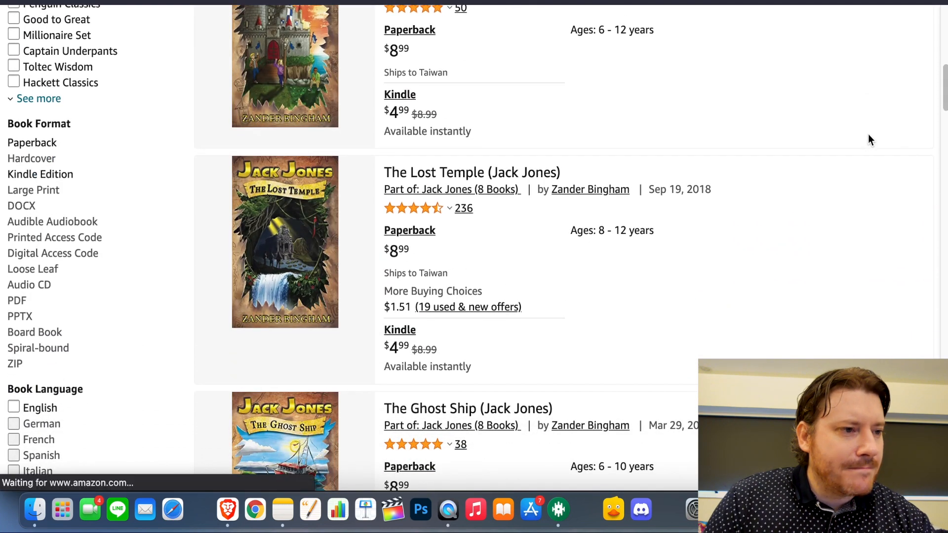
{"action": "scroll", "scroll_direction": "down", "scroll_amount": 3}
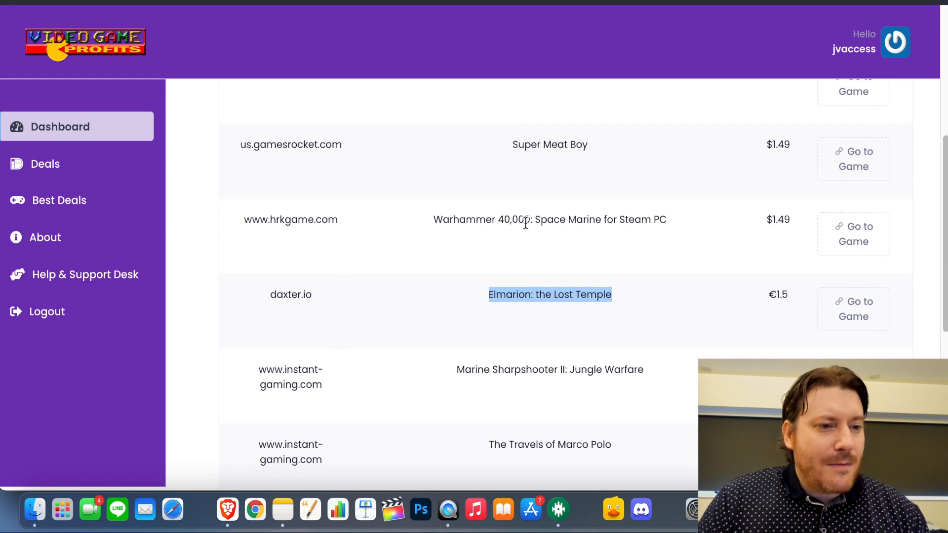
Review the Video Game Profits deals table below Elmarion at €1.5 on daxter.io.
{"action": "scroll", "scroll_direction": "down", "scroll_amount": 3}
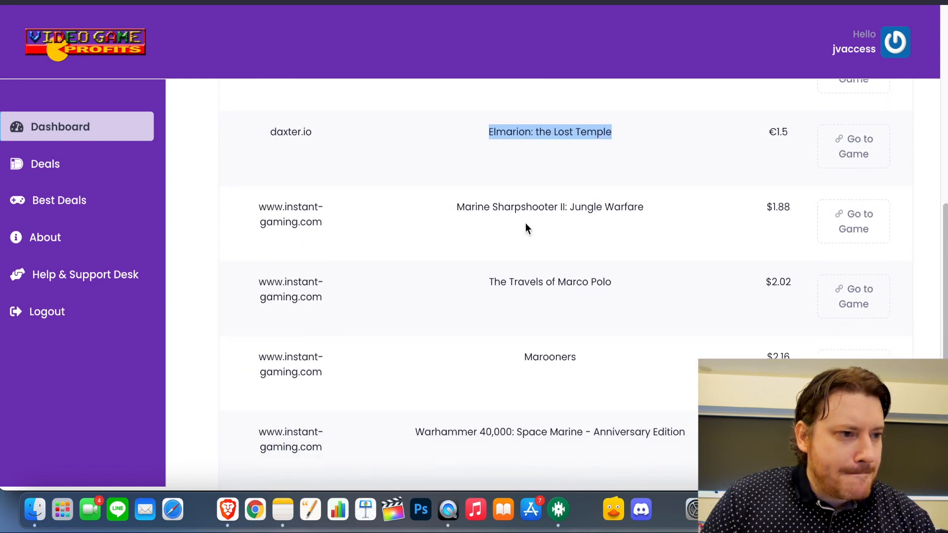
{"action": "scroll", "scroll_direction": "down", "scroll_amount": 3}
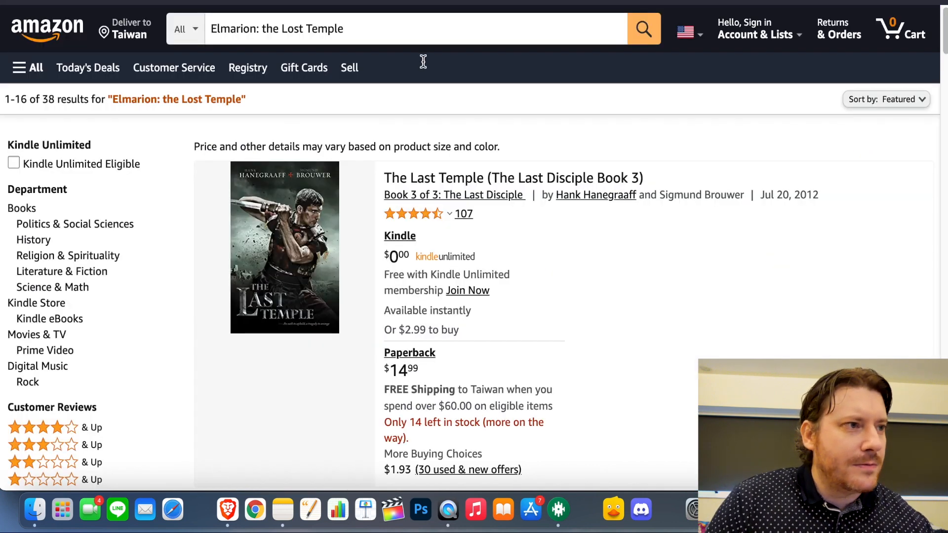
Search Amazon for 'Warhammer 40,000: Space Marine - Anniversary Edition', getting 49 unrelated results.
{"action": "type", "text": "Warhammer 40,000: Space Marine - Anniversary Edition"}
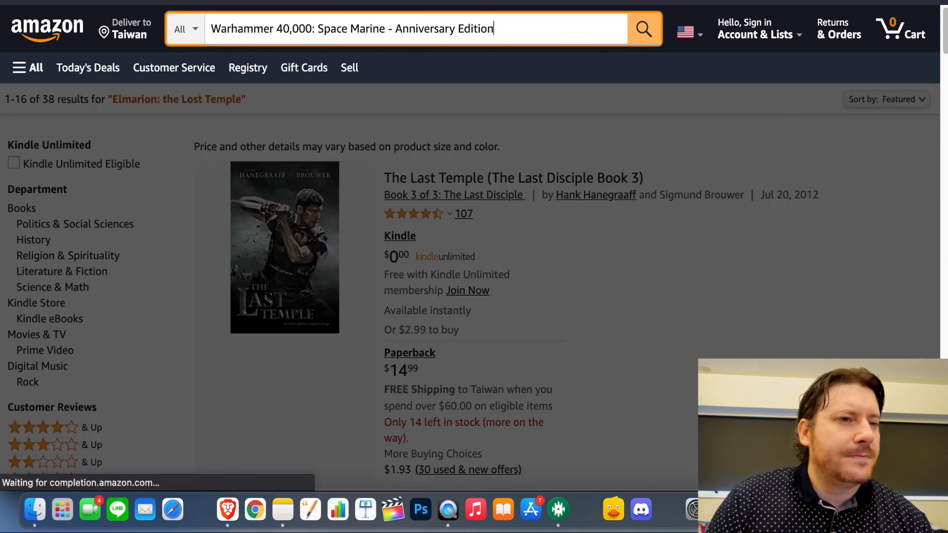
{"action": "left_click", "coordinate": [643, 29]}
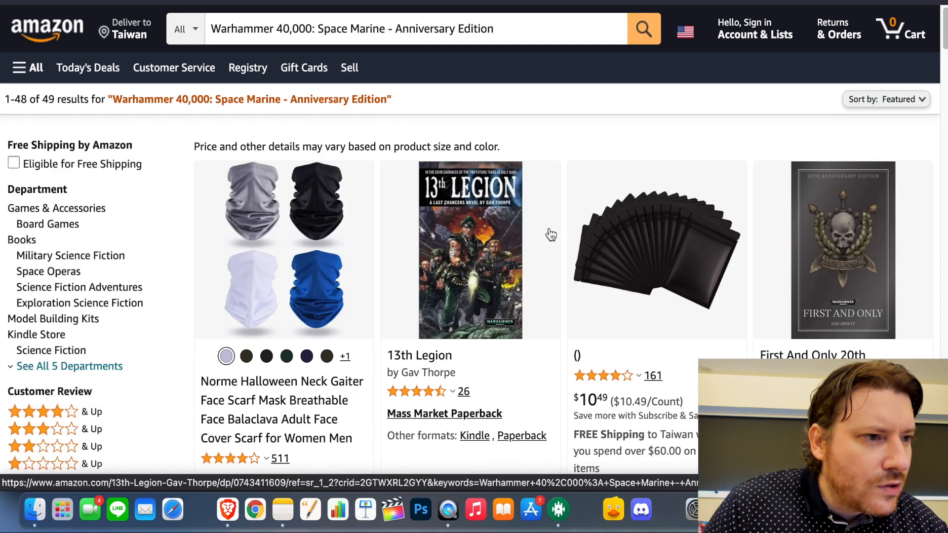
{"action": "mouse_move", "coordinate": [367, 91]}
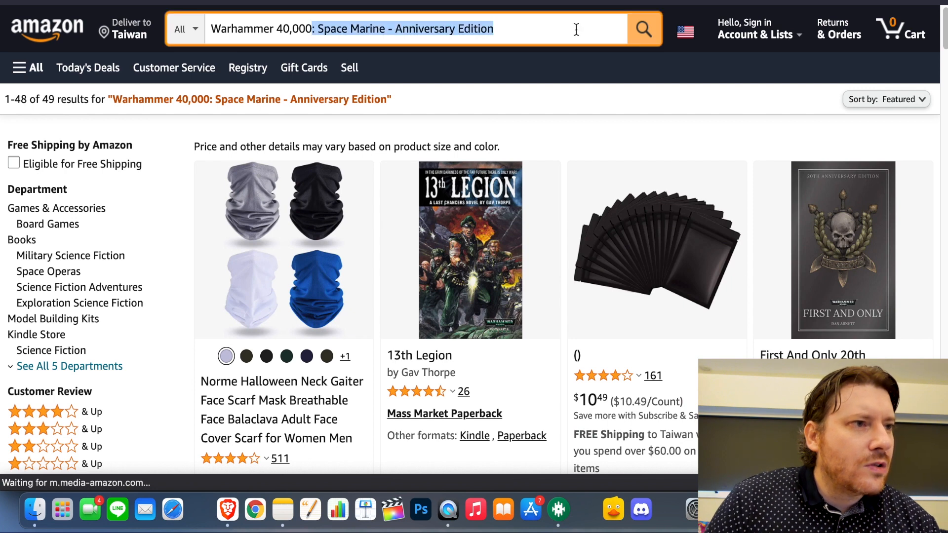
{"action": "mouse_move", "coordinate": [404, 29]}
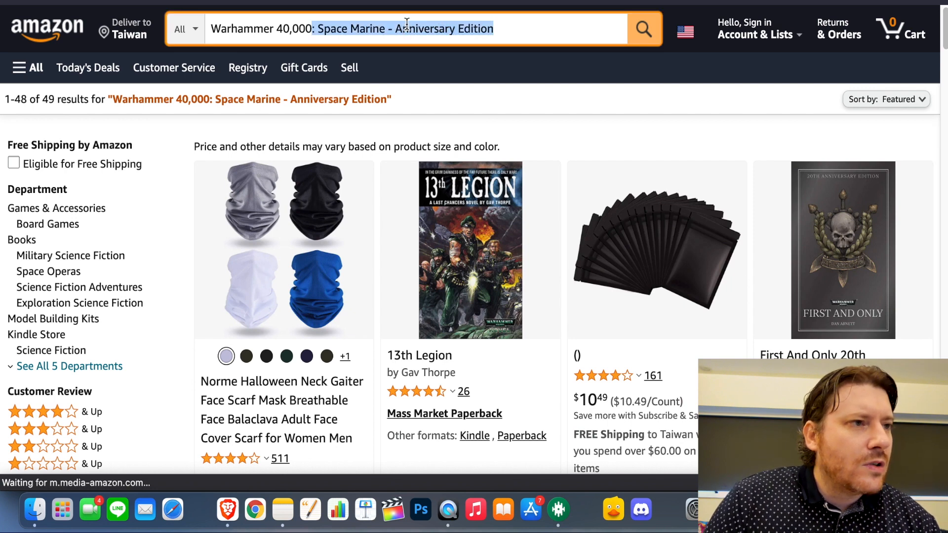
{"action": "mouse_move", "coordinate": [532, 33]}
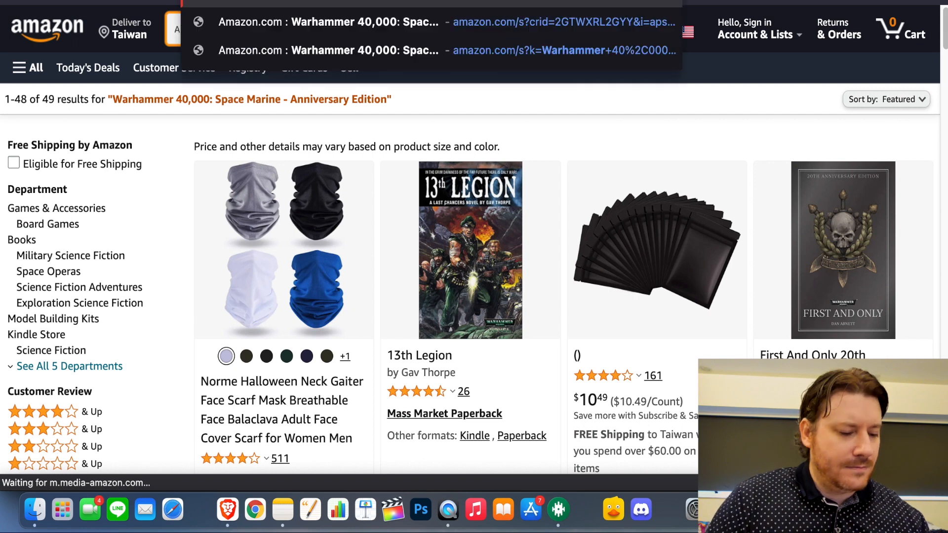
{"action": "left_click", "coordinate": [410, 29]}
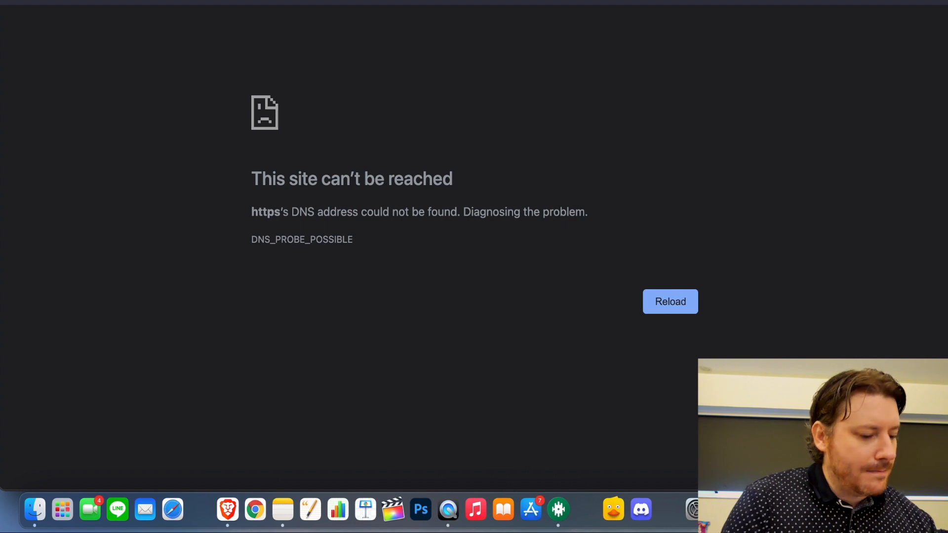
Return to the Video Game Profits deal list showing Space Marine Anniversary Edition at $2.31.
{"action": "type", "text": "www.ins"}
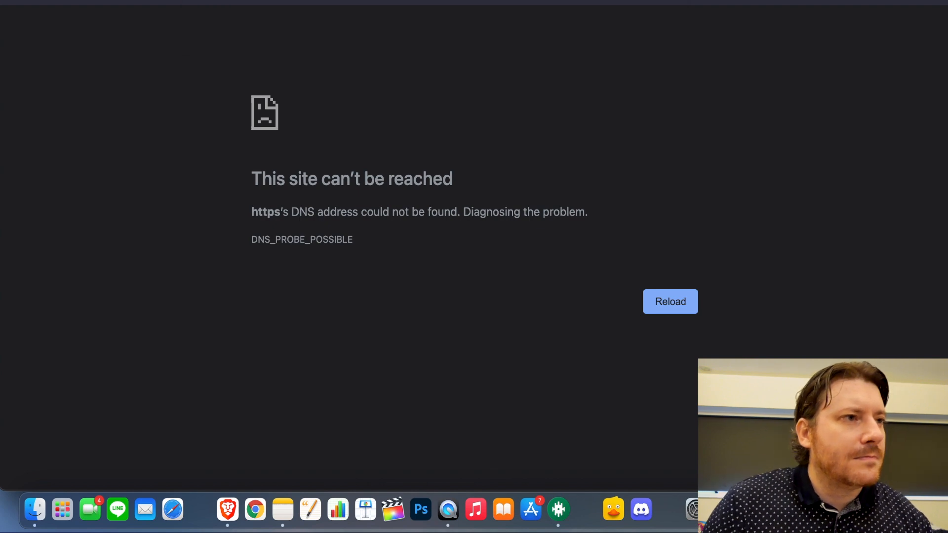
{"action": "left_click", "coordinate": [669, 301]}
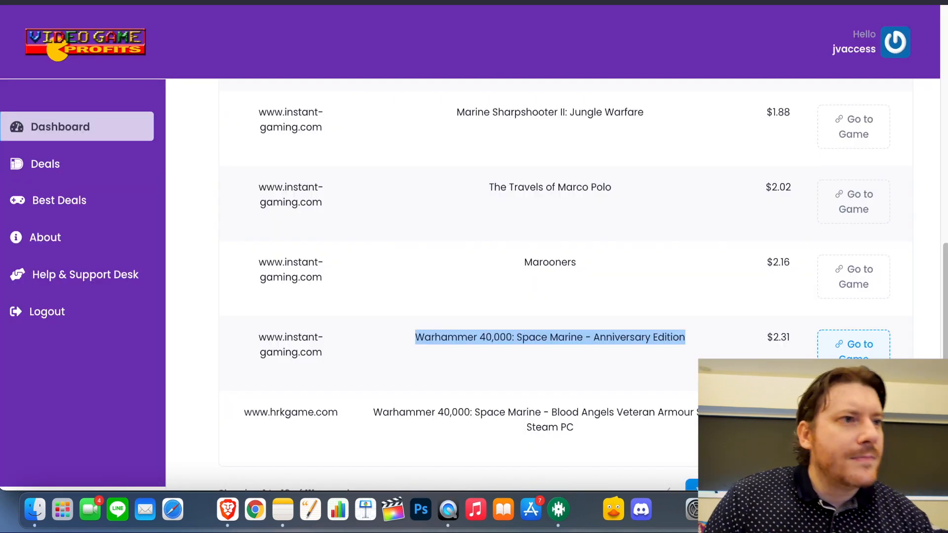
Follow the Instant Gaming deal and find Space Marine Anniversary Edition at 1.99€, 96% off.
{"action": "left_click", "coordinate": [853, 343]}
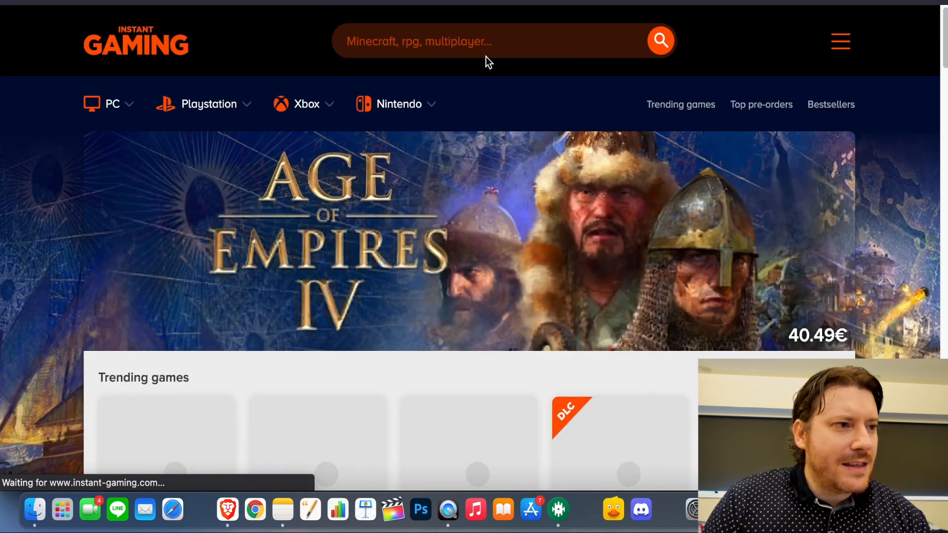
{"action": "scroll", "scroll_direction": "down", "scroll_amount": 3}
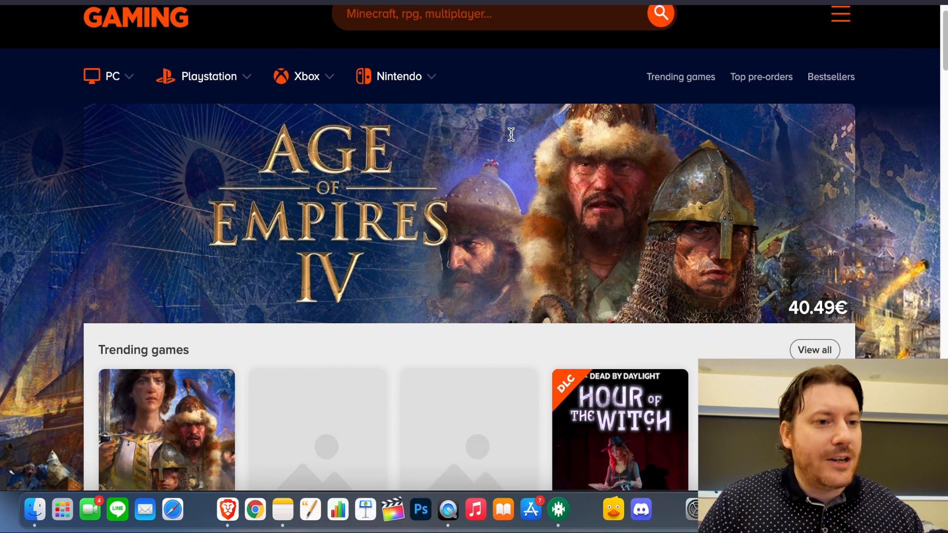
{"action": "scroll", "scroll_direction": "down", "scroll_amount": 3}
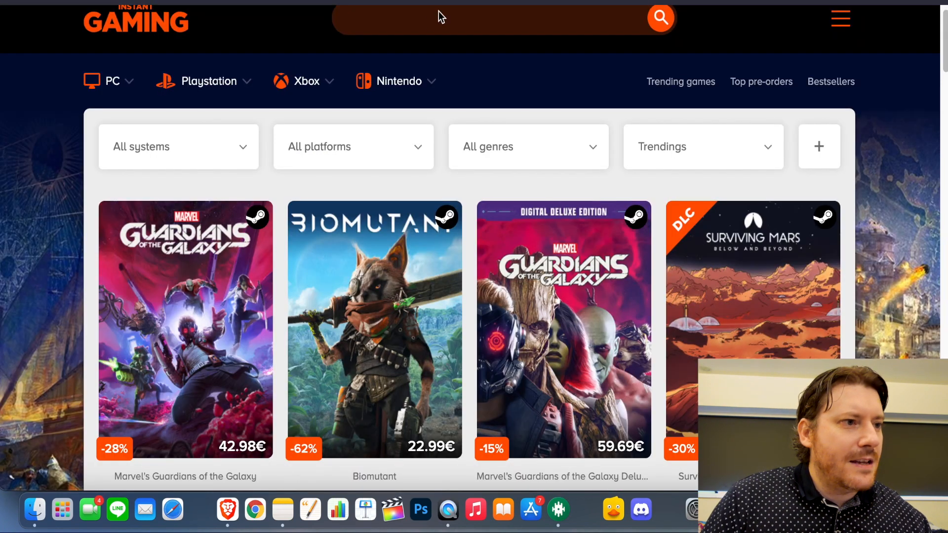
{"action": "left_click", "coordinate": [660, 17]}
{"action": "type", "text": "Warhammer 40,000: Space Marine"}
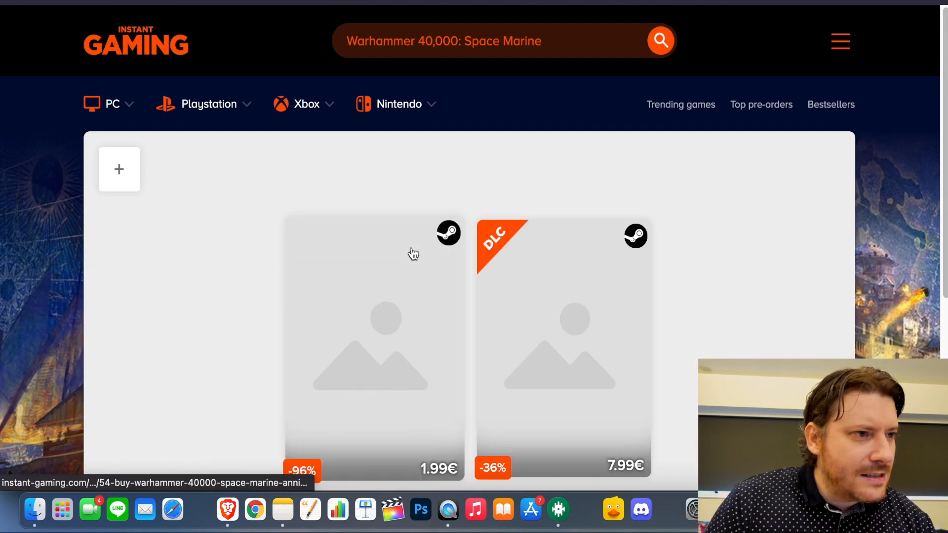
{"action": "scroll", "scroll_direction": "down", "scroll_amount": 3}
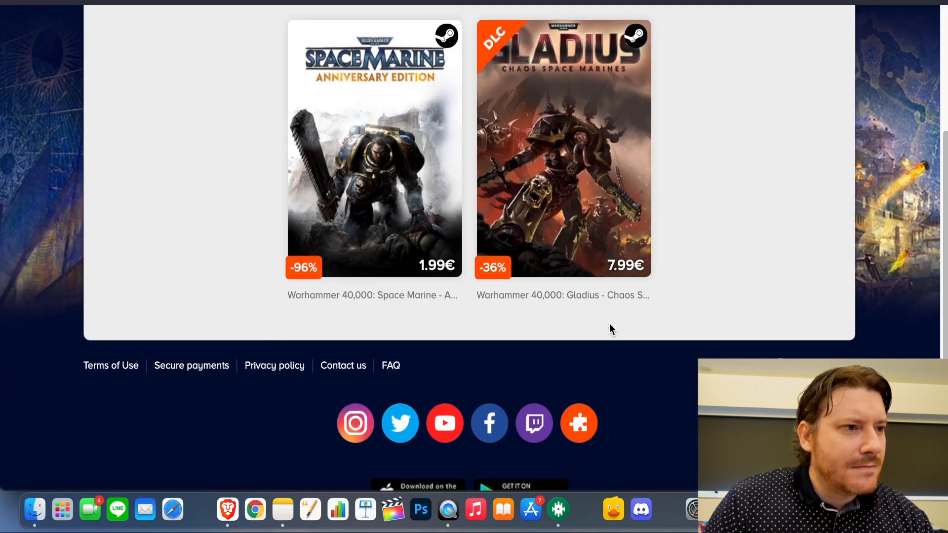
{"action": "mouse_move", "coordinate": [362, 185]}
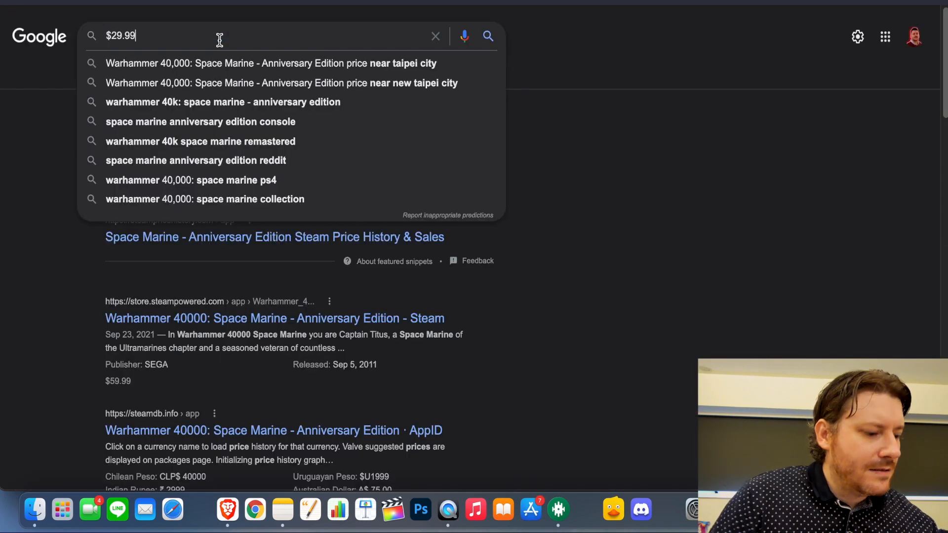
Search Google for 'top discount game websites', surfacing MakeUseOf's Top 10 article.
{"action": "type", "text": "to uero"}
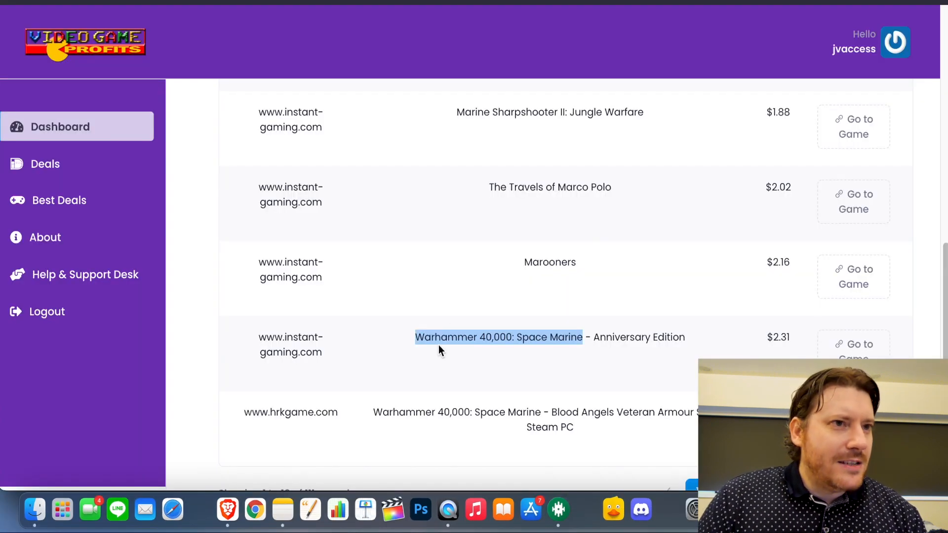
{"action": "mouse_move", "coordinate": [489, 210]}
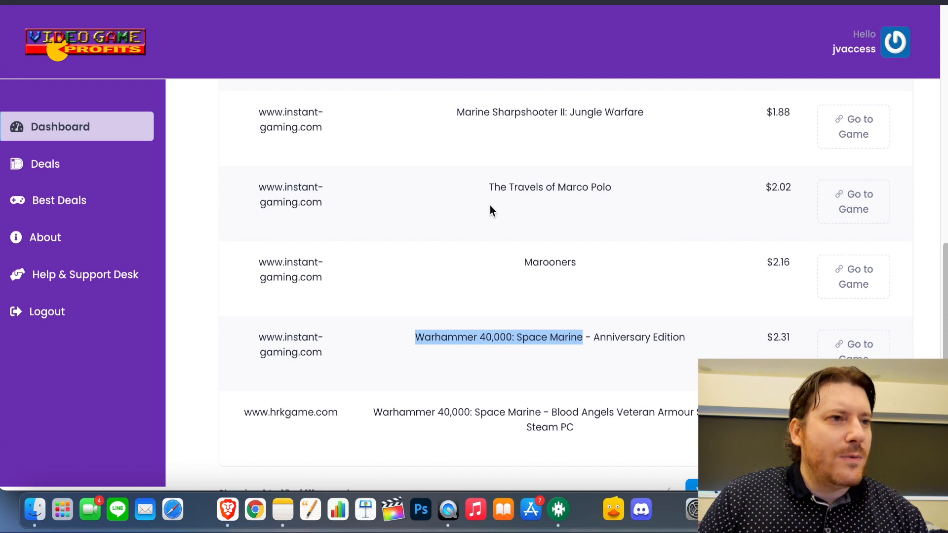
{"action": "mouse_move", "coordinate": [542, 109]}
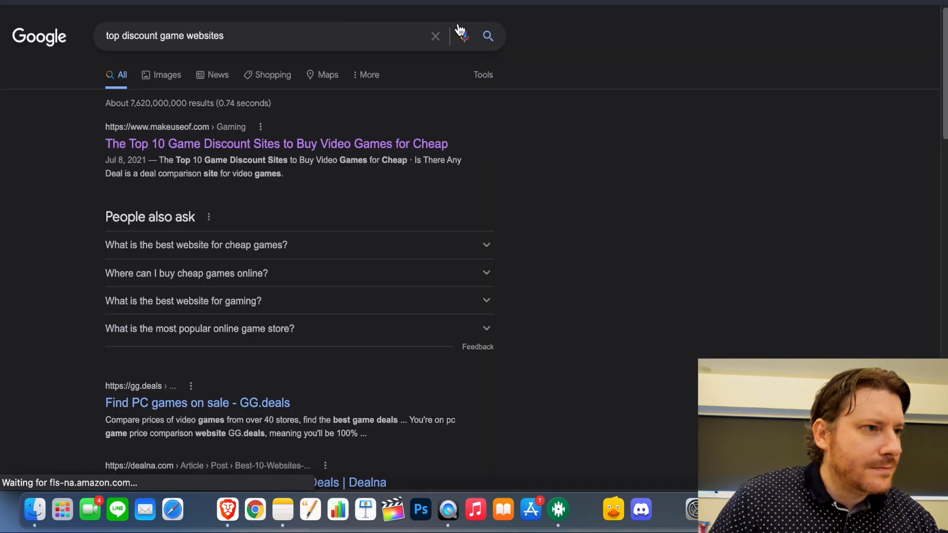
Read MakeUseOf's cheap game sites article through Humble Bundle back to Is There Any Deal.
{"action": "left_click", "coordinate": [275, 143]}
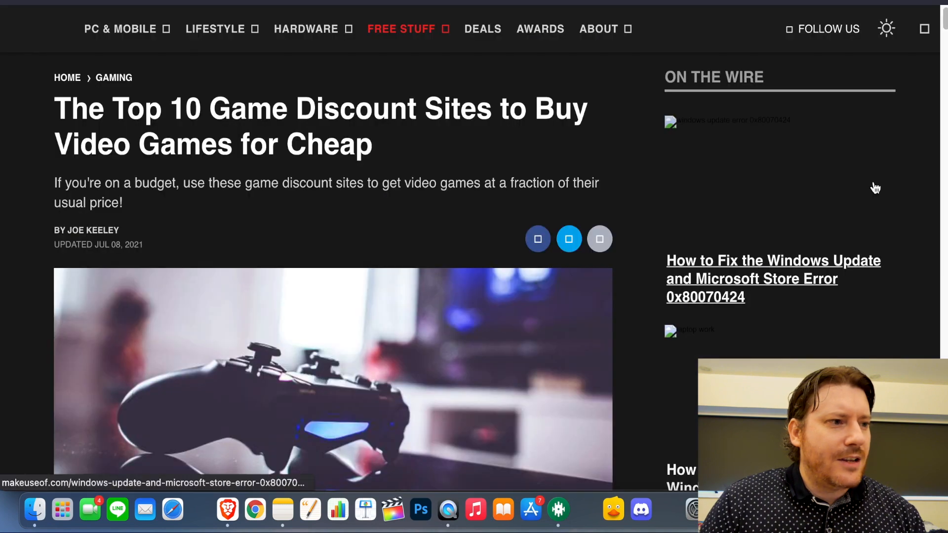
{"action": "scroll", "scroll_direction": "down", "scroll_amount": 3}
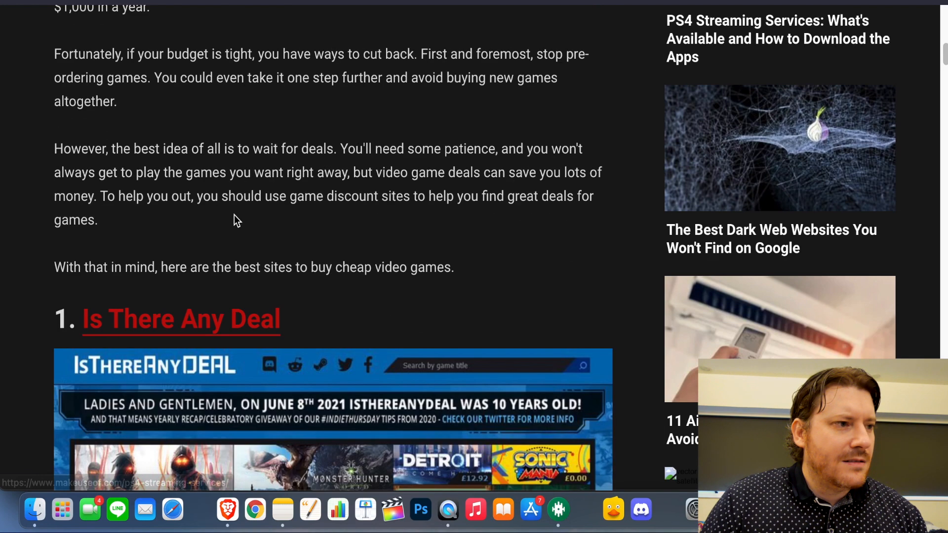
{"action": "scroll", "scroll_direction": "down", "scroll_amount": 3}
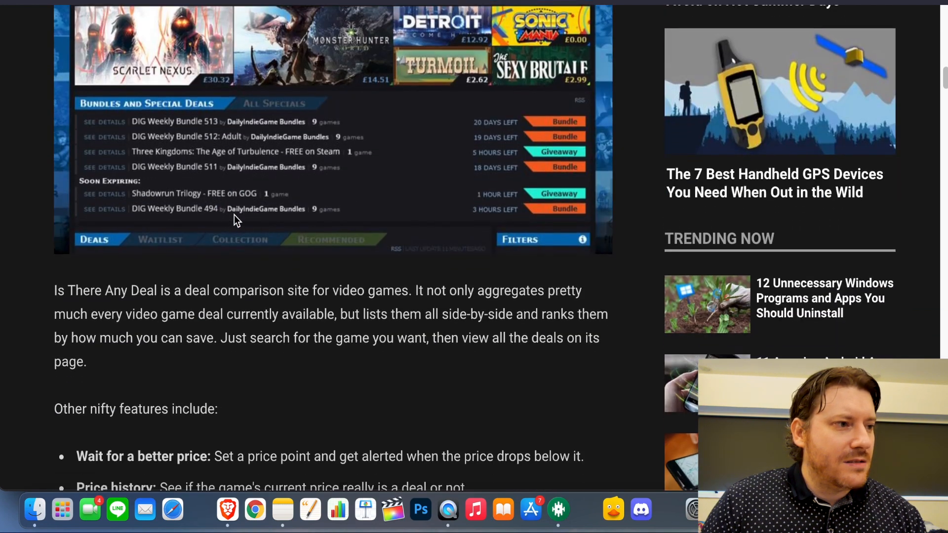
{"action": "scroll", "scroll_direction": "down", "scroll_amount": 3}
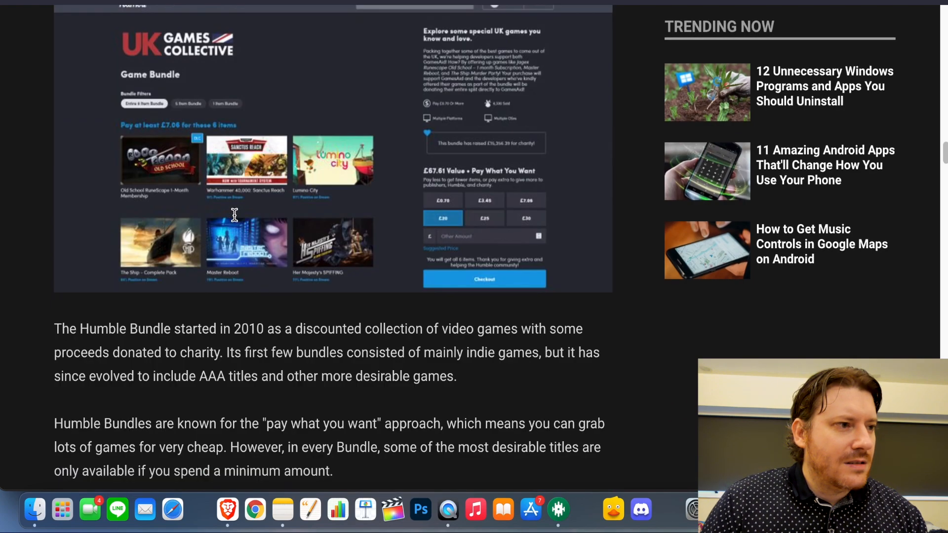
{"action": "scroll", "scroll_direction": "down", "scroll_amount": 3}
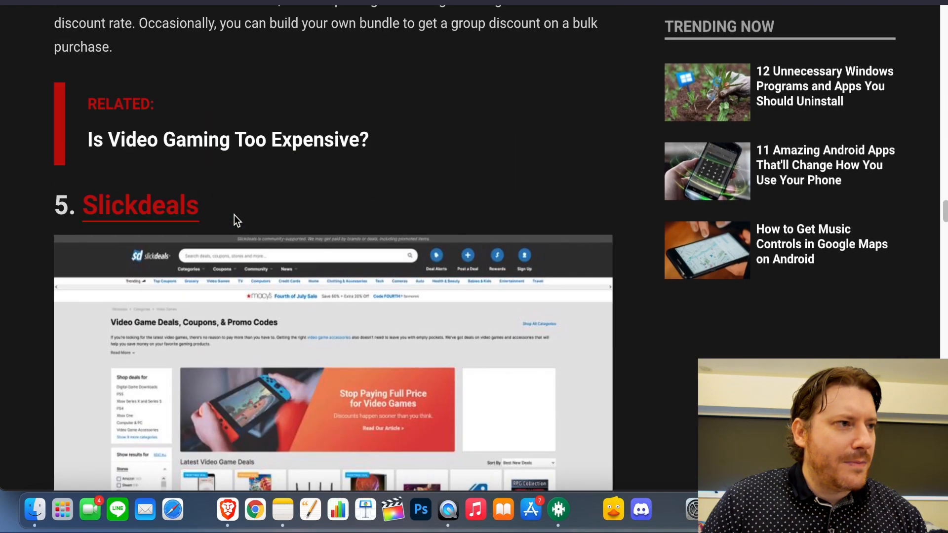
{"action": "scroll", "scroll_direction": "down", "scroll_amount": 3}
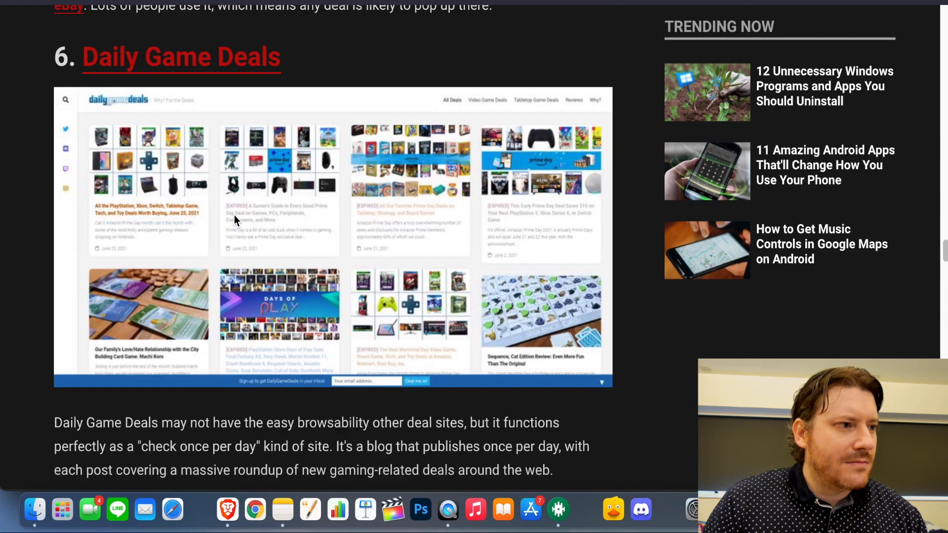
{"action": "scroll", "scroll_direction": "down", "scroll_amount": 3}
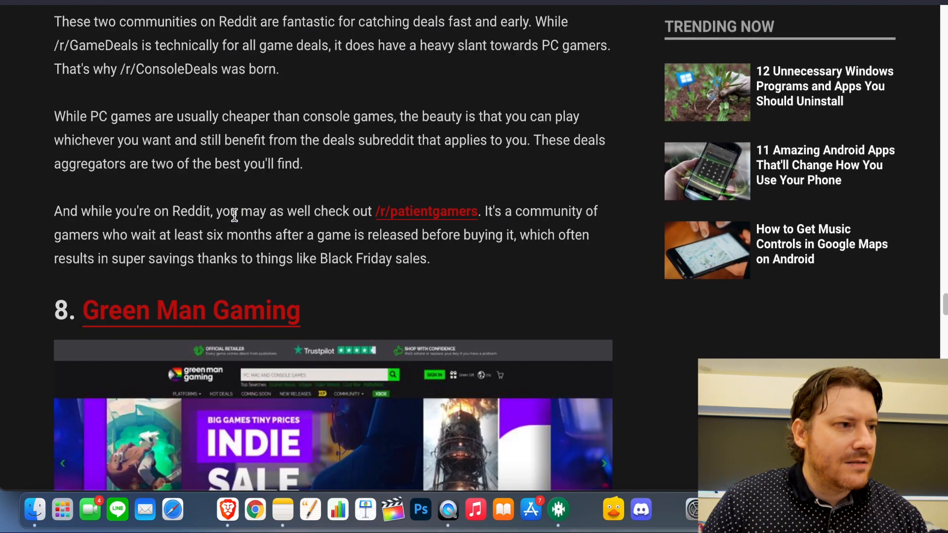
{"action": "scroll", "scroll_direction": "down", "scroll_amount": 3}
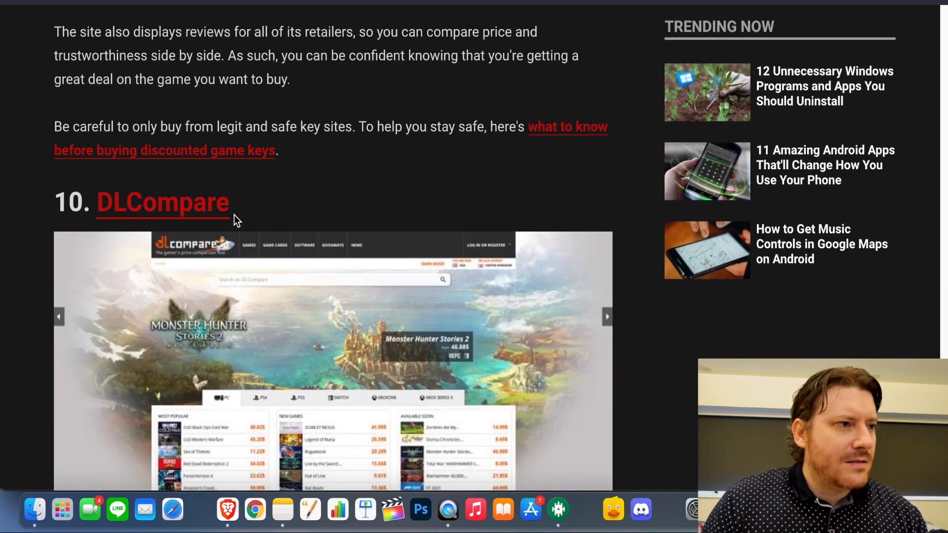
{"action": "scroll", "scroll_direction": "down", "scroll_amount": 3}
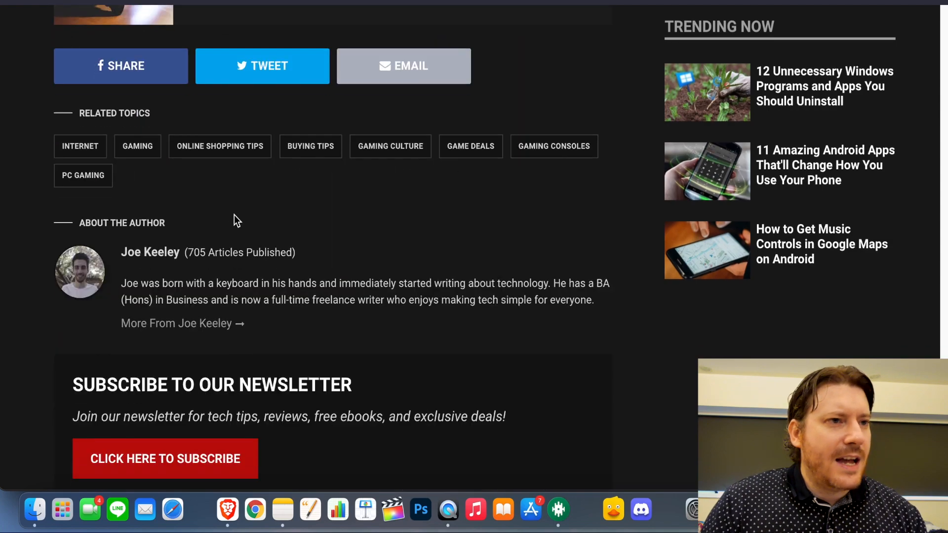
{"action": "scroll", "scroll_direction": "up", "scroll_amount": 3}
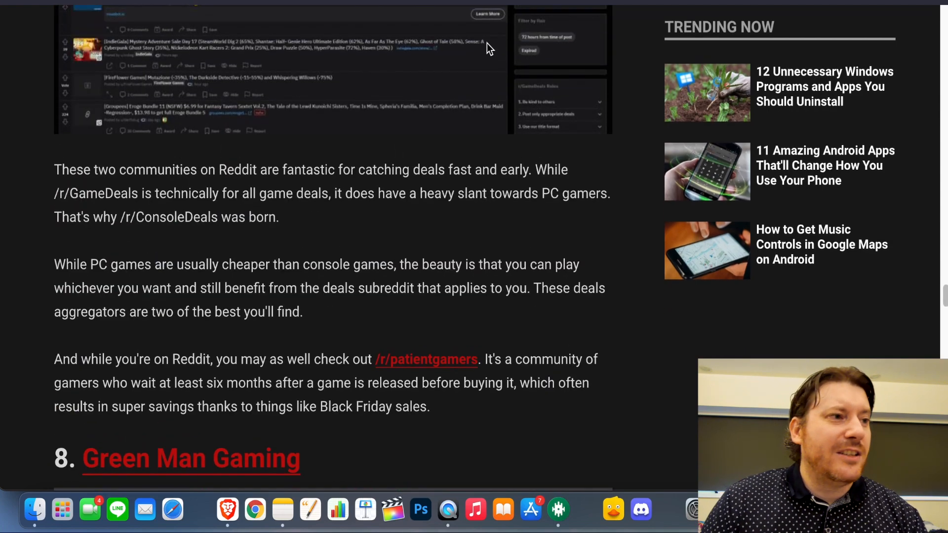
{"action": "scroll", "scroll_direction": "down", "scroll_amount": 3}
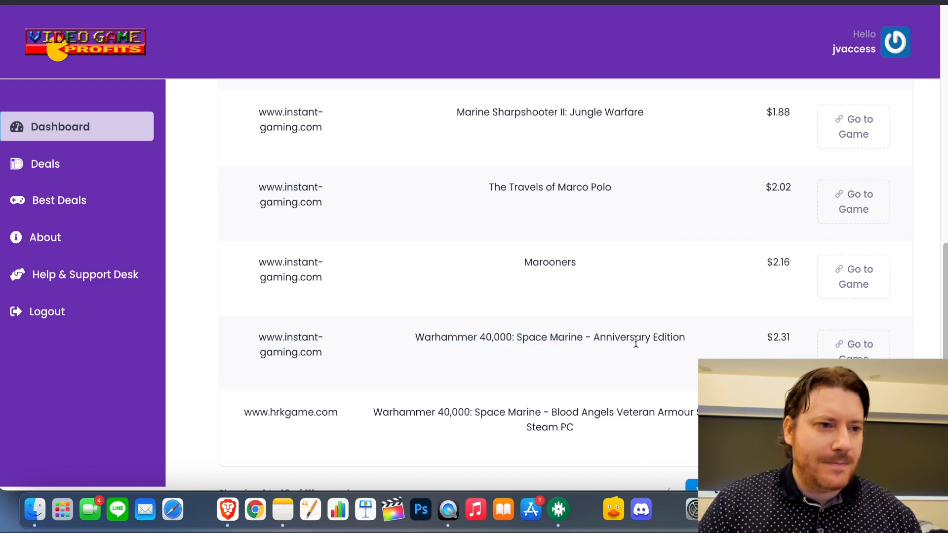
{"action": "double_click", "coordinate": [550, 336]}
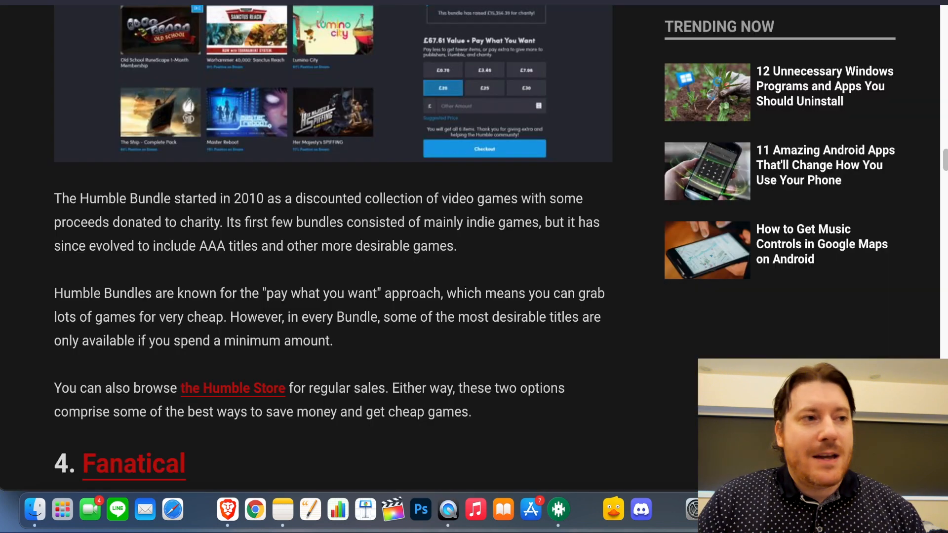
{"action": "mouse_move", "coordinate": [604, 251]}
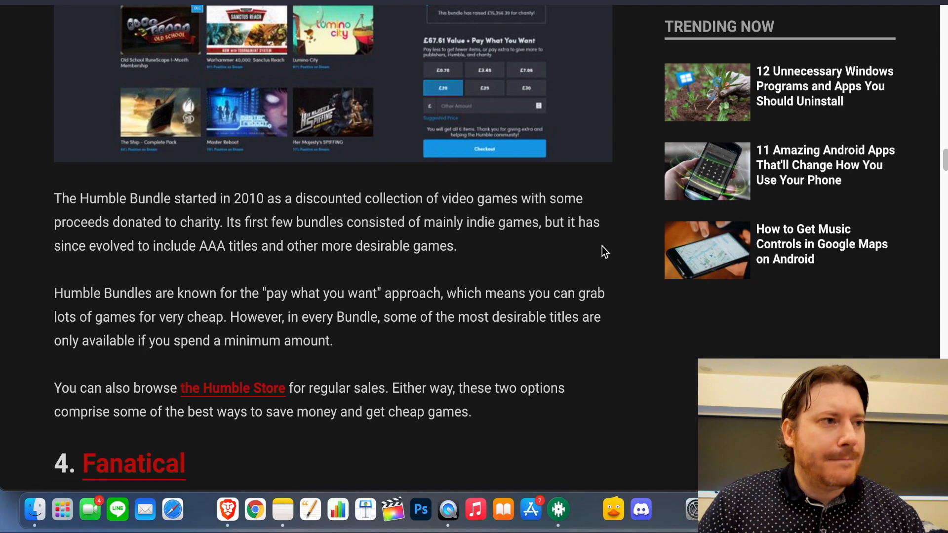
{"action": "scroll", "scroll_direction": "up", "scroll_amount": 3}
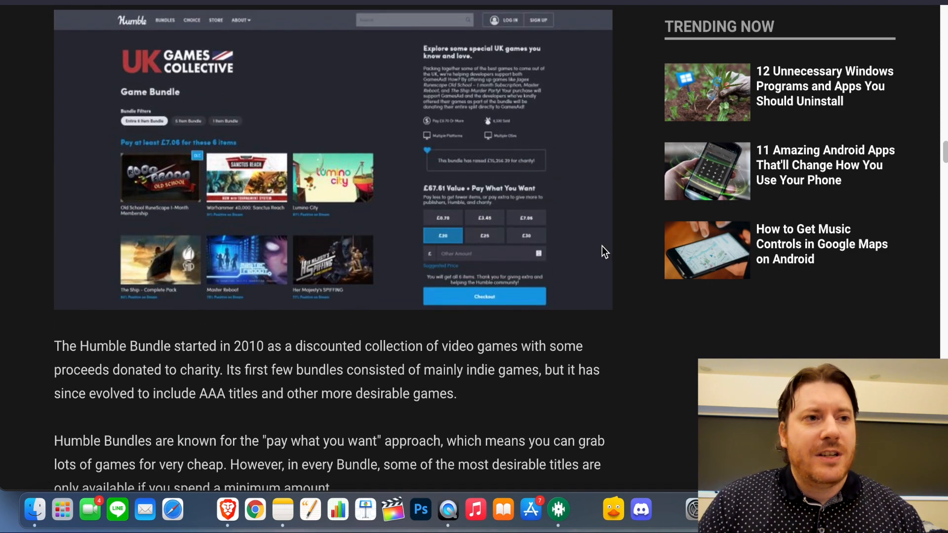
{"action": "scroll", "scroll_direction": "up", "scroll_amount": 3}
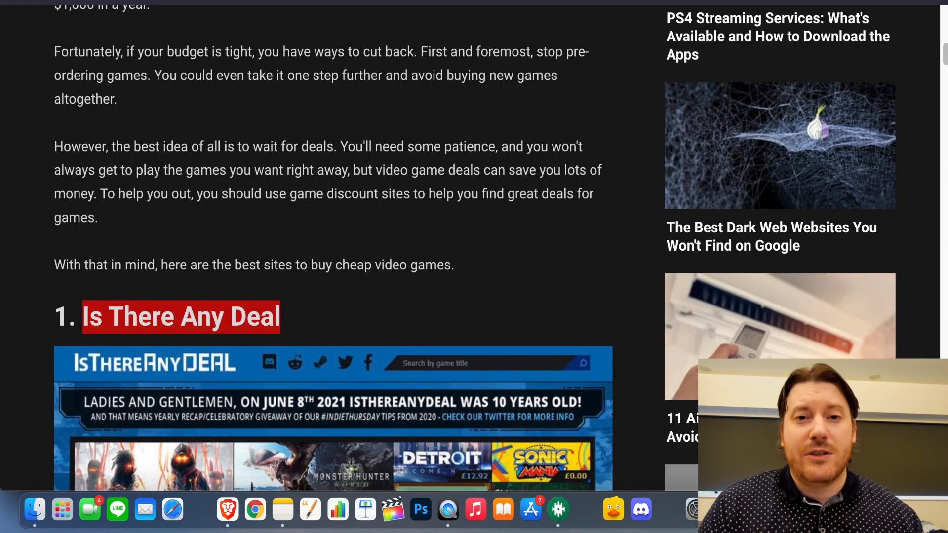
Check IsThereAnyDeal prices for 'Warhammer 40,000: Space Marine', showing a $0.00 historical low.
{"action": "left_click", "coordinate": [181, 317]}
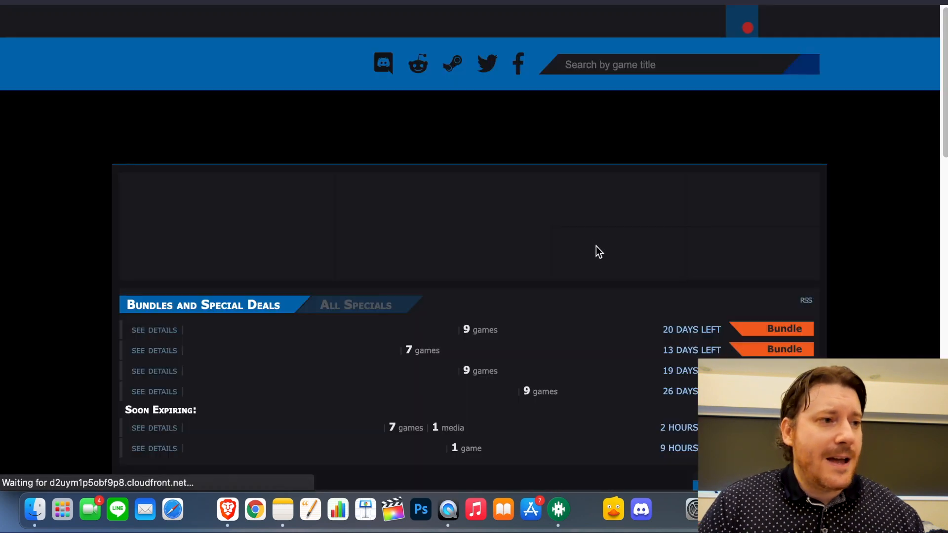
{"action": "type", "text": "Warhammer 40,000: Space Marine"}
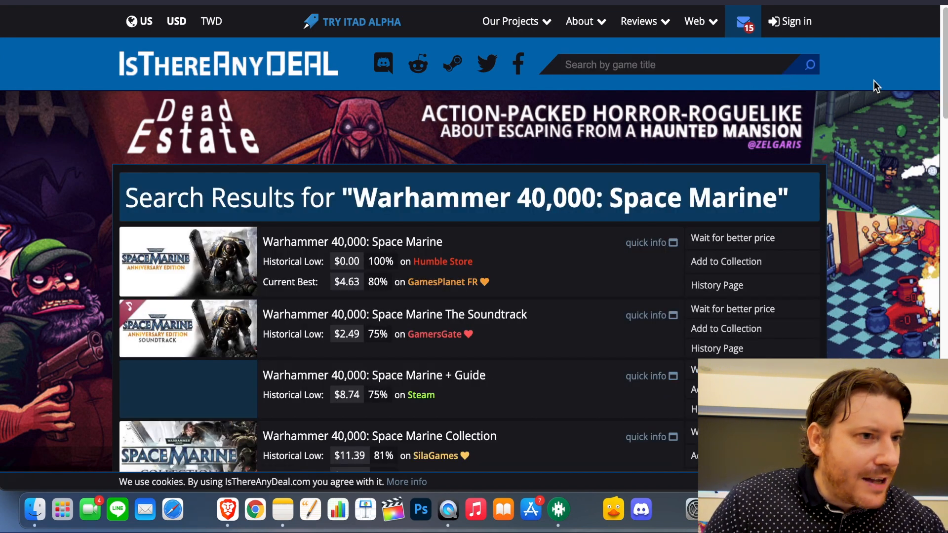
{"action": "scroll", "scroll_direction": "down", "scroll_amount": 3}
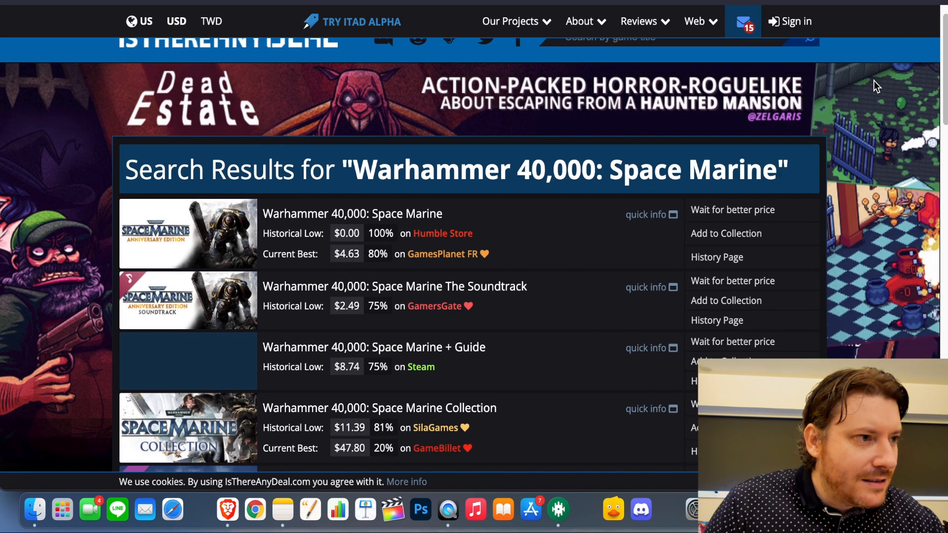
{"action": "mouse_move", "coordinate": [599, 294]}
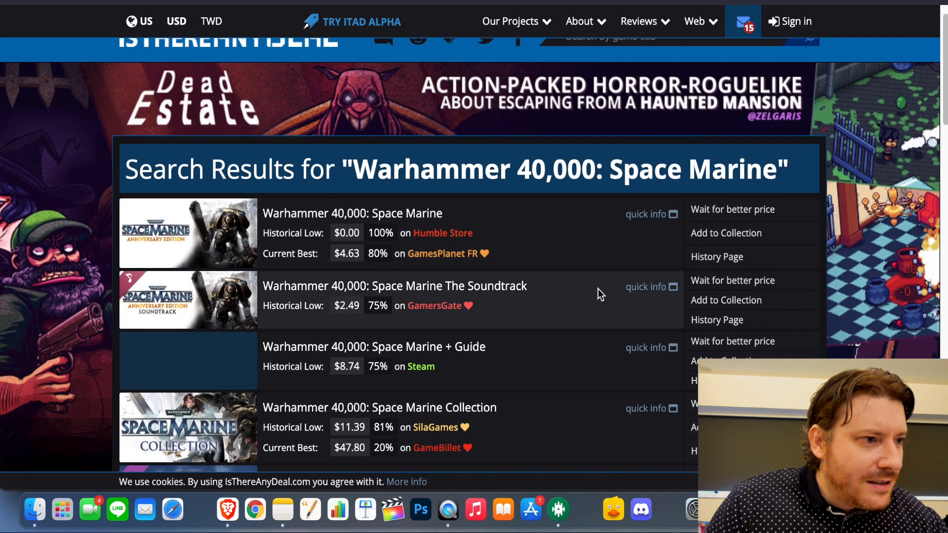
{"action": "scroll", "scroll_direction": "down", "scroll_amount": 3}
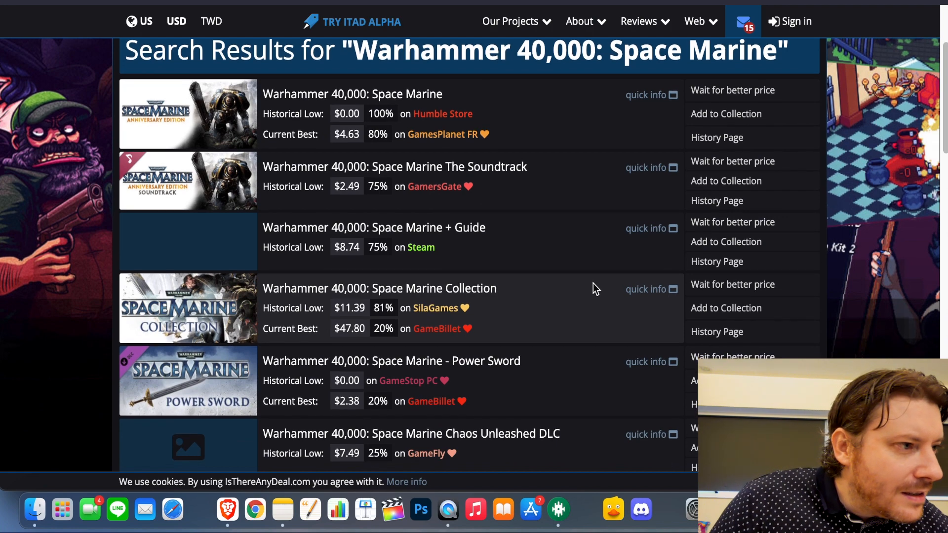
{"action": "scroll", "scroll_direction": "down", "scroll_amount": 3}
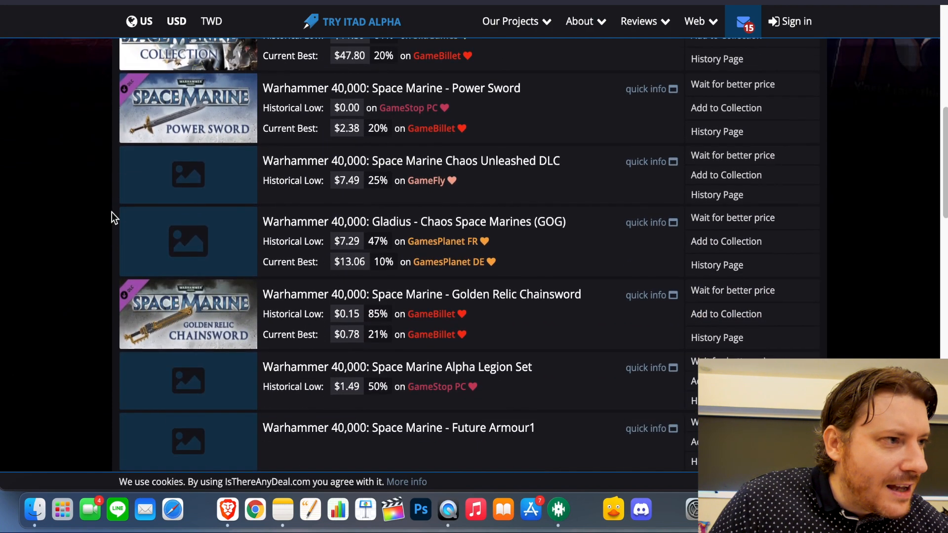
{"action": "scroll", "scroll_direction": "down", "scroll_amount": 3}
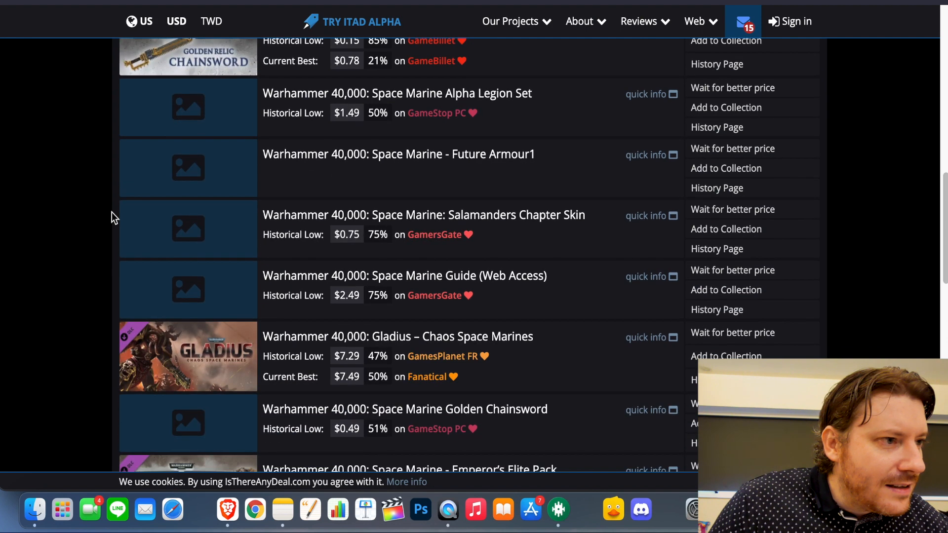
{"action": "mouse_move", "coordinate": [341, 301]}
{"action": "type", "text": "mar"}
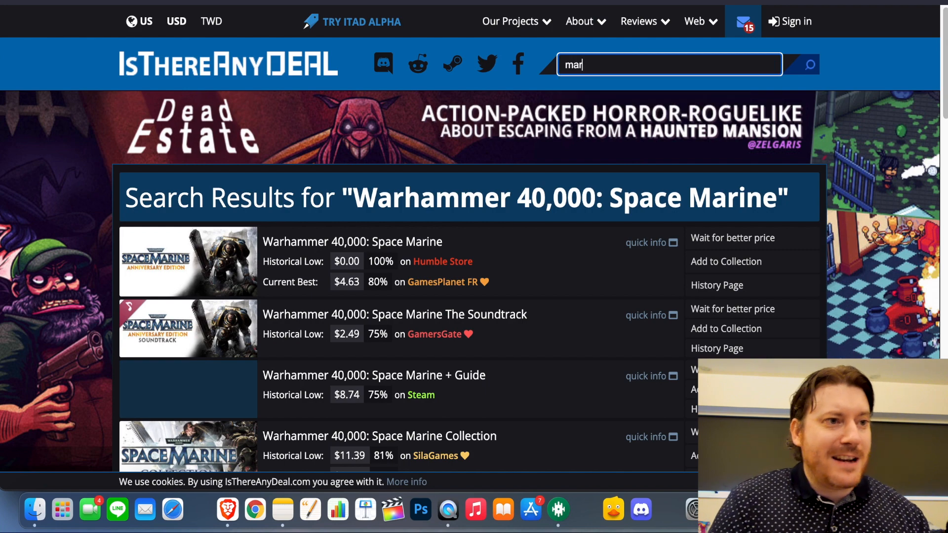
Submit a new IsThereAnyDeal search for 'mario'.
{"action": "type", "text": "io"}
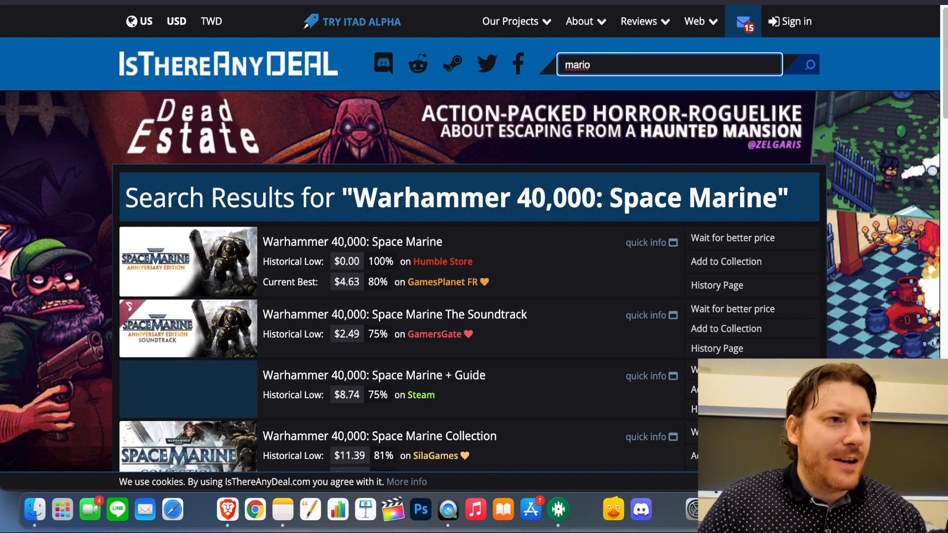
{"action": "key", "text": "Return"}
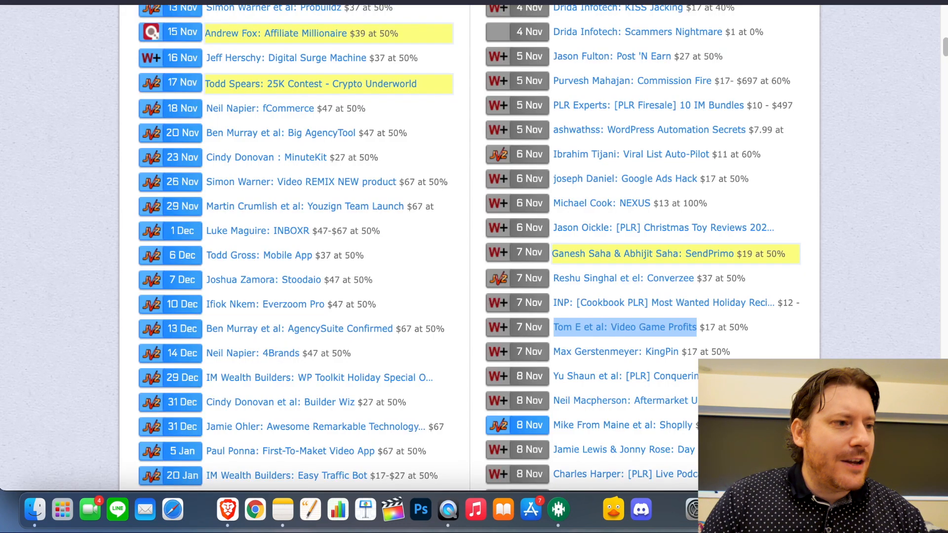
Open the Video Game Profits sales page and pause its video near 2:45 on the G2A offers demo.
{"action": "left_click", "coordinate": [623, 326]}
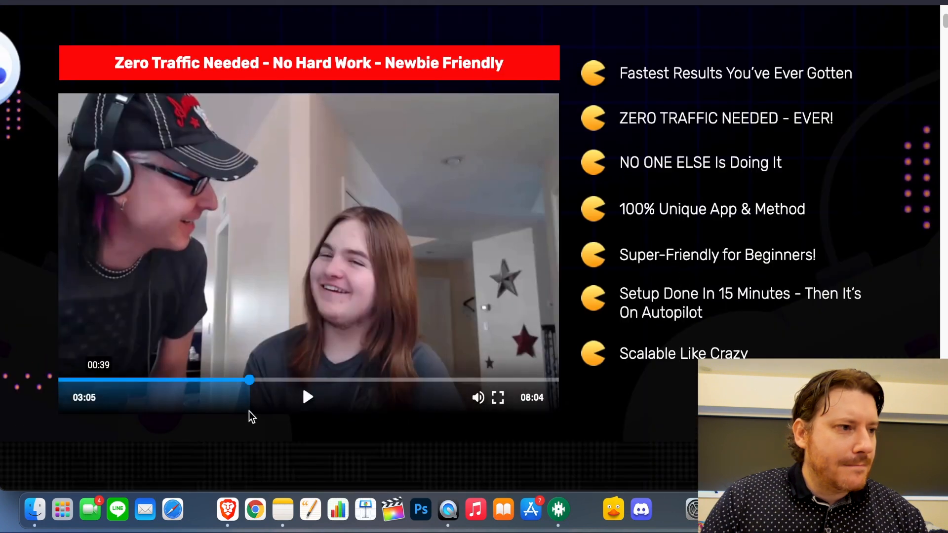
{"action": "left_click", "coordinate": [230, 381]}
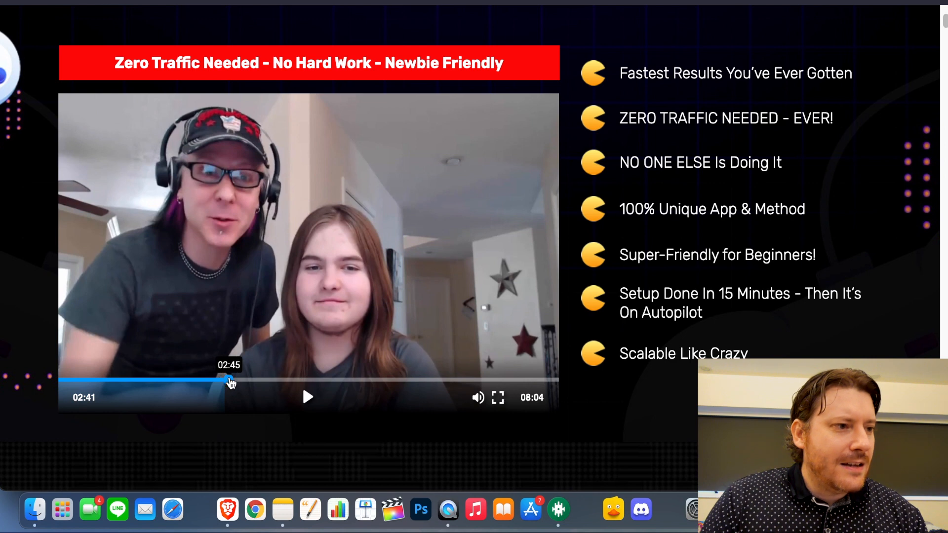
{"action": "left_click", "coordinate": [306, 397]}
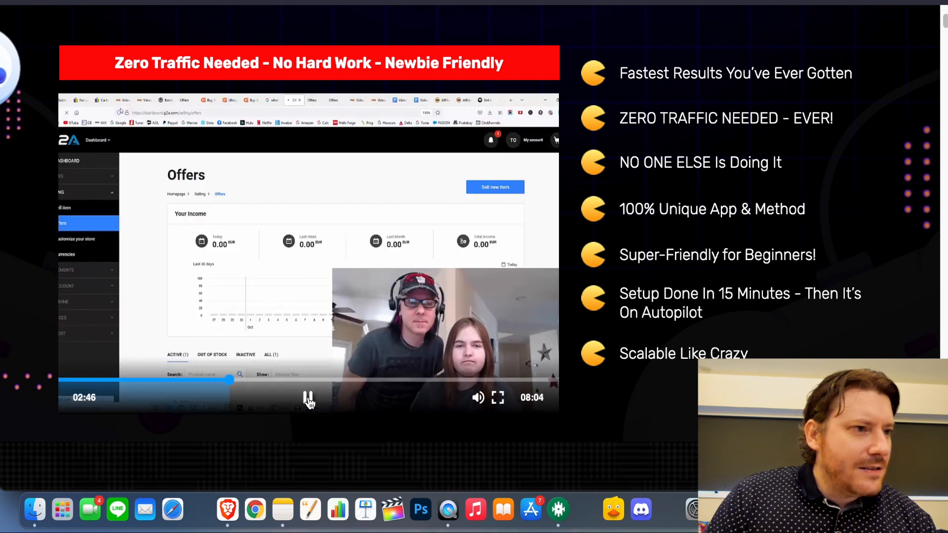
{"action": "left_click", "coordinate": [309, 397]}
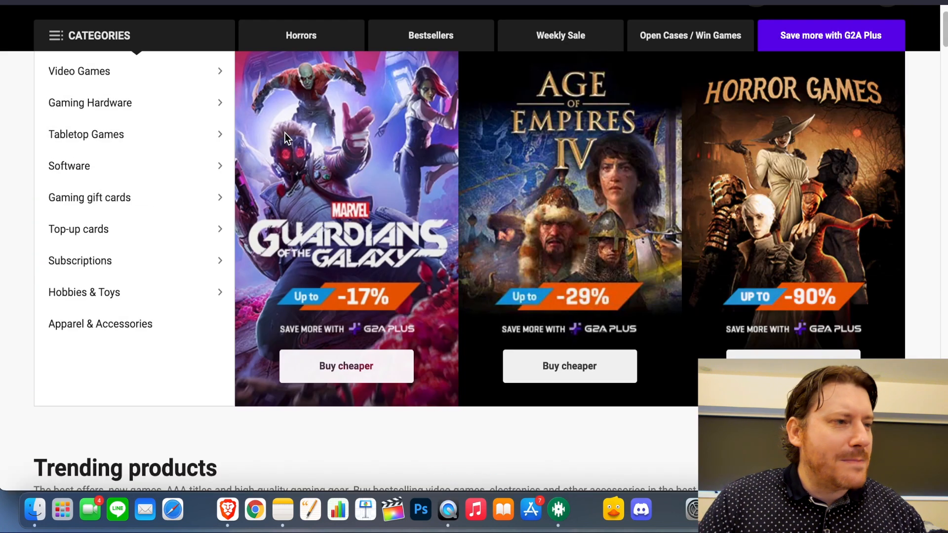
Scroll the G2A homepage between the Categories menu and the Trending products section.
{"action": "scroll", "scroll_direction": "up", "scroll_amount": 3}
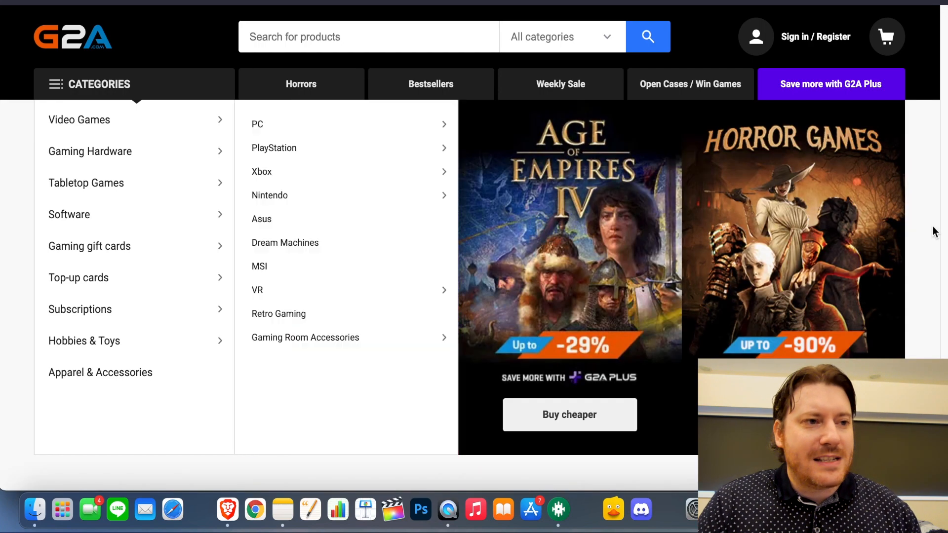
{"action": "scroll", "scroll_direction": "down", "scroll_amount": 3}
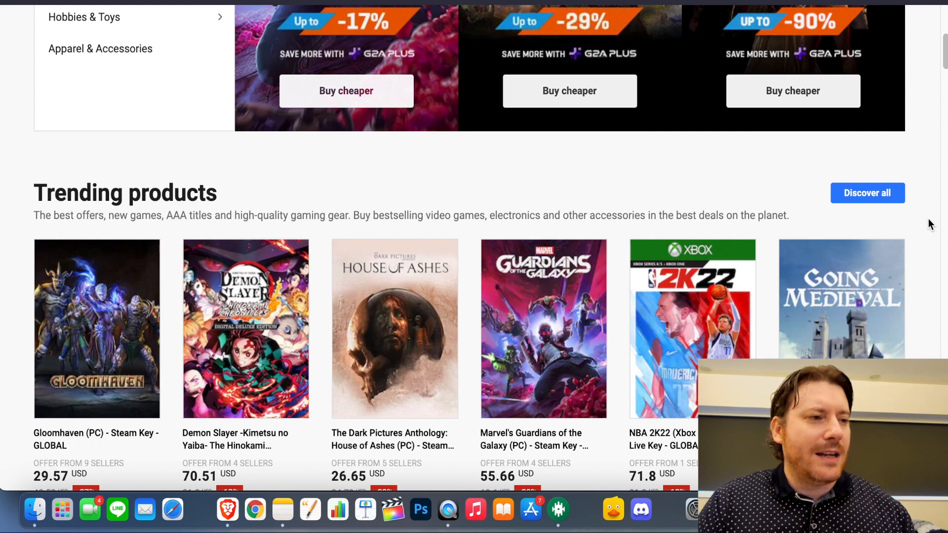
{"action": "scroll", "scroll_direction": "up", "scroll_amount": 3}
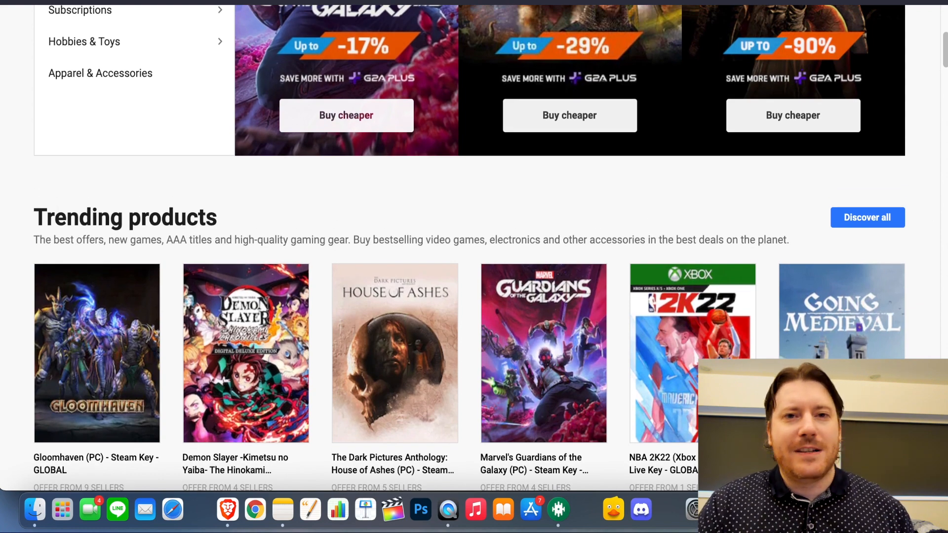
{"action": "mouse_move", "coordinate": [888, 190]}
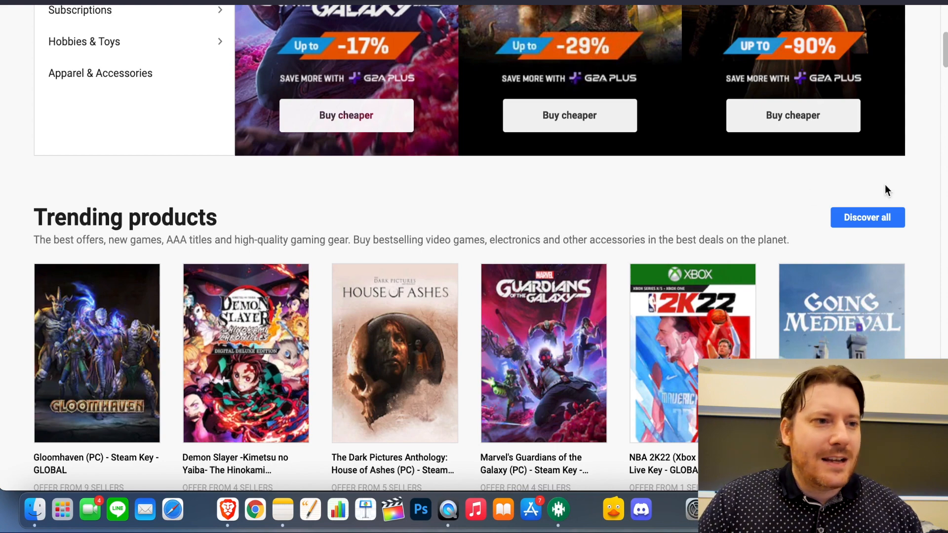
{"action": "scroll", "scroll_direction": "up", "scroll_amount": 3}
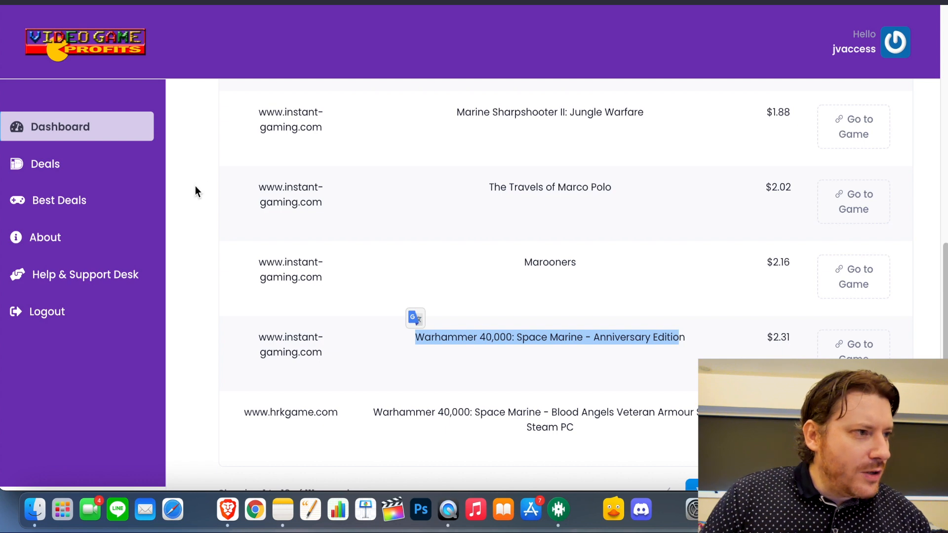
{"action": "mouse_move", "coordinate": [44, 163]}
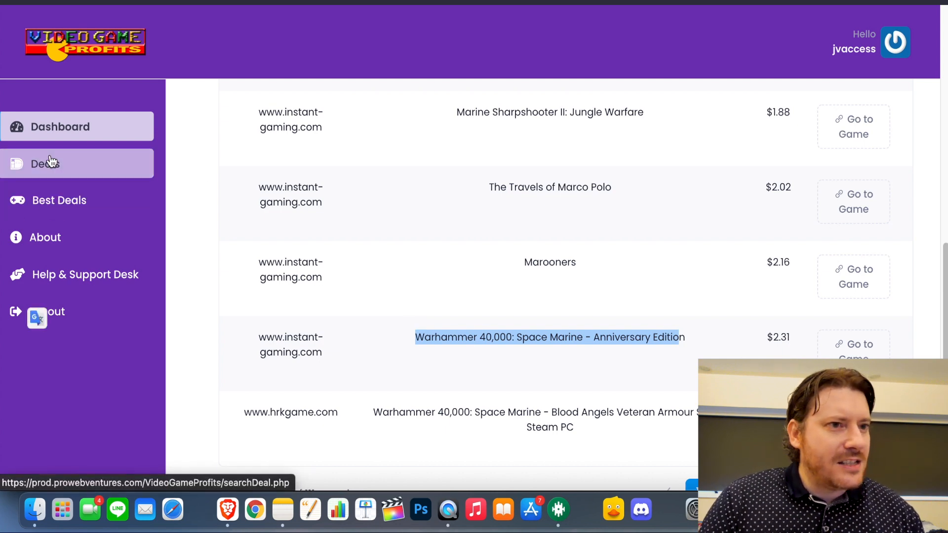
{"action": "mouse_move", "coordinate": [658, 190]}
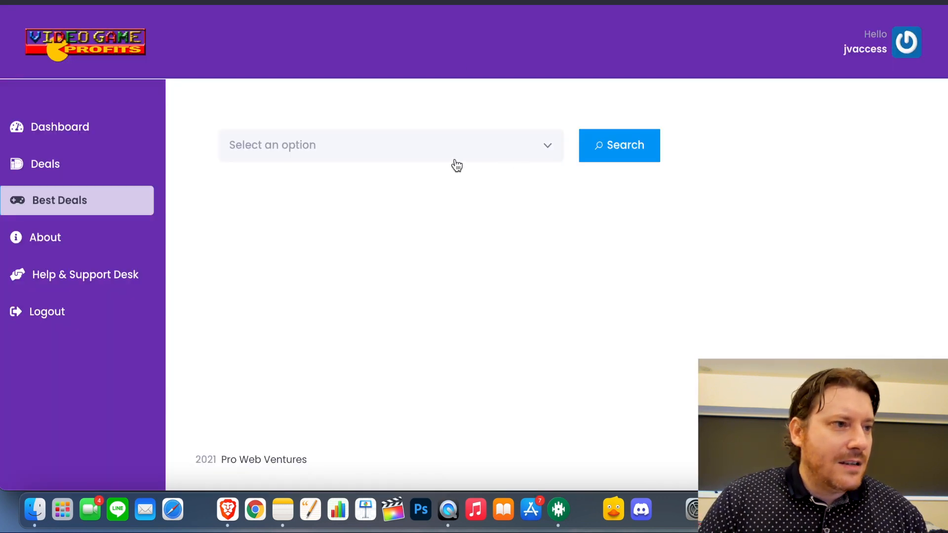
Expand the Select an option dropdown to list the us.gamesplanet.com result pages available to search.
{"action": "left_click", "coordinate": [391, 144]}
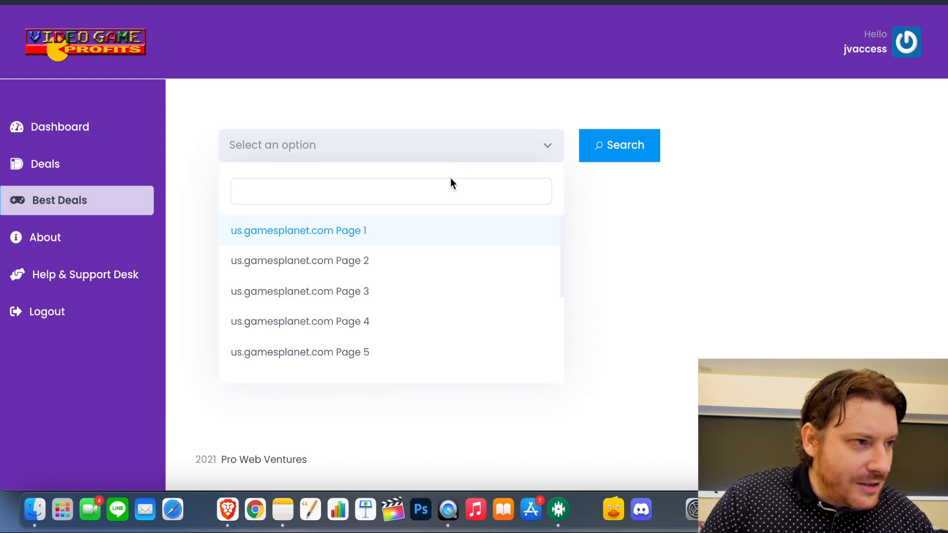
{"action": "scroll", "scroll_direction": "down", "scroll_amount": 3}
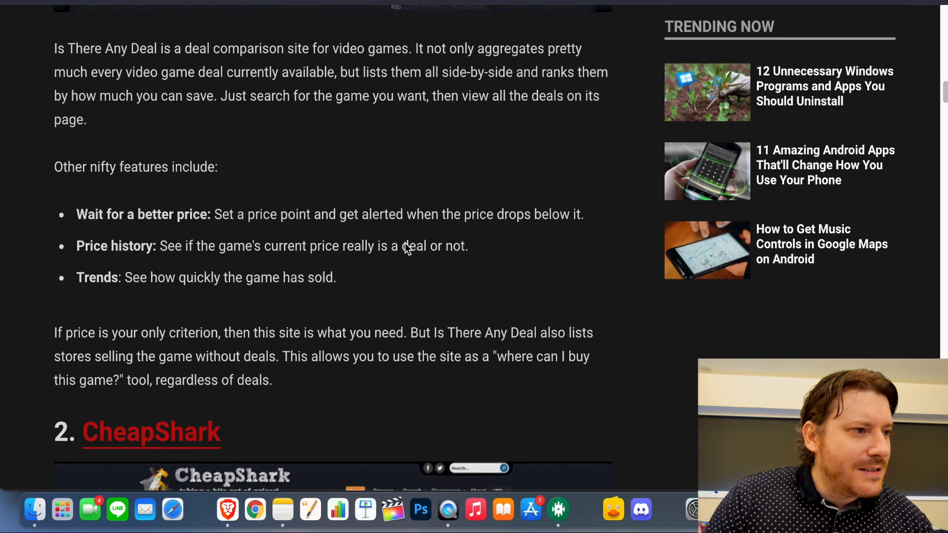
Scroll the MakeUseOf article from Is There Any Deal through Slickdeals and Green Man Gaming to Gocdkeys.
{"action": "scroll", "scroll_direction": "down", "scroll_amount": 3}
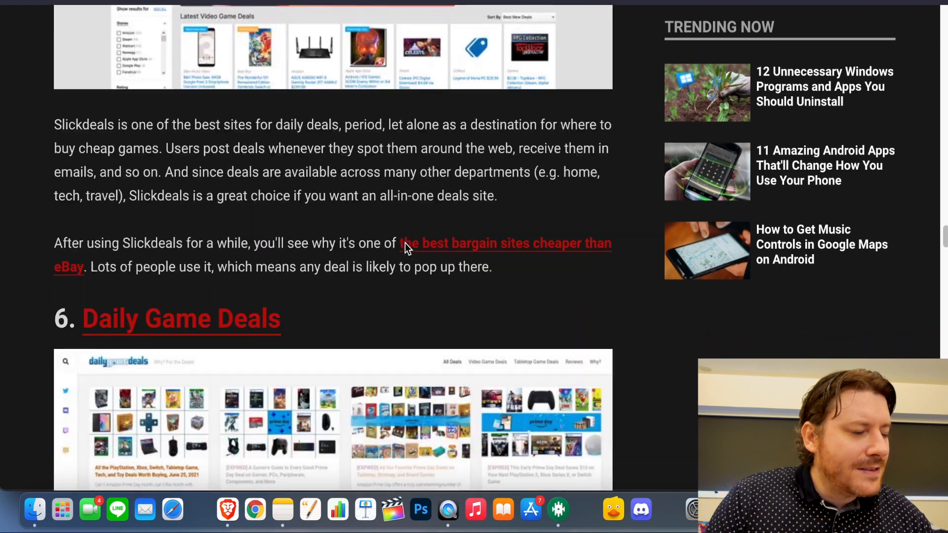
{"action": "scroll", "scroll_direction": "down", "scroll_amount": 3}
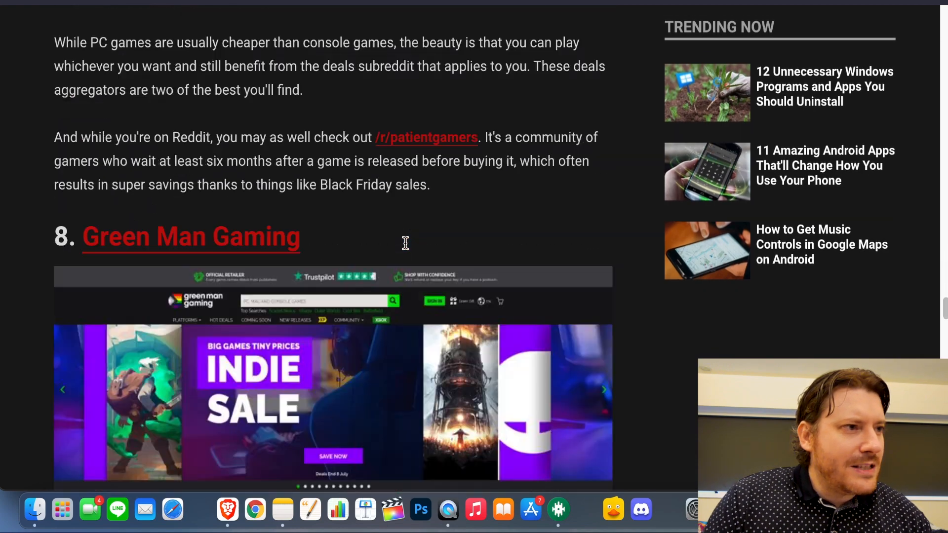
{"action": "scroll", "scroll_direction": "down", "scroll_amount": 3}
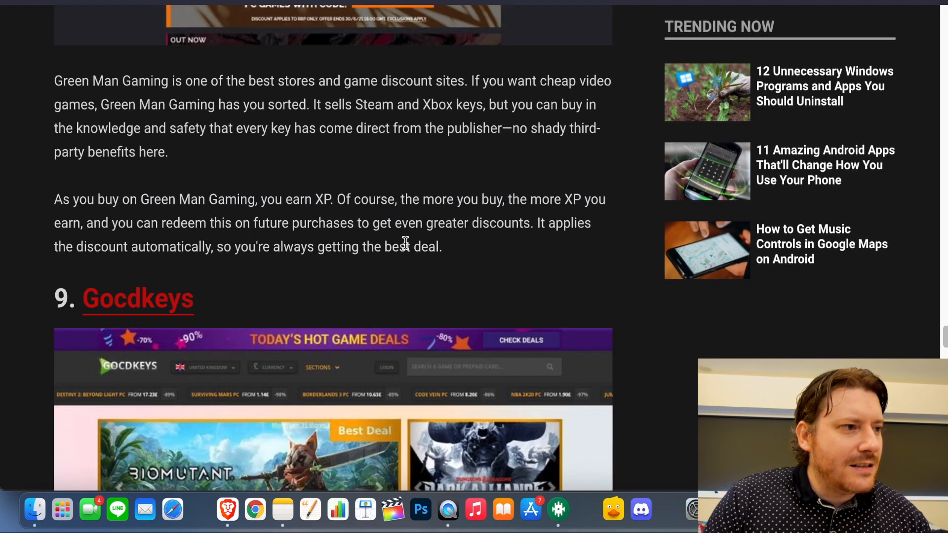
{"action": "scroll", "scroll_direction": "down", "scroll_amount": 3}
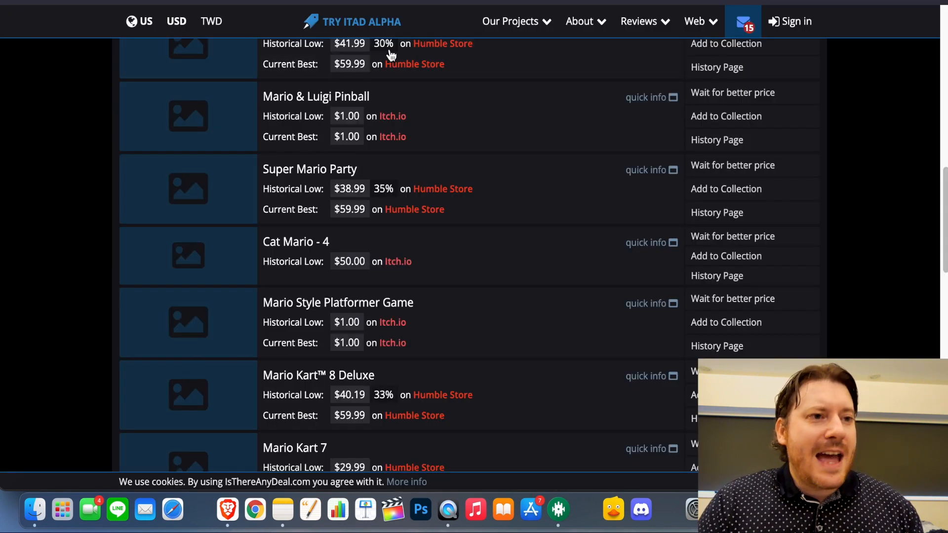
Scroll the mario search results back to the top, led by Super Mario Odyssey at $40.19.
{"action": "scroll", "scroll_direction": "up", "scroll_amount": 3}
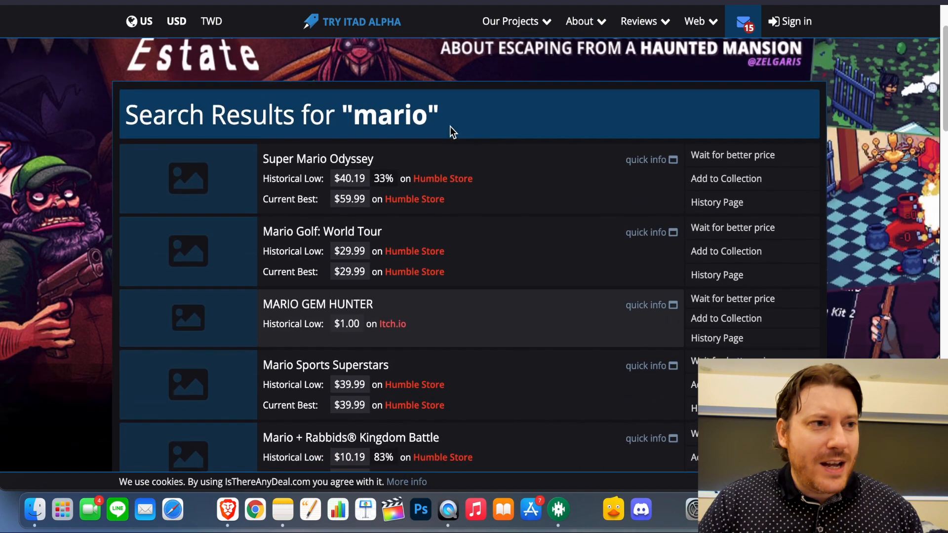
{"action": "scroll", "scroll_direction": "up", "scroll_amount": 3}
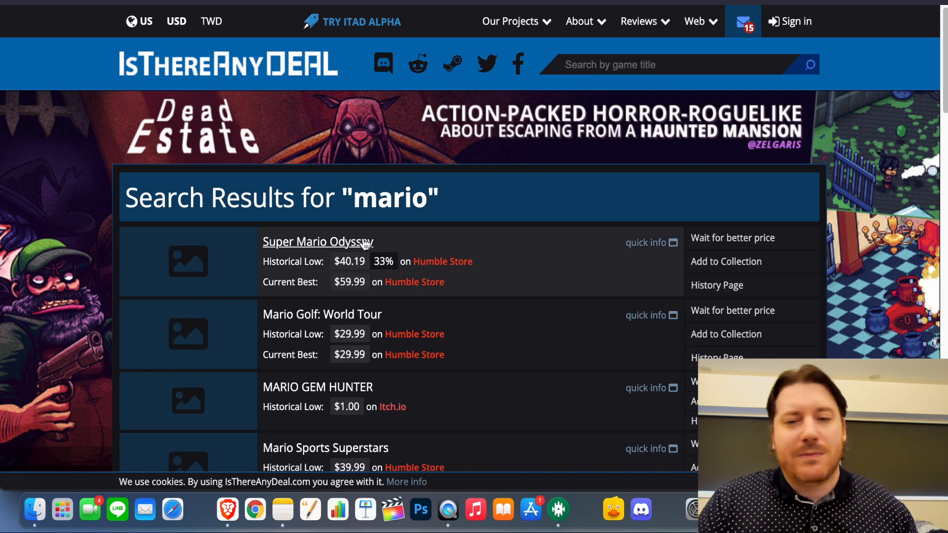
{"action": "mouse_move", "coordinate": [333, 244]}
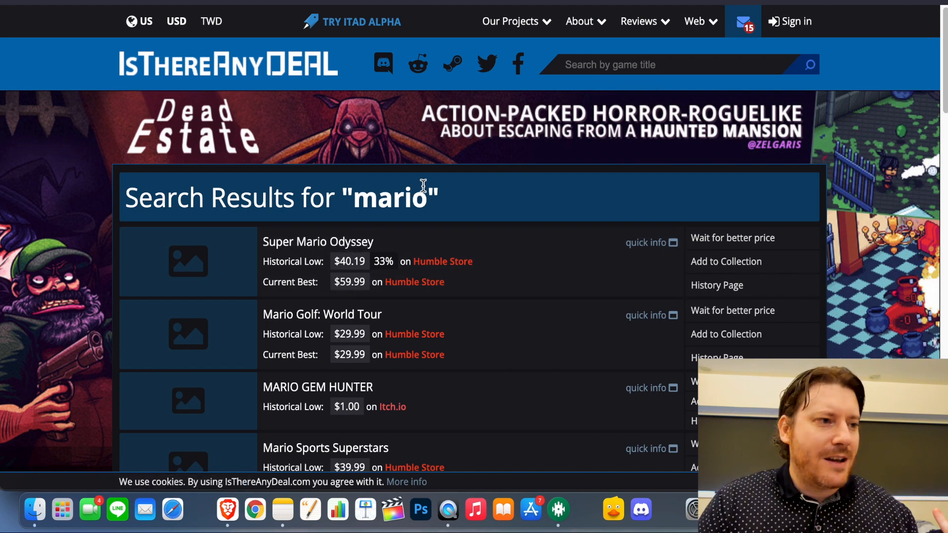
{"action": "mouse_move", "coordinate": [345, 347]}
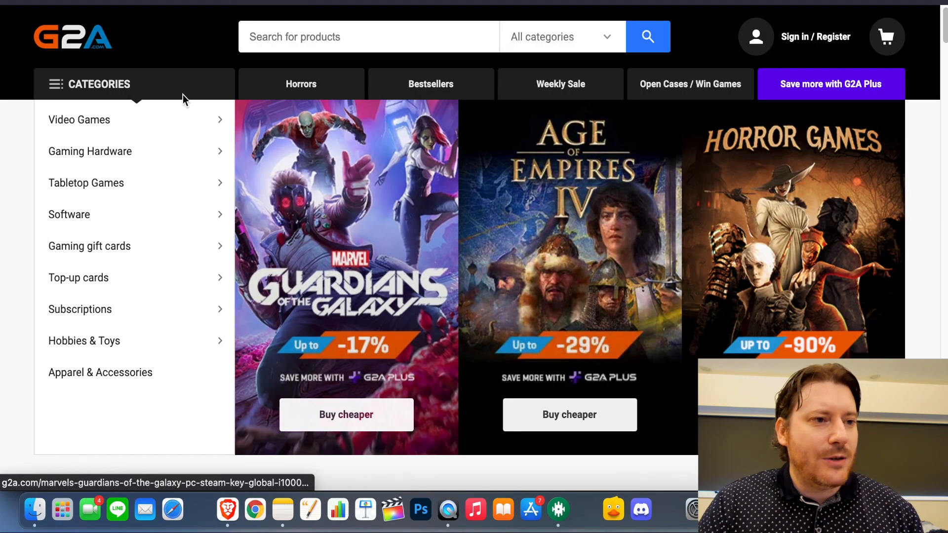
Scroll the G2A homepage down to Trending products showing NBA 2K22 (Xbox One) at 71.8 USD.
{"action": "scroll", "scroll_direction": "down", "scroll_amount": 3}
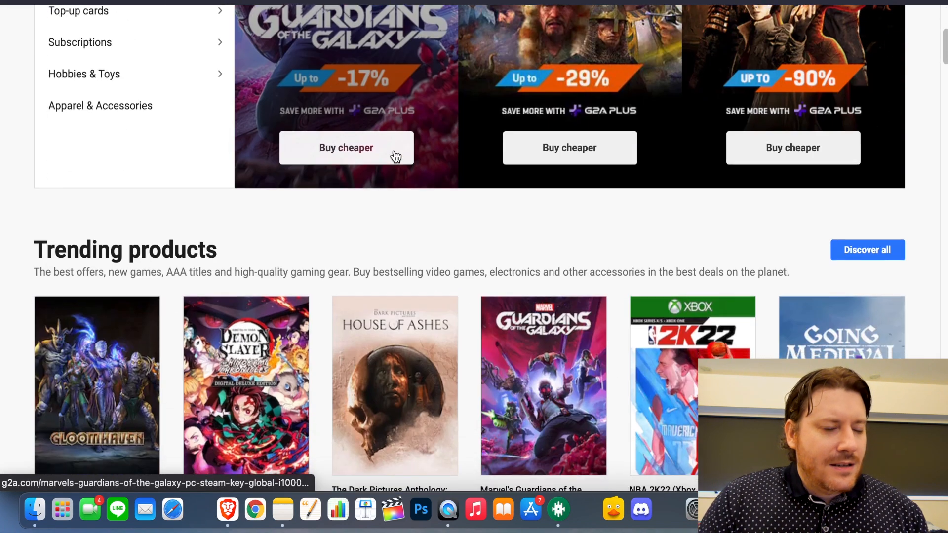
{"action": "scroll", "scroll_direction": "down", "scroll_amount": 3}
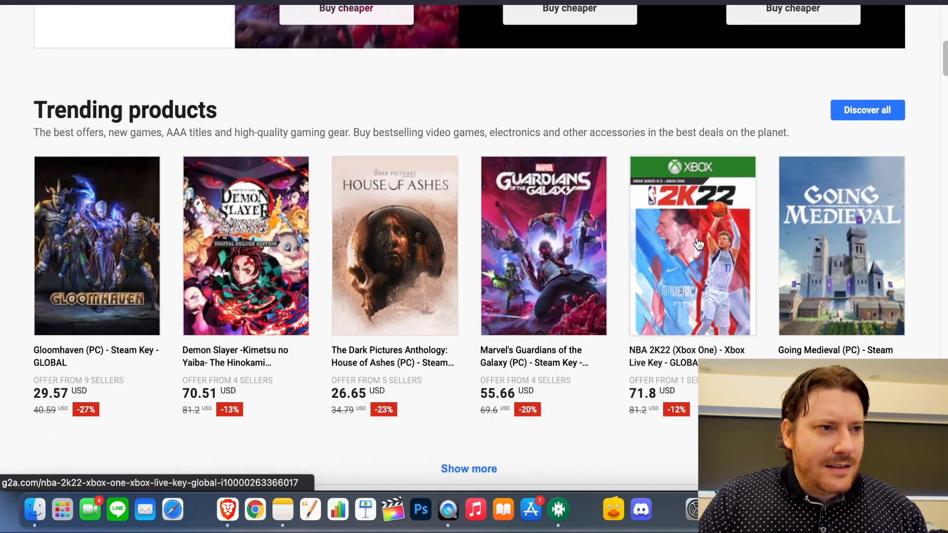
{"action": "mouse_move", "coordinate": [332, 225]}
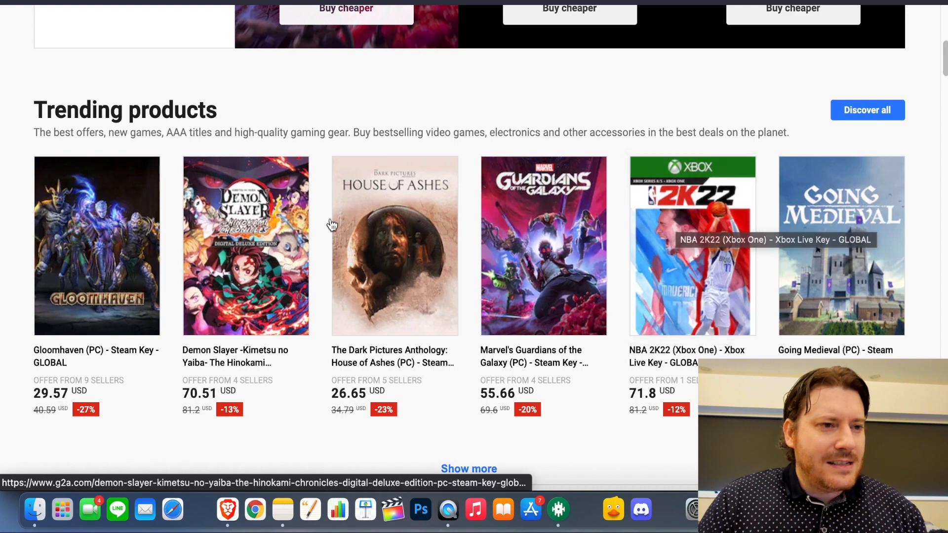
{"action": "mouse_move", "coordinate": [692, 246]}
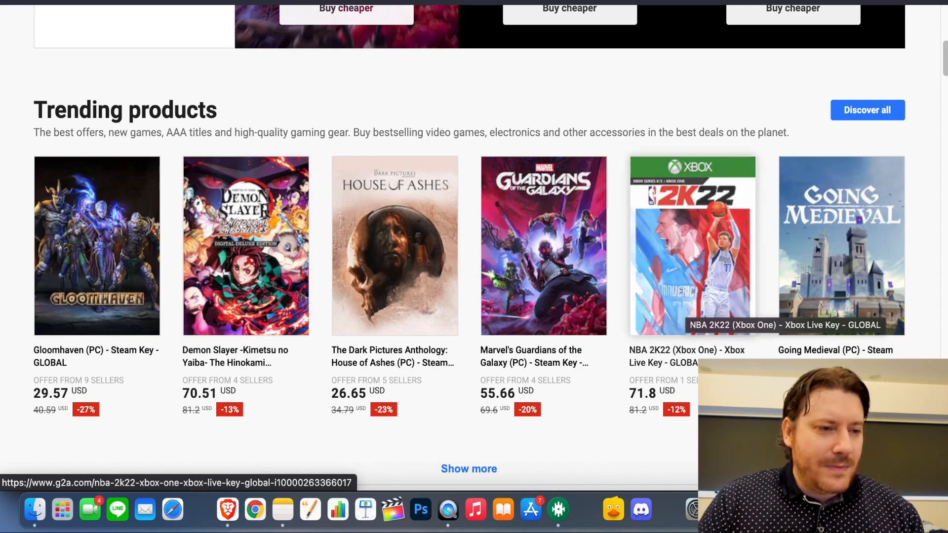
{"action": "mouse_move", "coordinate": [655, 366]}
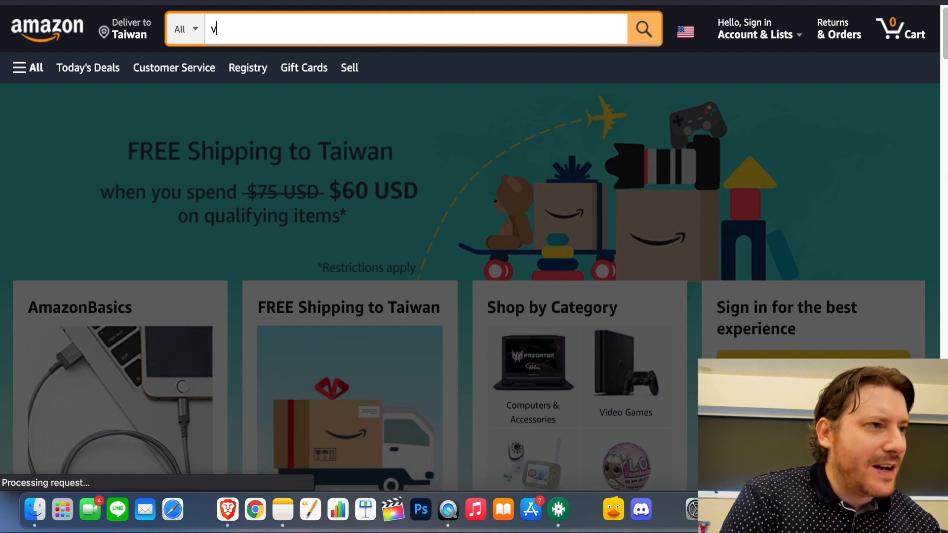
Search Amazon for 'nba 2k22', finding NBA 2K22 for Xbox One at $59.99.
{"action": "type", "text": "nba"}
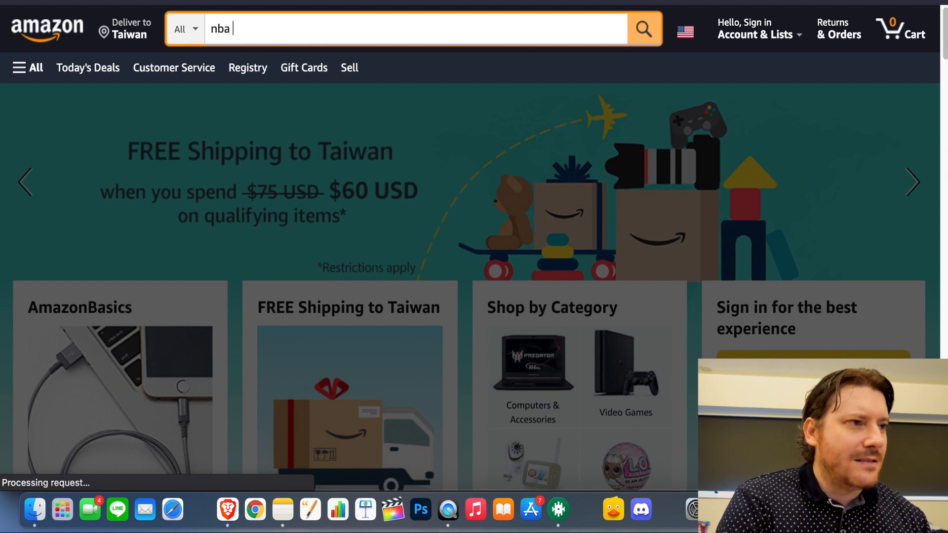
{"action": "type", "text": "2k22"}
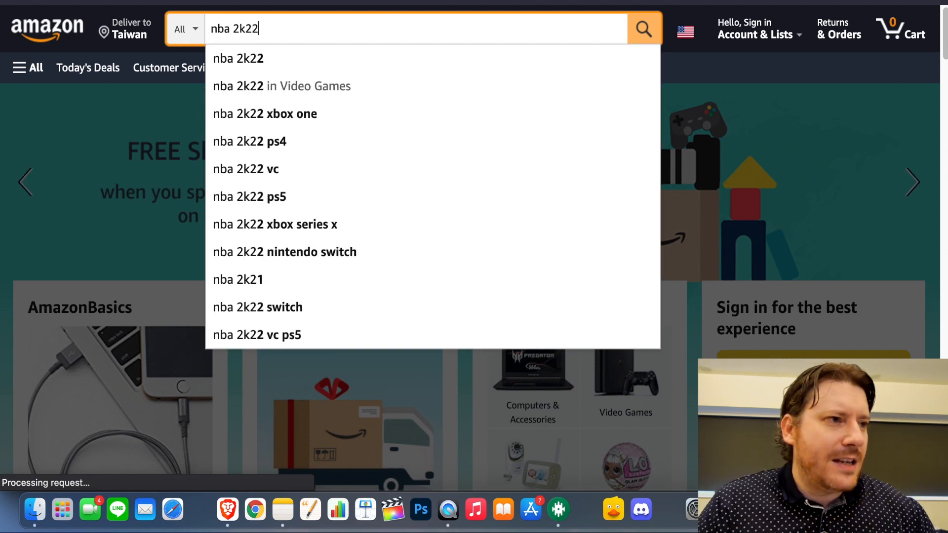
{"action": "left_click", "coordinate": [643, 29]}
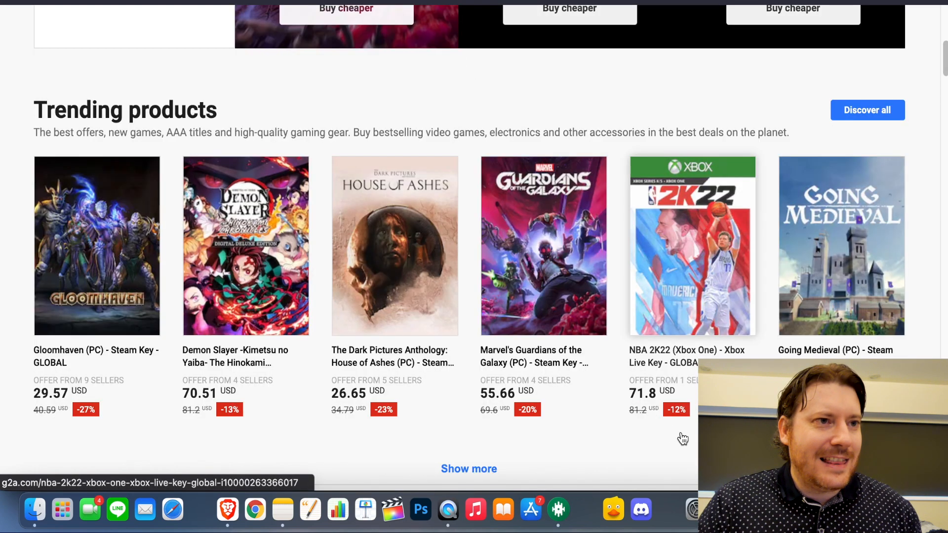
{"action": "mouse_move", "coordinate": [664, 401]}
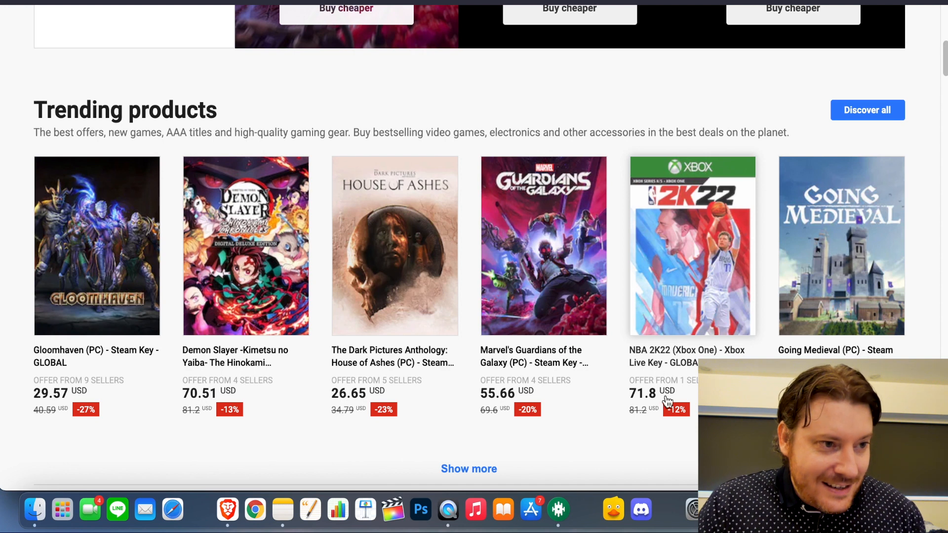
{"action": "mouse_move", "coordinate": [658, 416]}
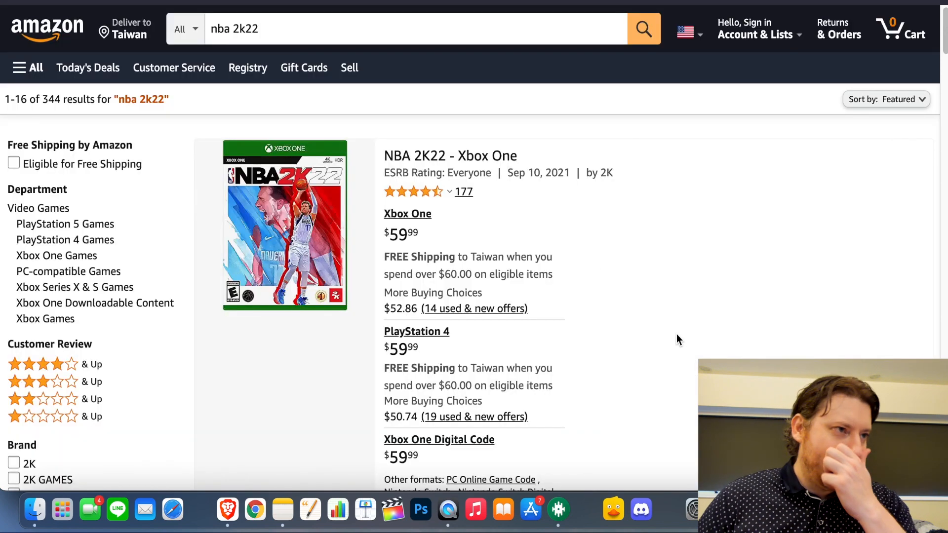
{"action": "mouse_move", "coordinate": [728, 279]}
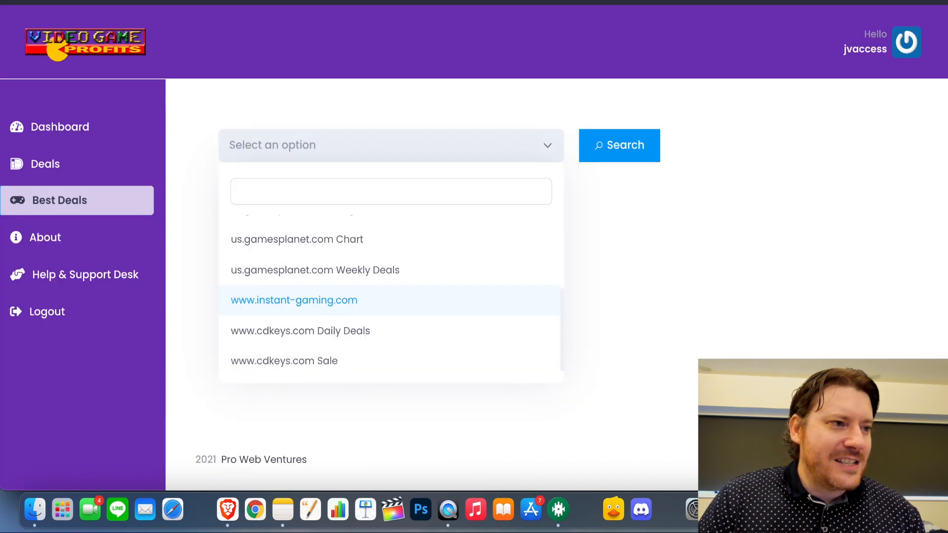
{"action": "mouse_move", "coordinate": [686, 334]}
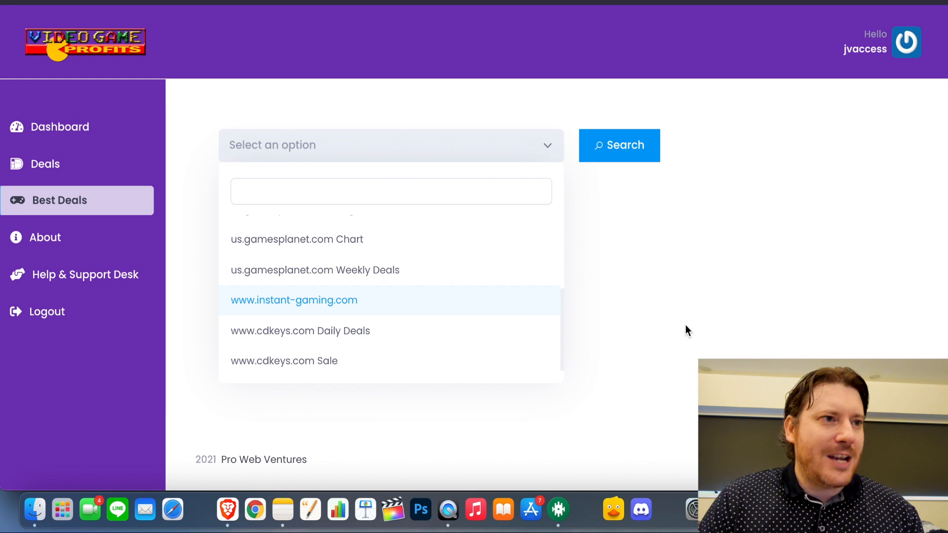
{"action": "left_click", "coordinate": [294, 300]}
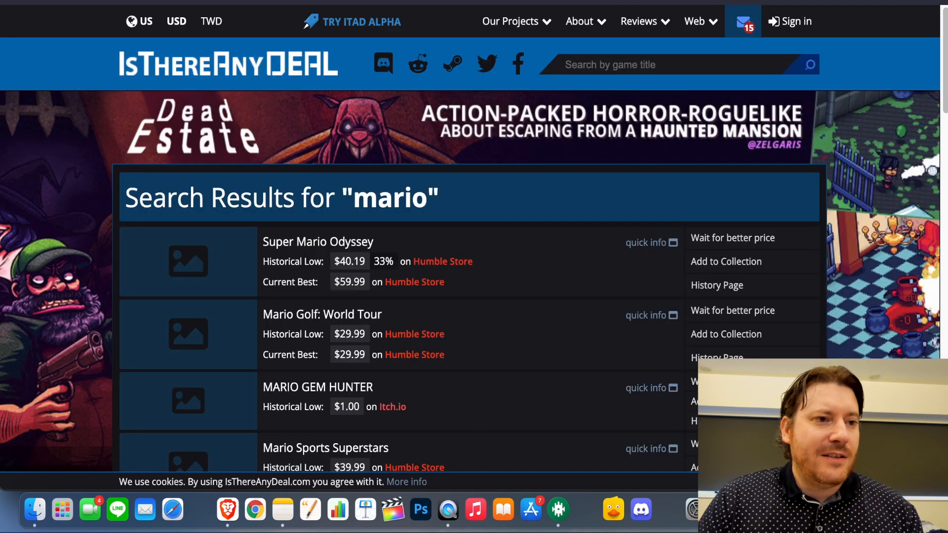
Scroll the mario results down to Mario + Rabbids Kingdom Battle and Super Mario Maker 2 and back.
{"action": "scroll", "scroll_direction": "down", "scroll_amount": 3}
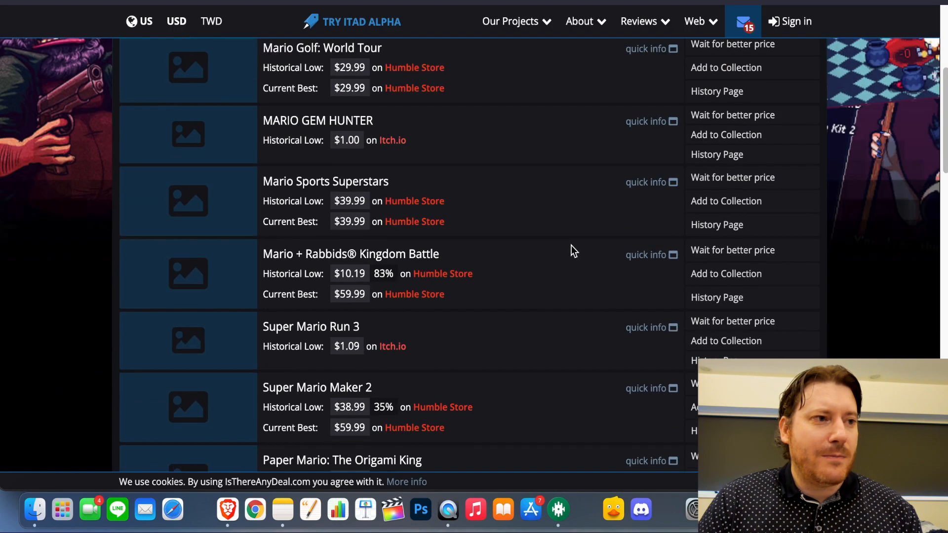
{"action": "scroll", "scroll_direction": "up", "scroll_amount": 3}
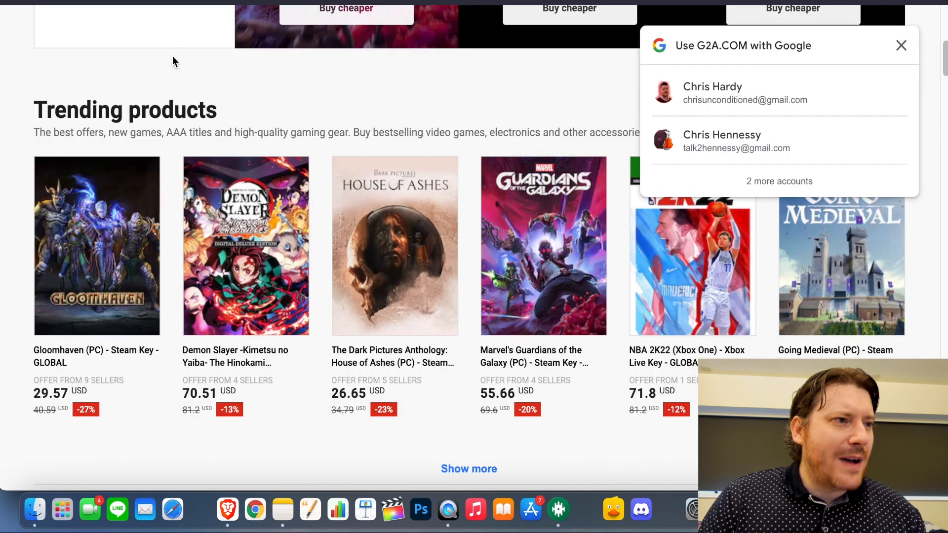
Return to the G2A homepage top and dismiss the Google sign-in prompt.
{"action": "scroll", "scroll_direction": "up", "scroll_amount": 3}
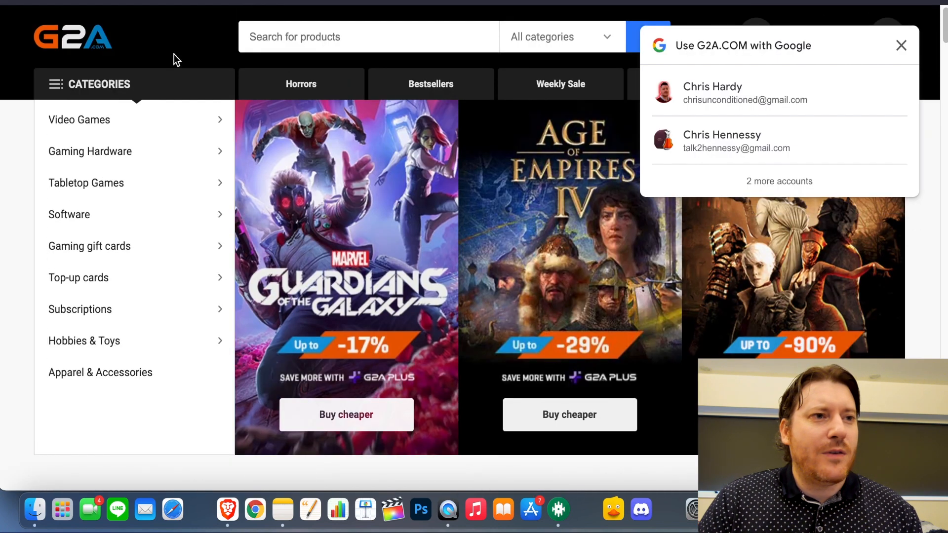
{"action": "left_click", "coordinate": [900, 45]}
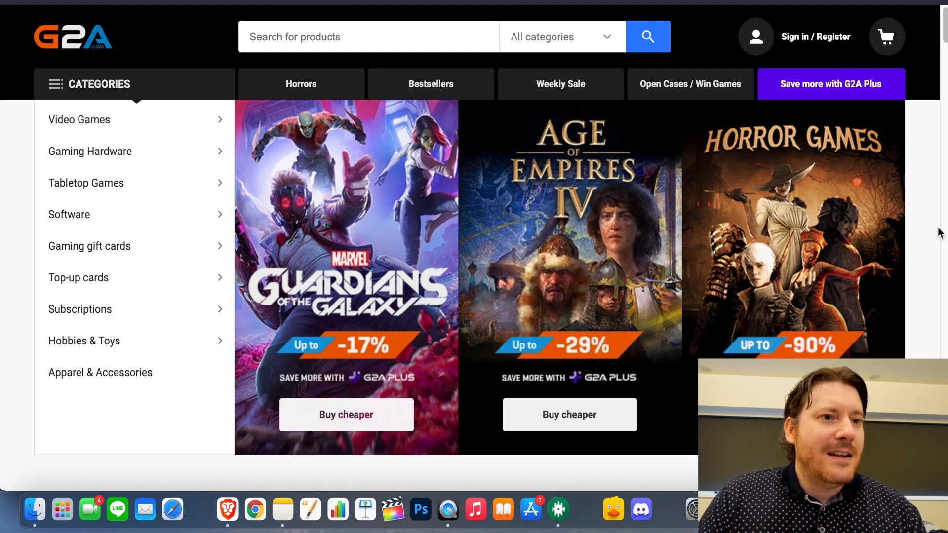
{"action": "mouse_move", "coordinate": [925, 212]}
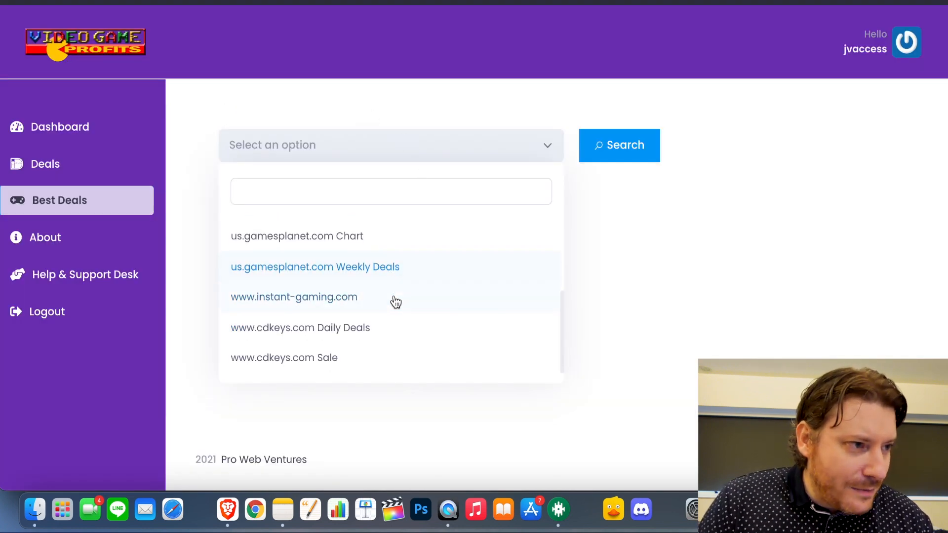
Scroll the deal source dropdown through gamesplanet and cdkeys options, then close it with nothing chosen.
{"action": "scroll", "scroll_direction": "up", "scroll_amount": 3}
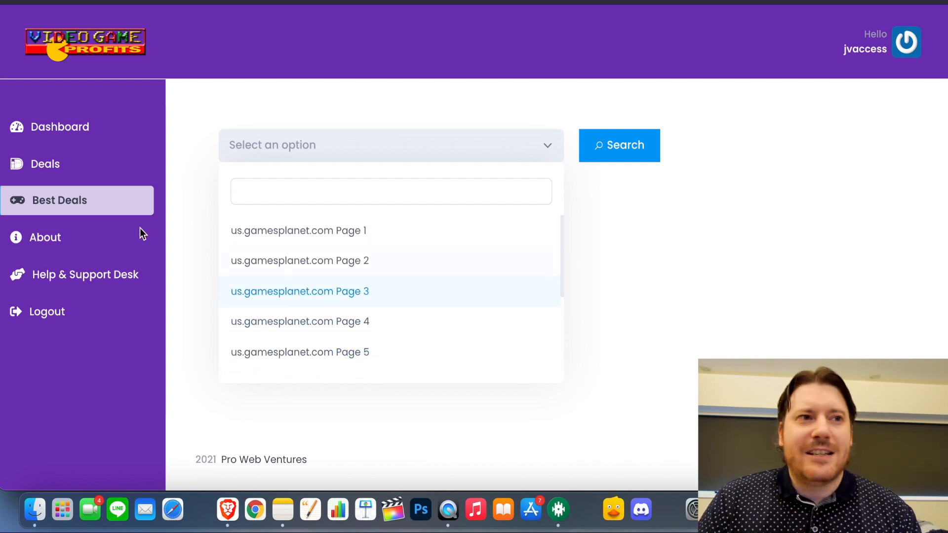
{"action": "left_click", "coordinate": [554, 17]}
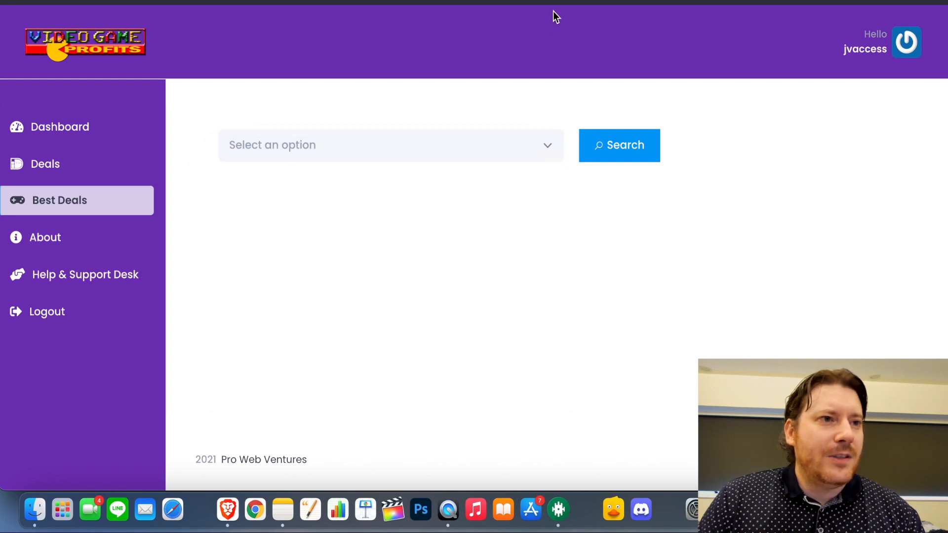
{"action": "mouse_move", "coordinate": [553, 17]}
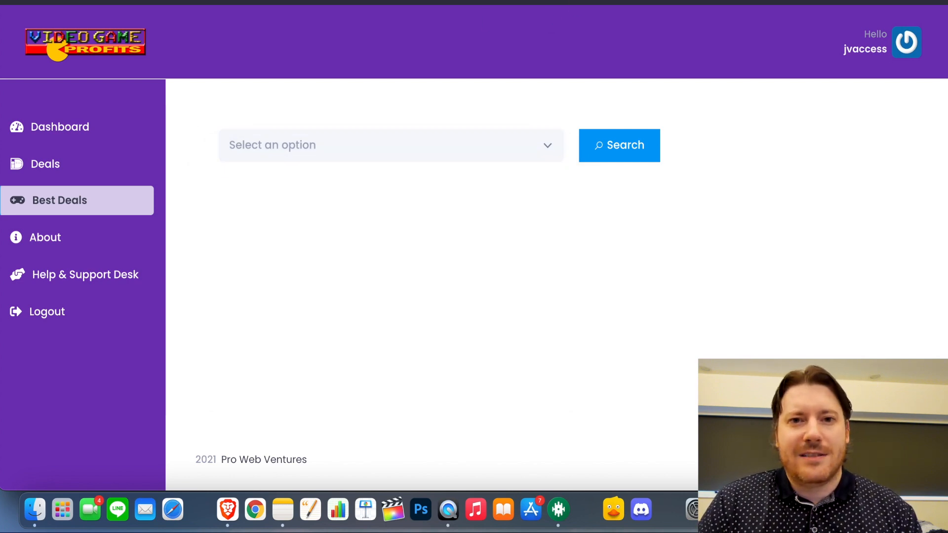
{"action": "mouse_move", "coordinate": [674, 10]}
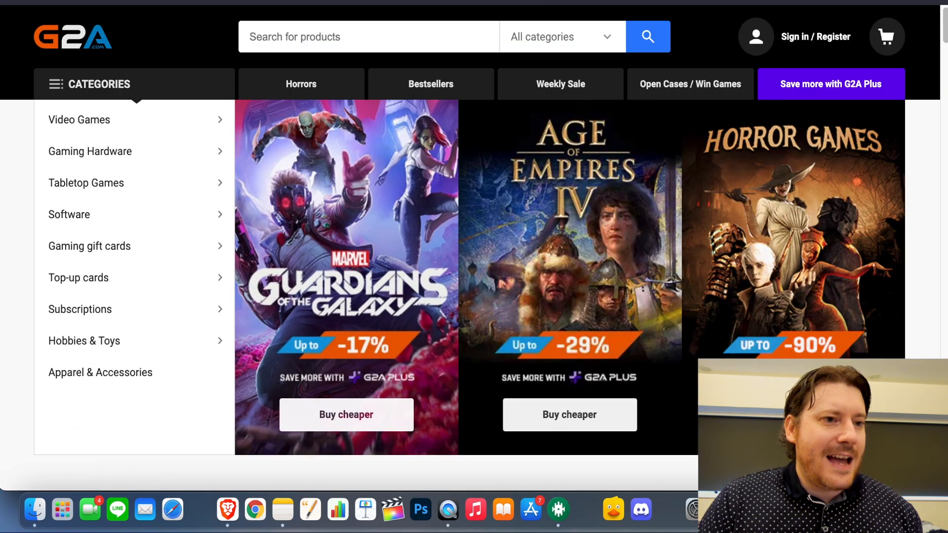
Scroll down the IsThereAnyDeal mario results led by Super Mario Odyssey's $40.19 low.
{"action": "scroll", "scroll_direction": "down", "scroll_amount": 3}
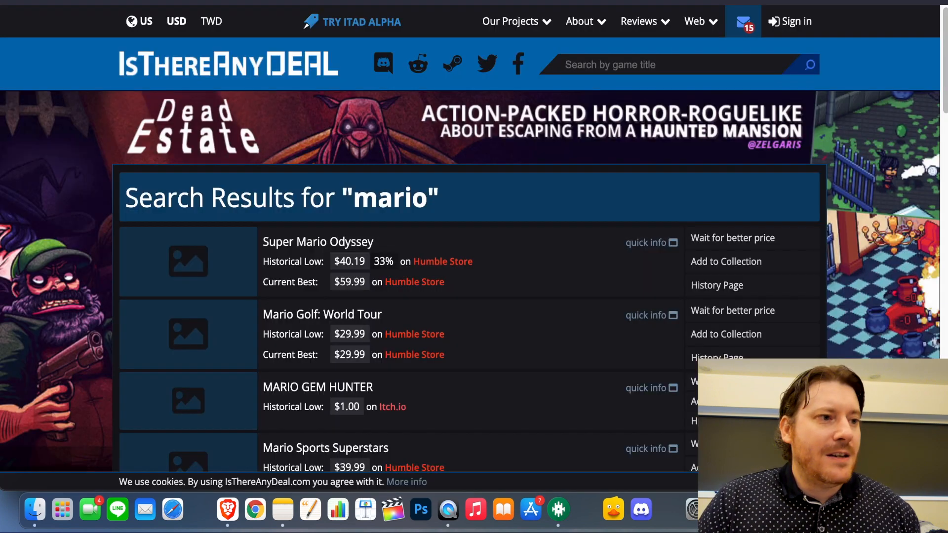
{"action": "mouse_move", "coordinate": [354, 149]}
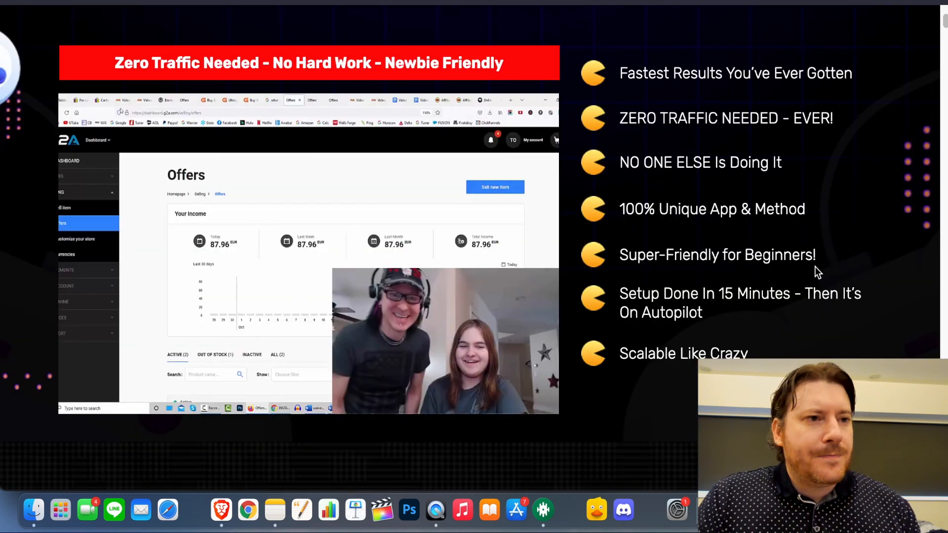
{"action": "mouse_move", "coordinate": [714, 101]}
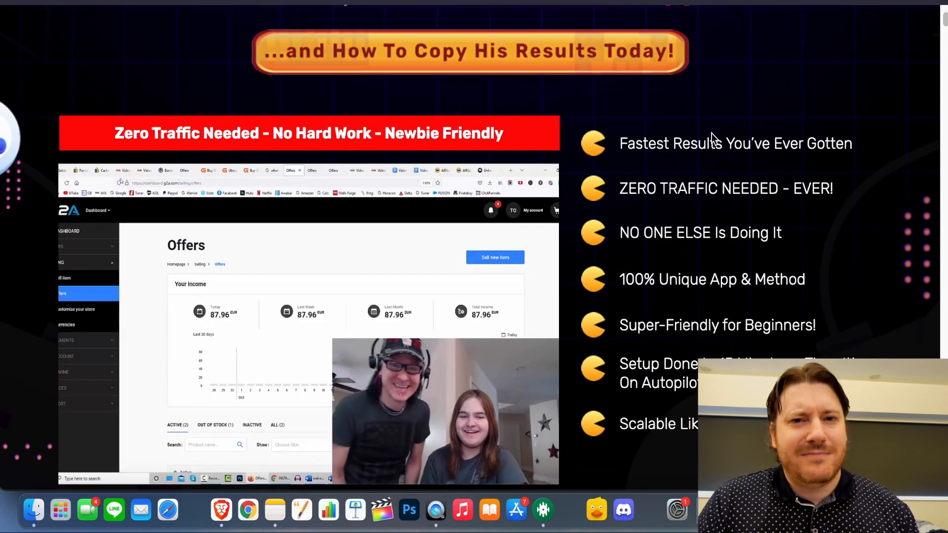
Scroll past the $197 Get Instant Access offer to the affiliate marketing section.
{"action": "scroll", "scroll_direction": "down", "scroll_amount": 3}
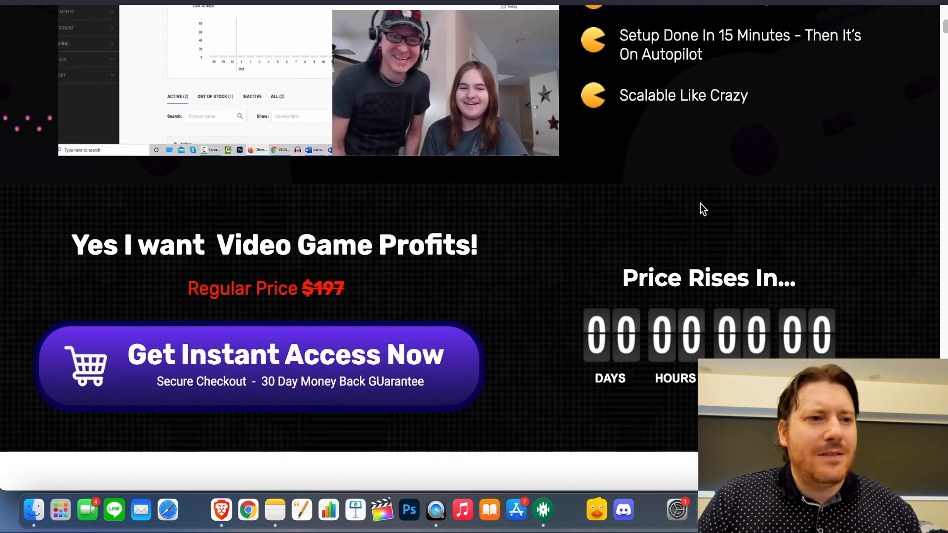
{"action": "mouse_move", "coordinate": [670, 97]}
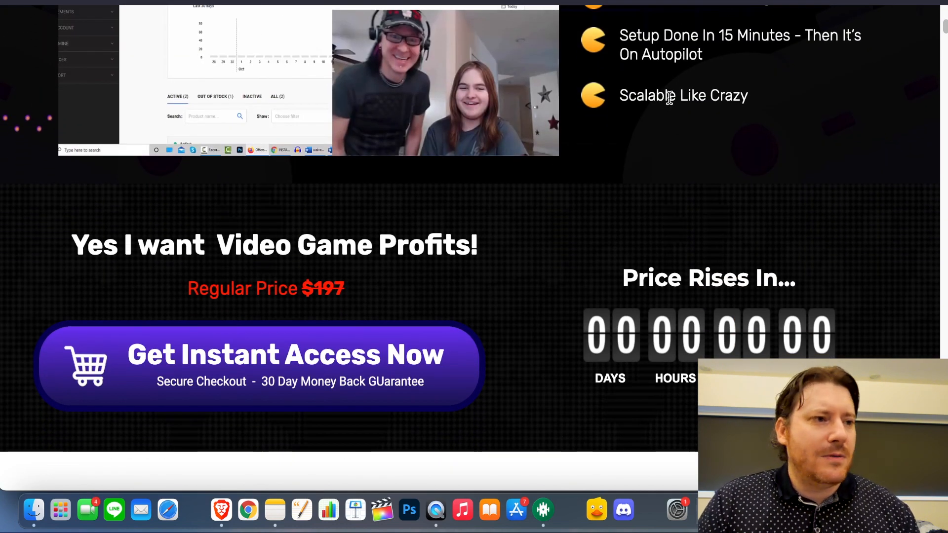
{"action": "scroll", "scroll_direction": "down", "scroll_amount": 3}
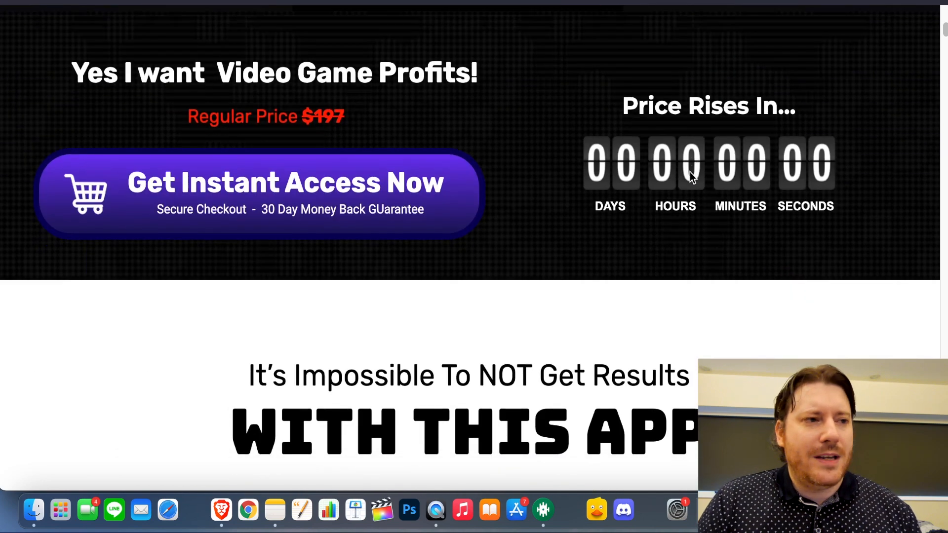
{"action": "scroll", "scroll_direction": "down", "scroll_amount": 3}
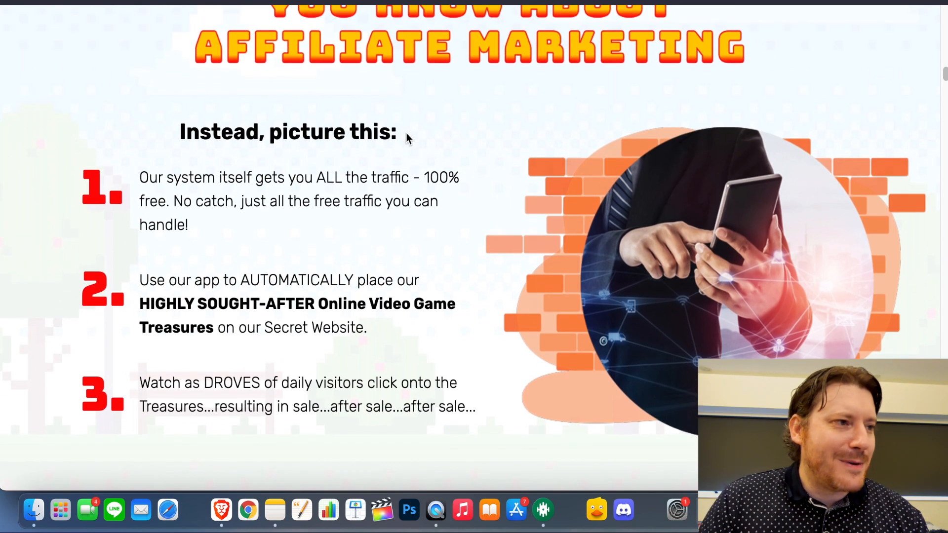
Move past the 'Instead, picture this' list to the 'Out of the Box Method' banner.
{"action": "scroll", "scroll_direction": "down", "scroll_amount": 3}
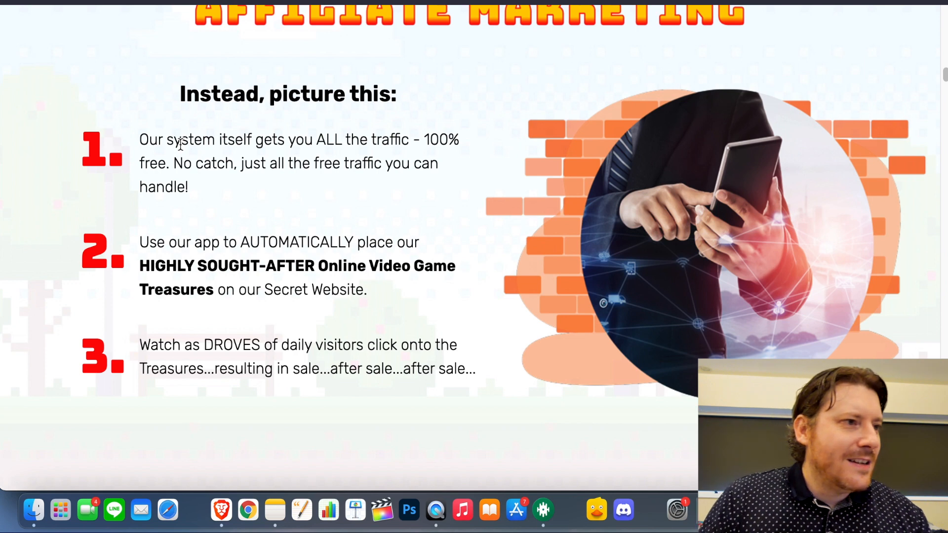
{"action": "mouse_move", "coordinate": [314, 155]}
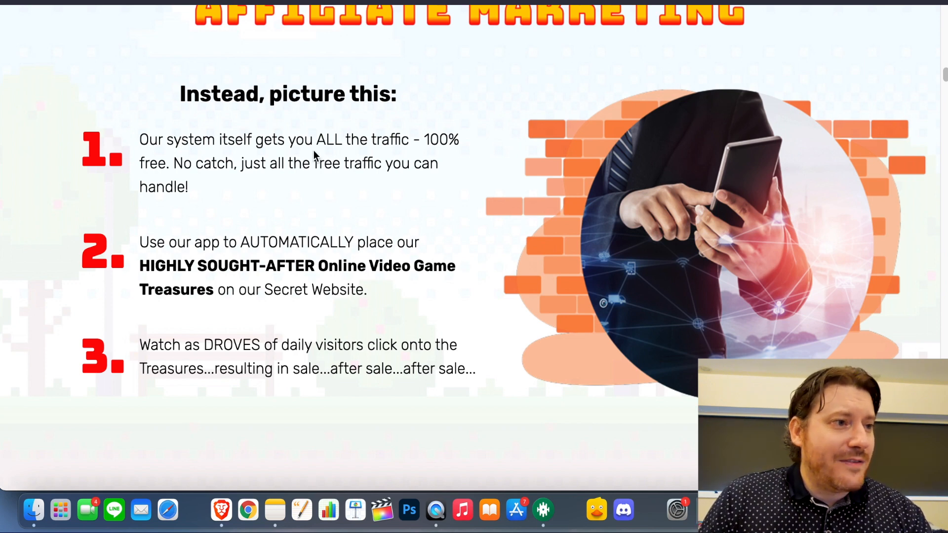
{"action": "mouse_move", "coordinate": [346, 160]}
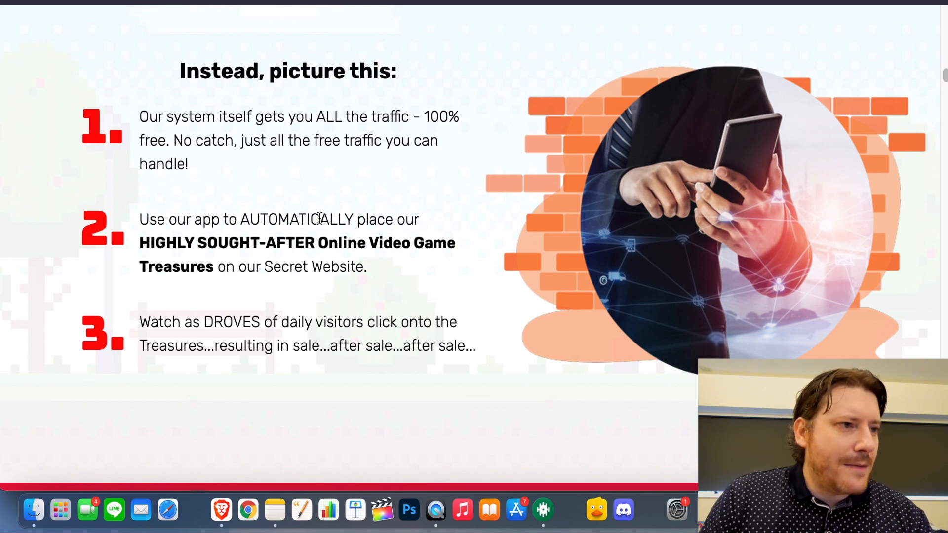
{"action": "mouse_move", "coordinate": [331, 283]}
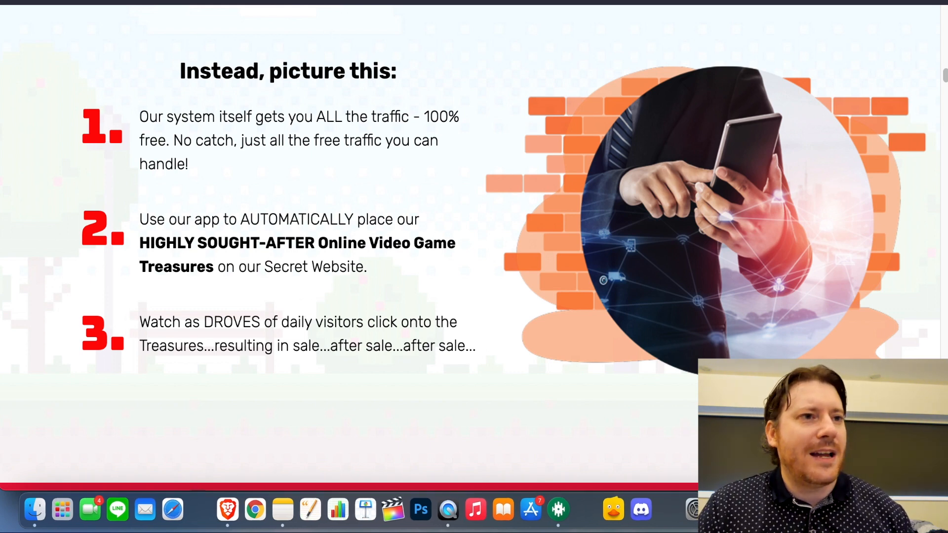
{"action": "mouse_move", "coordinate": [368, 208]}
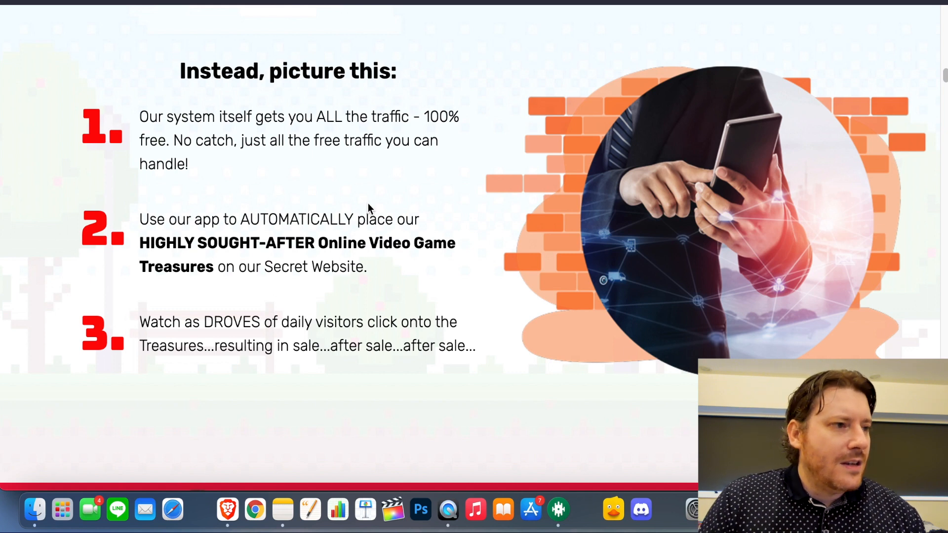
{"action": "scroll", "scroll_direction": "up", "scroll_amount": 3}
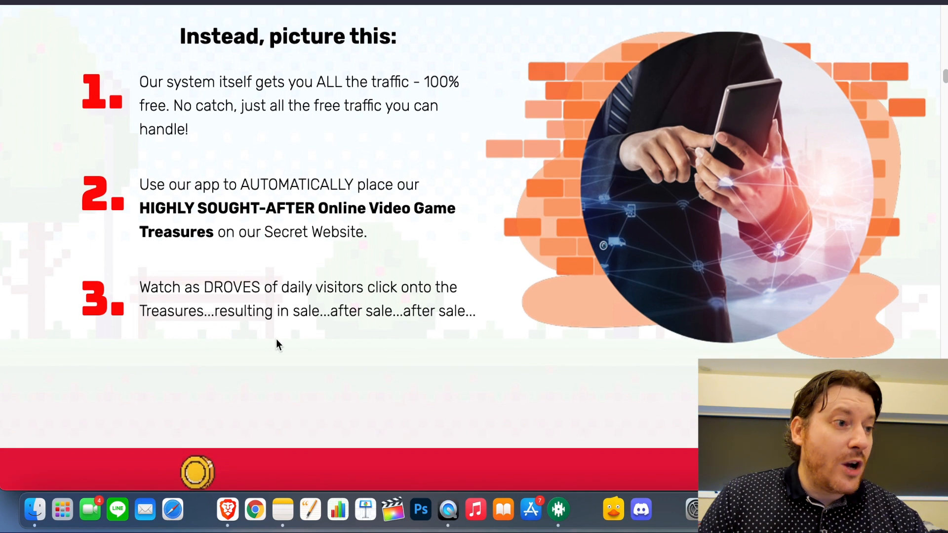
{"action": "mouse_move", "coordinate": [307, 305]}
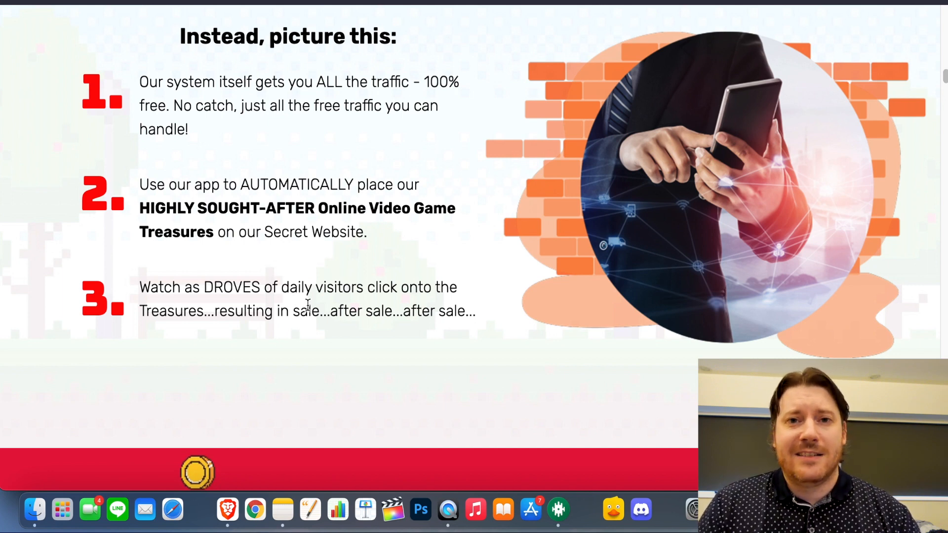
{"action": "mouse_move", "coordinate": [453, 280]}
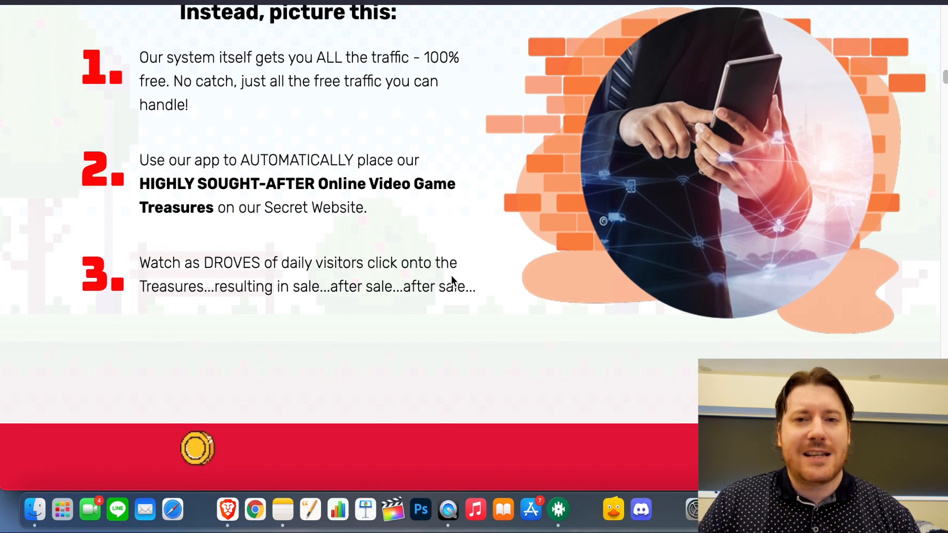
{"action": "mouse_move", "coordinate": [454, 205]}
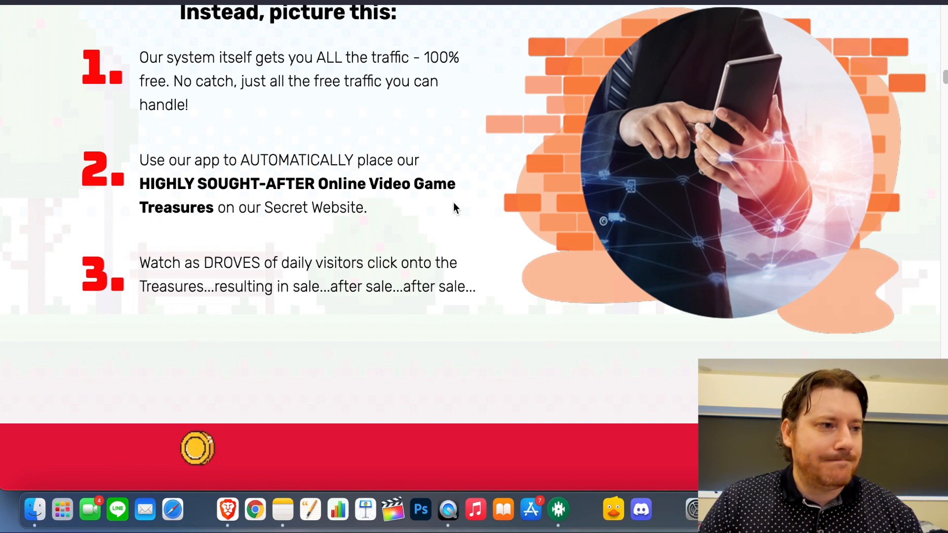
{"action": "scroll", "scroll_direction": "down", "scroll_amount": 3}
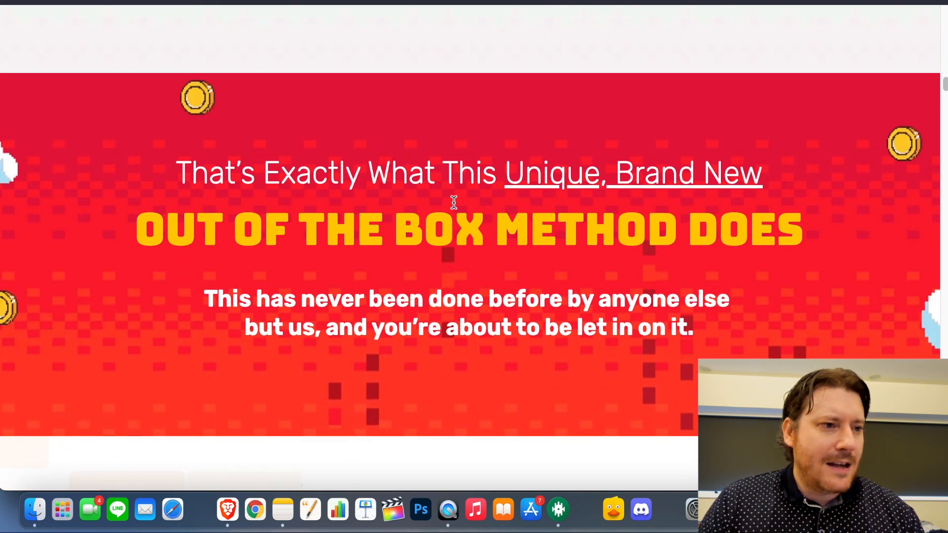
Scroll through the $17 pitch and the three simple activation steps.
{"action": "scroll", "scroll_direction": "down", "scroll_amount": 3}
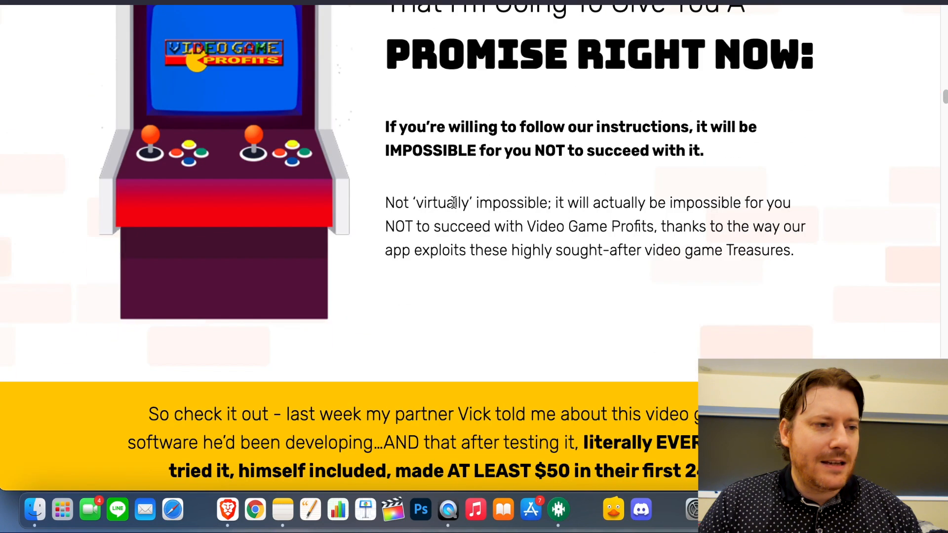
{"action": "scroll", "scroll_direction": "down", "scroll_amount": 3}
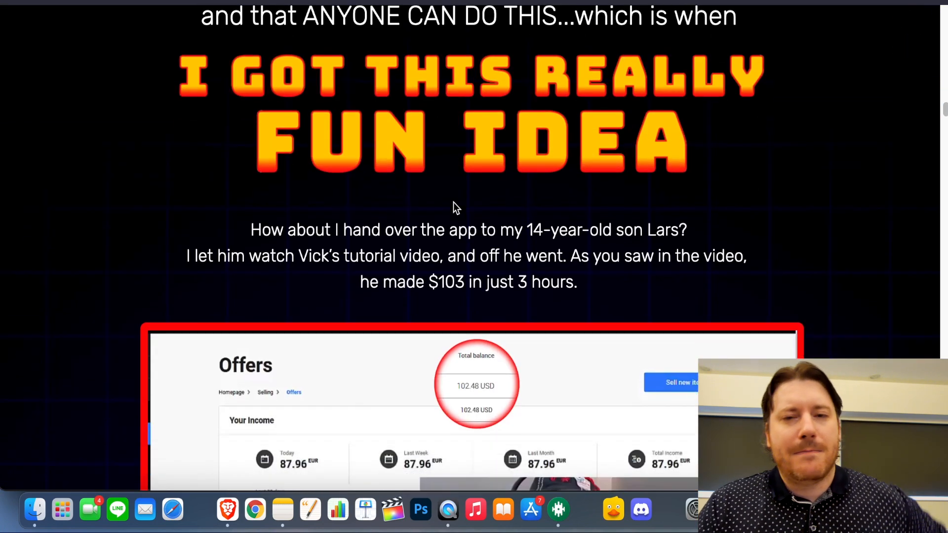
{"action": "scroll", "scroll_direction": "down", "scroll_amount": 3}
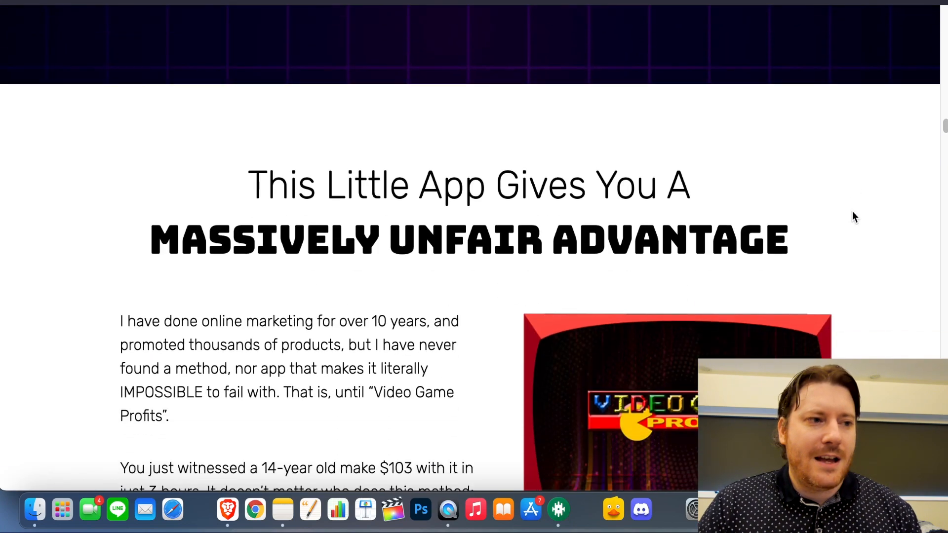
{"action": "scroll", "scroll_direction": "down", "scroll_amount": 3}
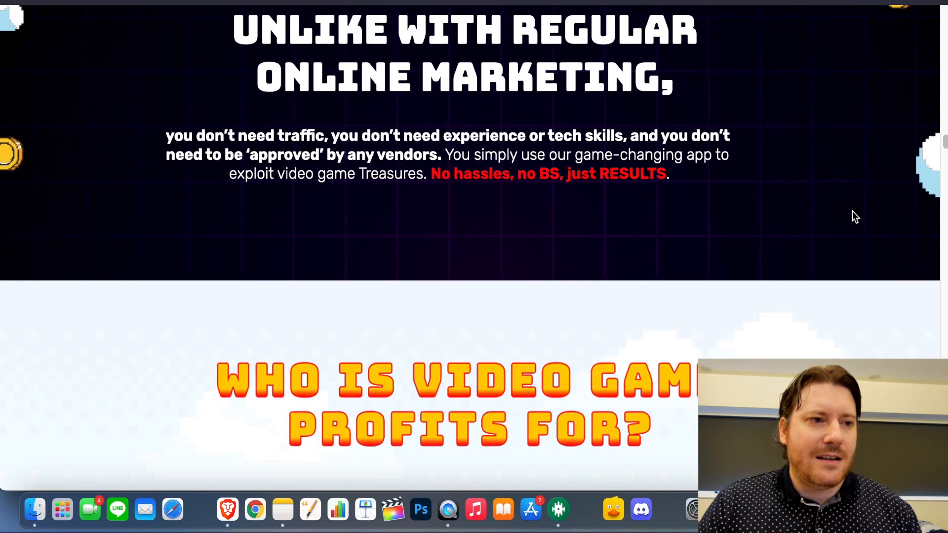
{"action": "scroll", "scroll_direction": "down", "scroll_amount": 3}
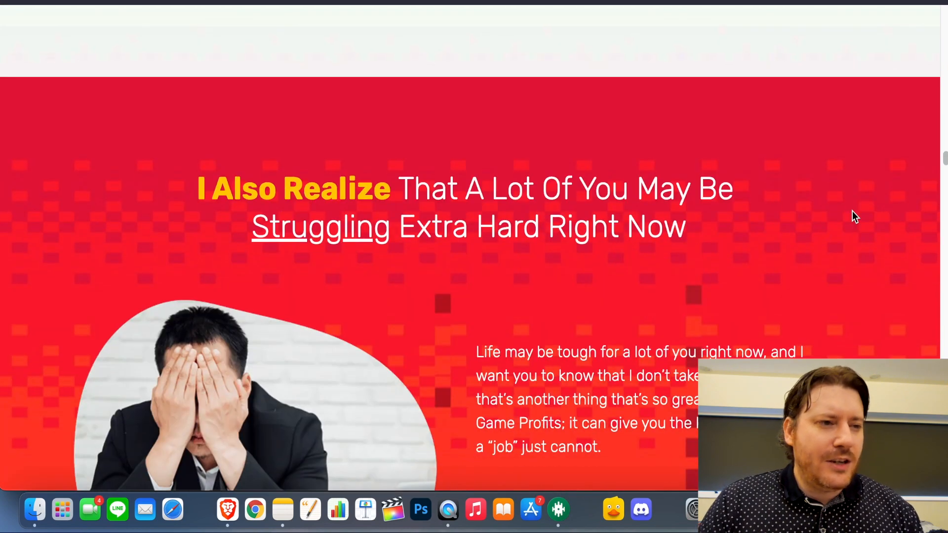
{"action": "scroll", "scroll_direction": "down", "scroll_amount": 3}
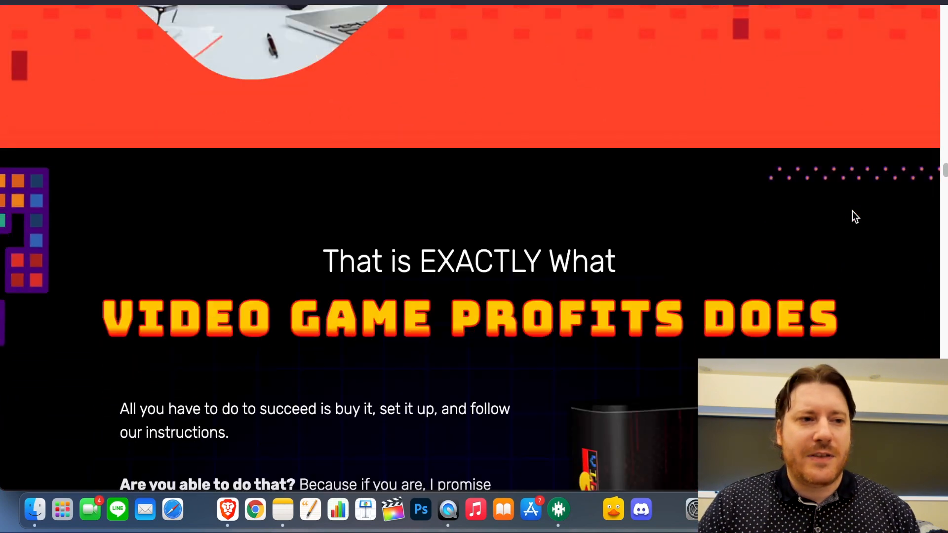
Continue down the bonus list to Bonus #3 ($997 commissions on demand) and Bonus #4.
{"action": "scroll", "scroll_direction": "down", "scroll_amount": 3}
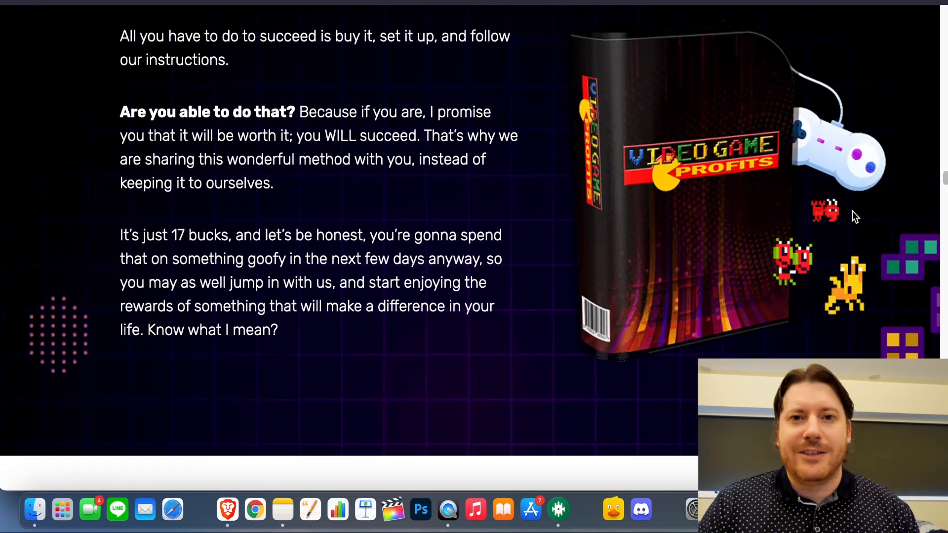
{"action": "scroll", "scroll_direction": "down", "scroll_amount": 3}
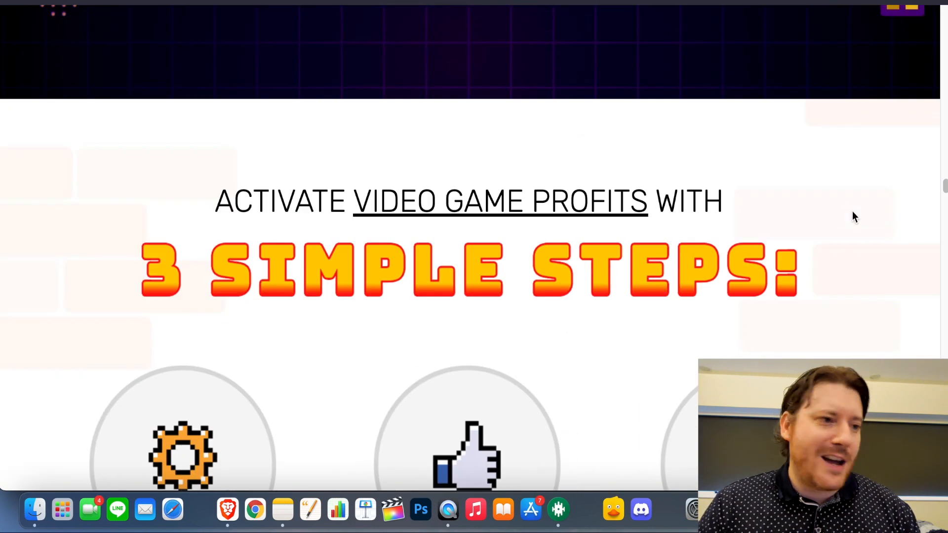
{"action": "scroll", "scroll_direction": "down", "scroll_amount": 3}
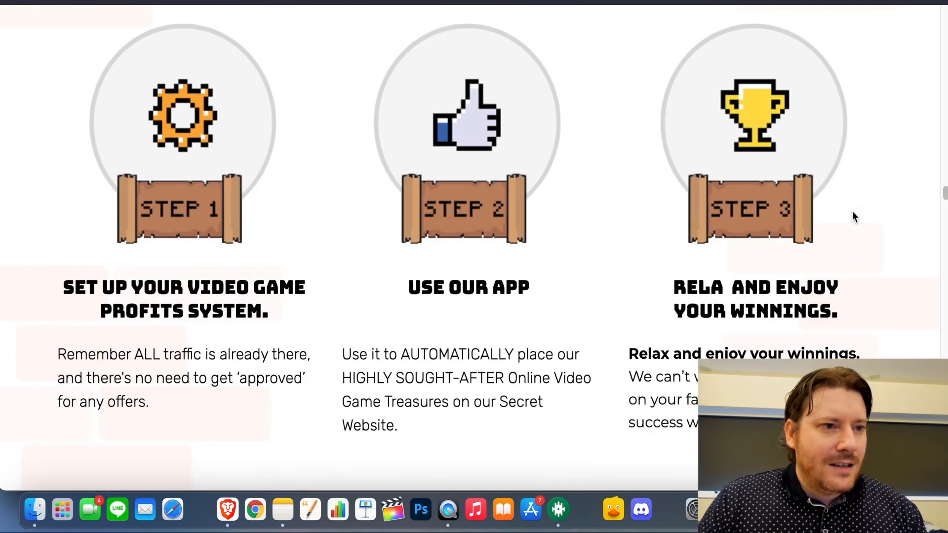
{"action": "scroll", "scroll_direction": "down", "scroll_amount": 3}
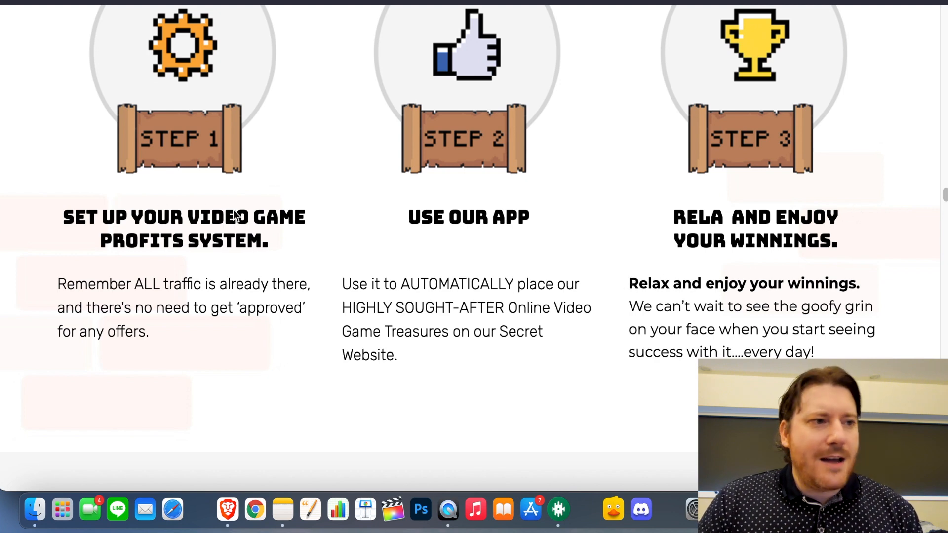
{"action": "mouse_move", "coordinate": [733, 283]}
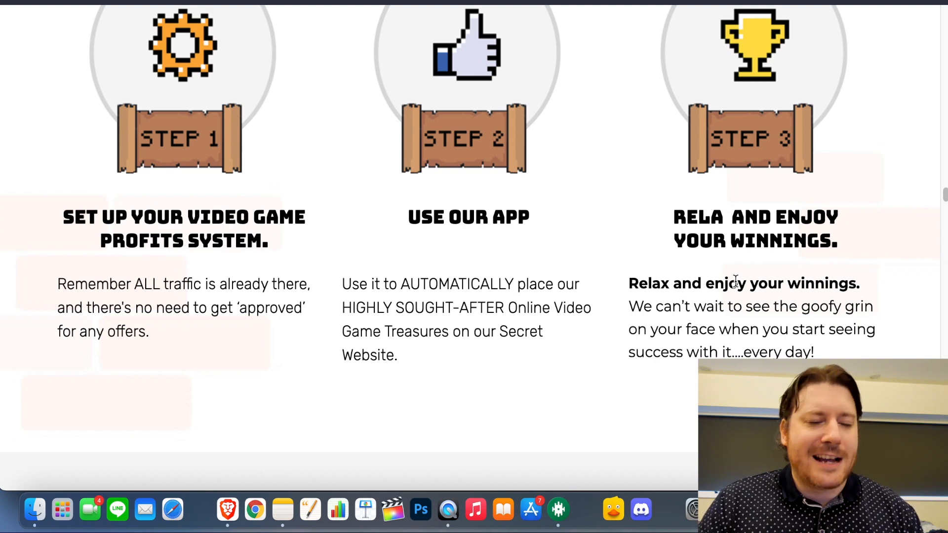
{"action": "scroll", "scroll_direction": "down", "scroll_amount": 3}
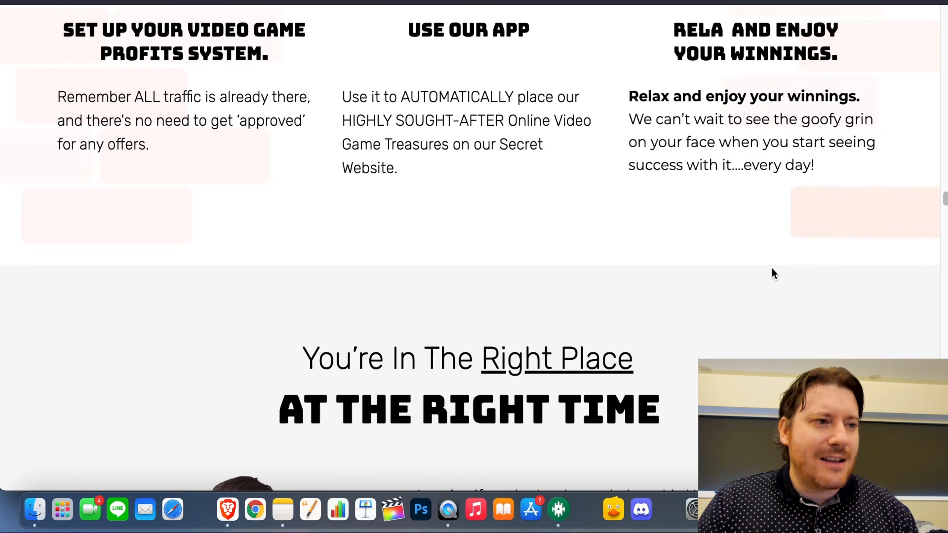
{"action": "scroll", "scroll_direction": "down", "scroll_amount": 3}
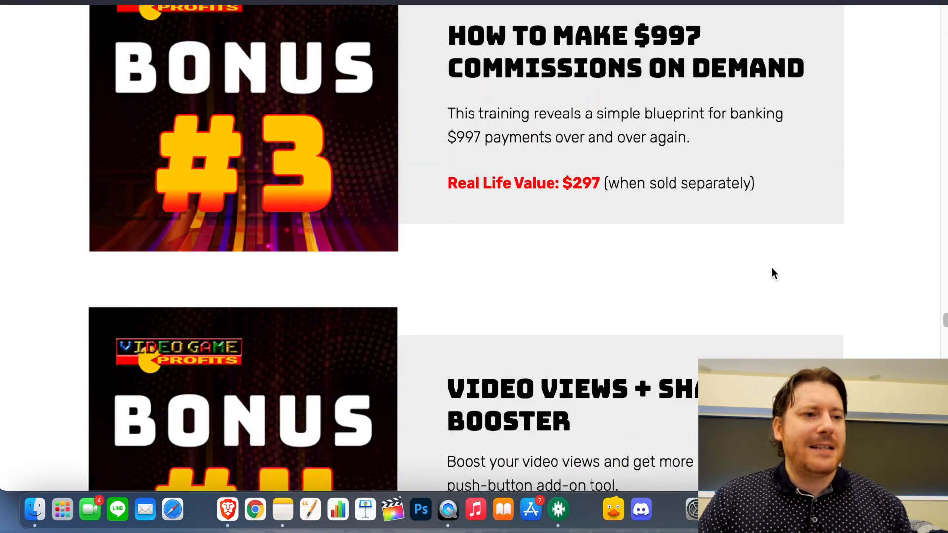
Reach the $3,379 total-value summary and the struck-out $197 offer with price-rise countdown.
{"action": "scroll", "scroll_direction": "down", "scroll_amount": 3}
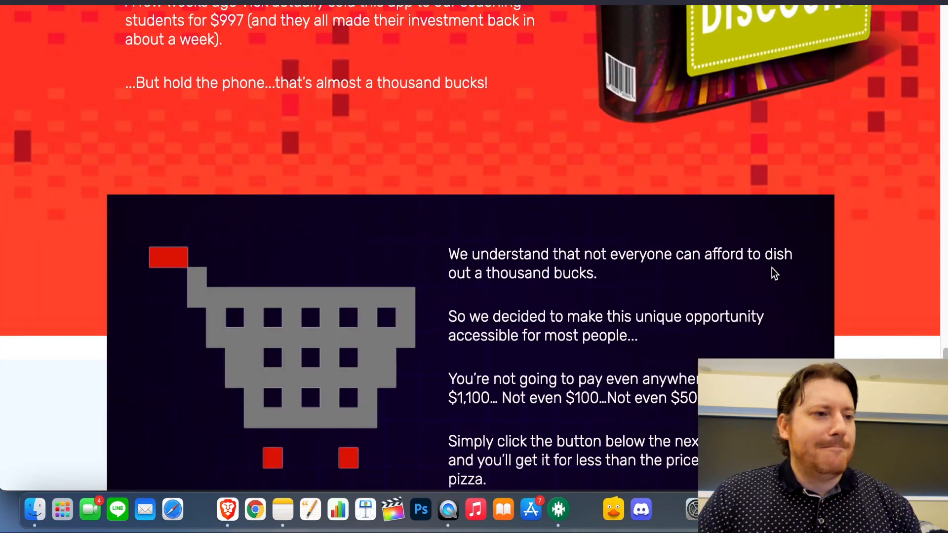
{"action": "scroll", "scroll_direction": "down", "scroll_amount": 3}
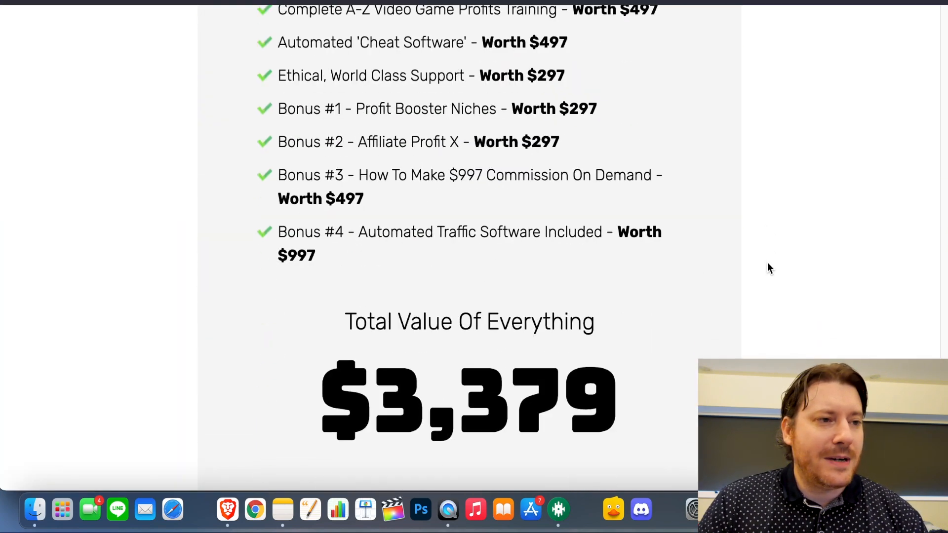
{"action": "scroll", "scroll_direction": "down", "scroll_amount": 3}
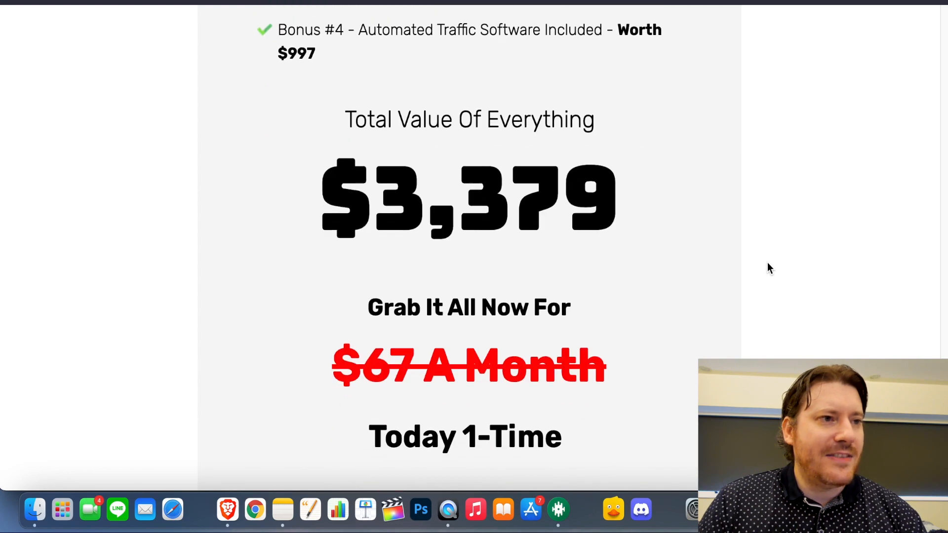
{"action": "scroll", "scroll_direction": "up", "scroll_amount": 3}
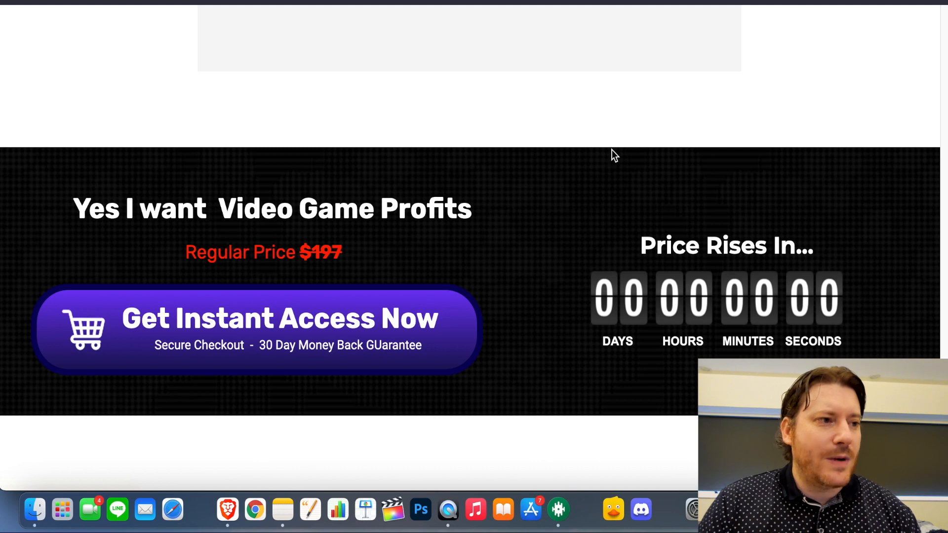
{"action": "mouse_move", "coordinate": [208, 209]}
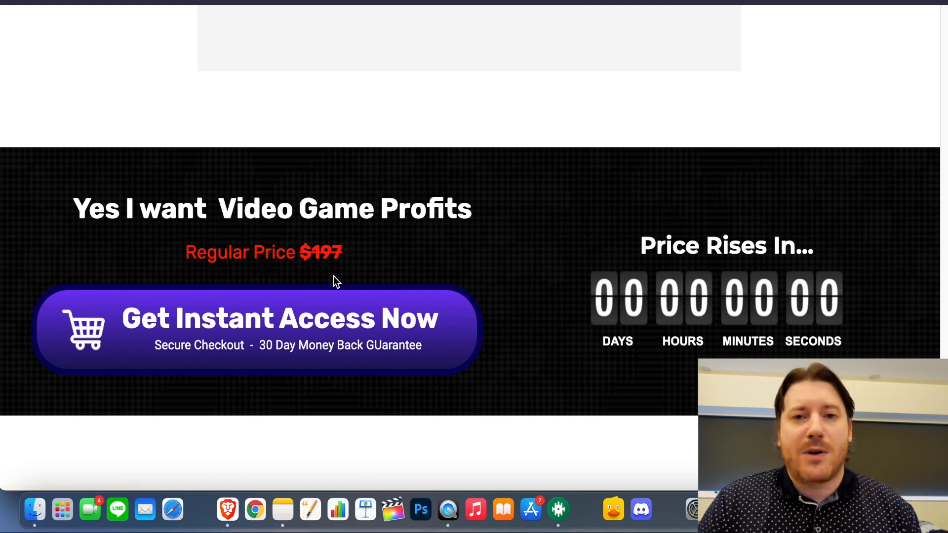
{"action": "mouse_move", "coordinate": [571, 235]}
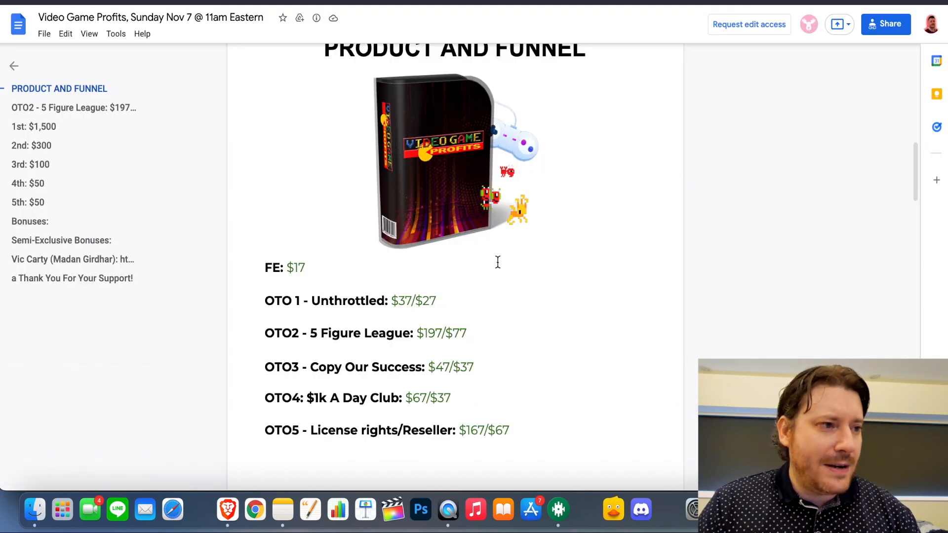
{"action": "mouse_move", "coordinate": [319, 258]}
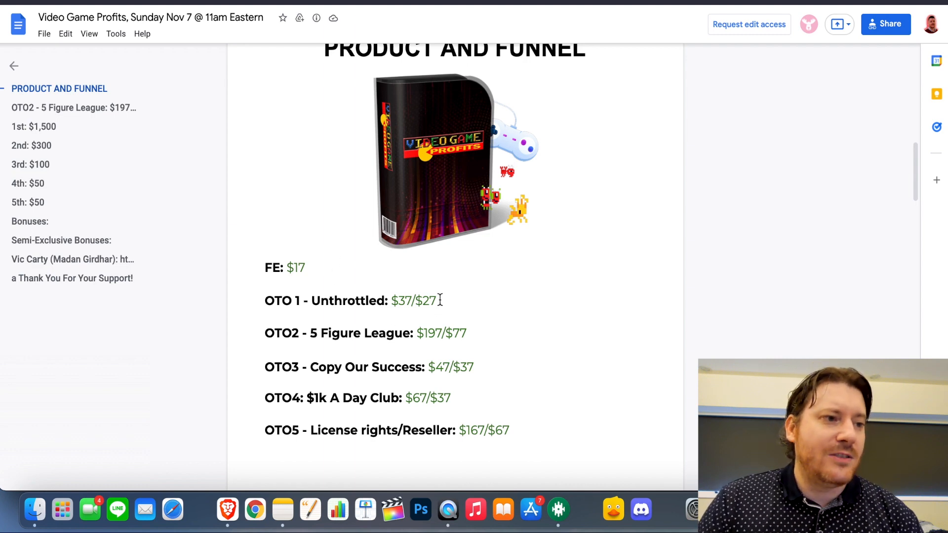
Highlight the $27 OTO 1 downsell price in the Product and Funnel document.
{"action": "double_click", "coordinate": [436, 300]}
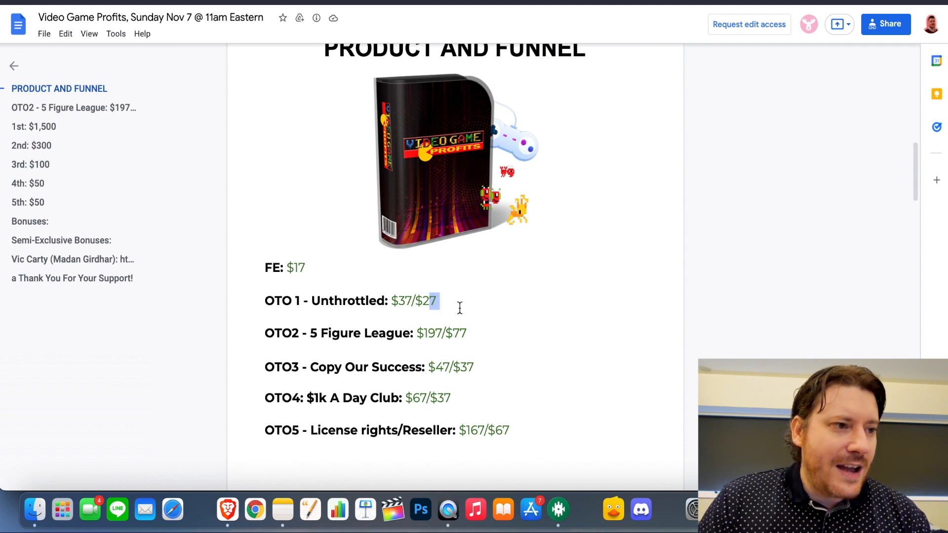
{"action": "mouse_move", "coordinate": [426, 345]}
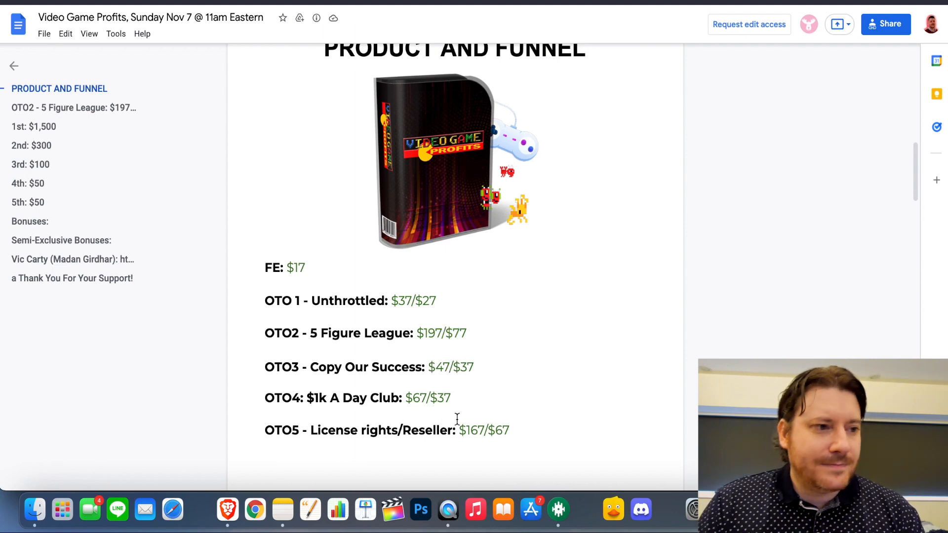
{"action": "mouse_move", "coordinate": [650, 437]}
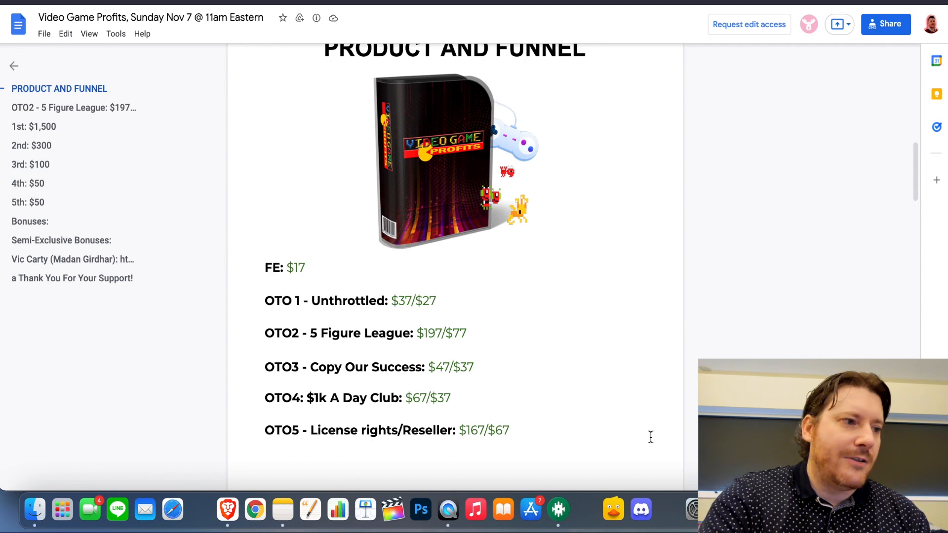